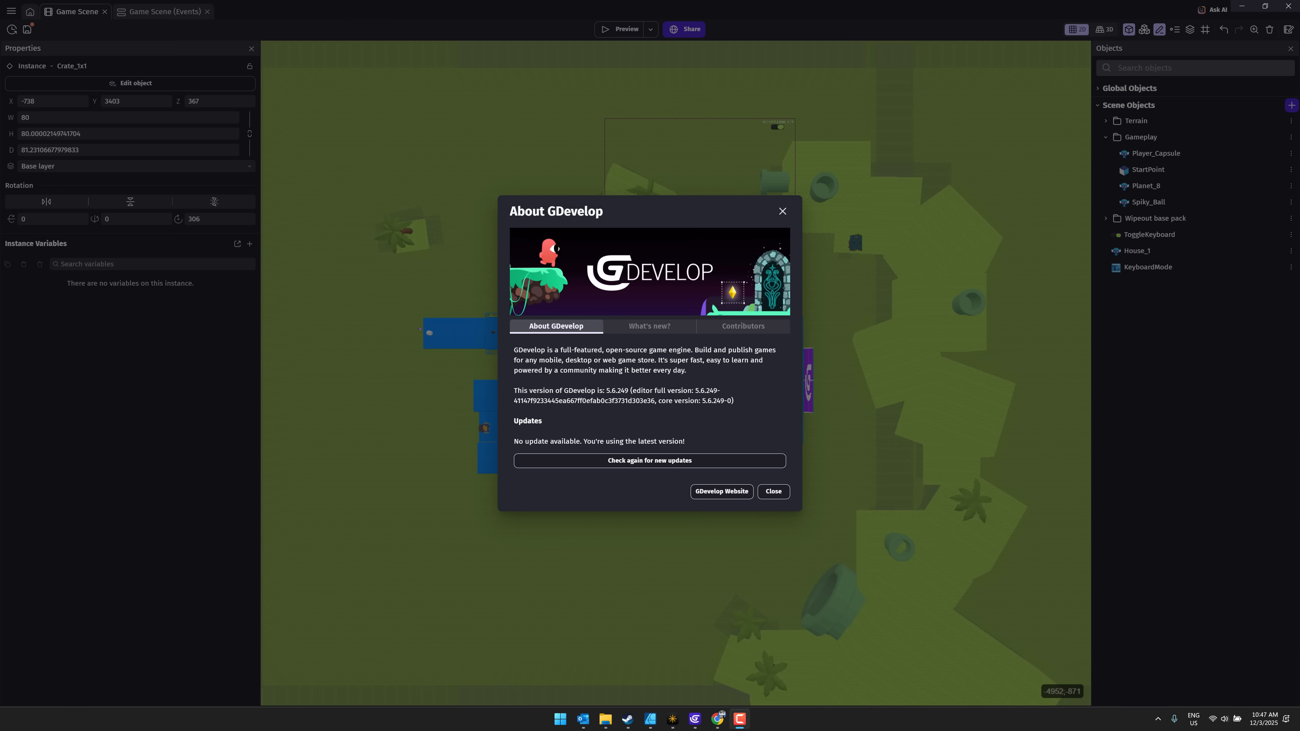
{"action": "mouse_move", "coordinate": [522, 488]}
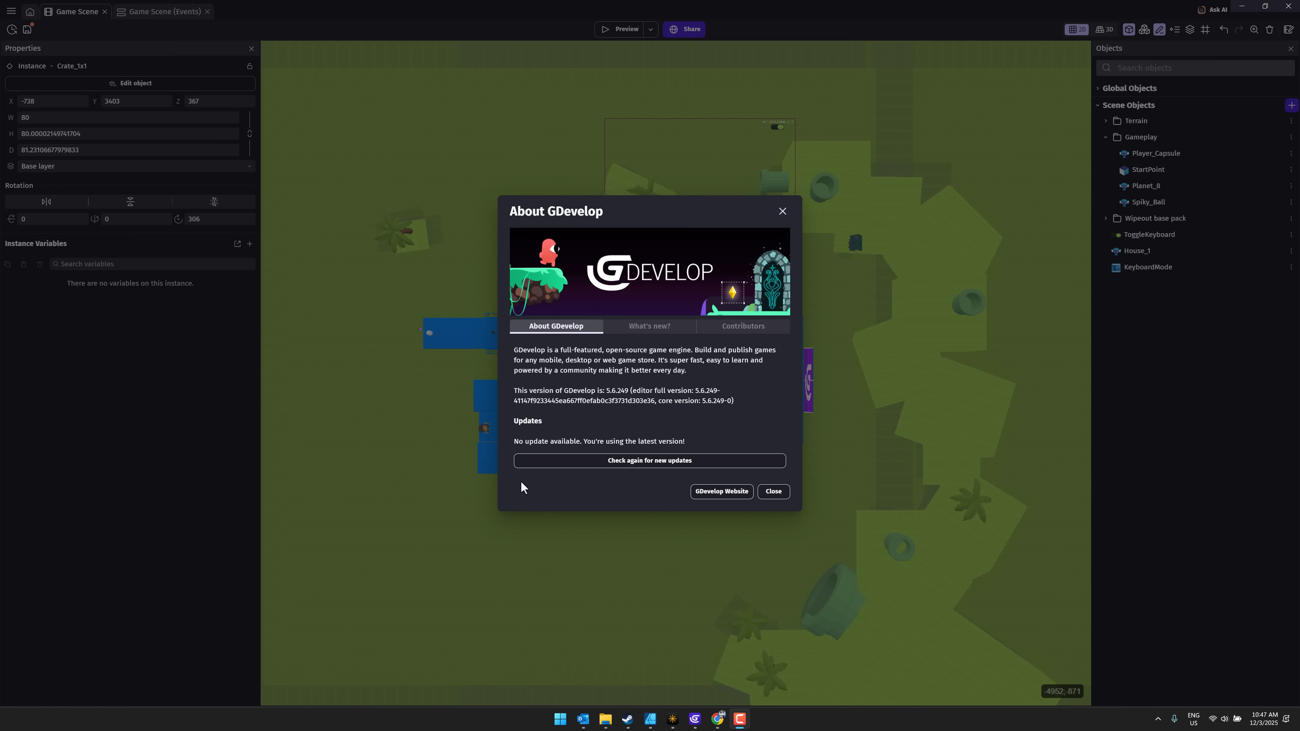
{"action": "mouse_move", "coordinate": [625, 417]}
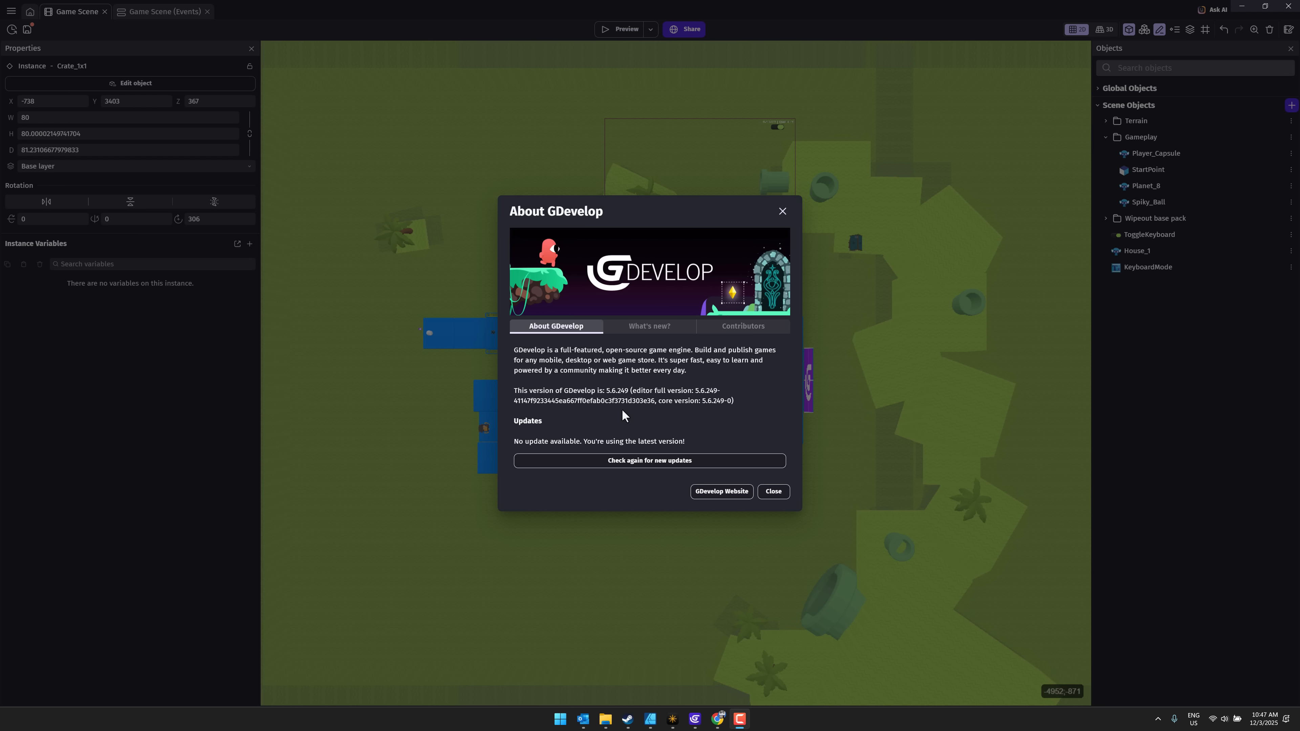
Close the About GDevelop dialog to reveal the Wipeout level layout
{"action": "left_click", "coordinate": [772, 491]}
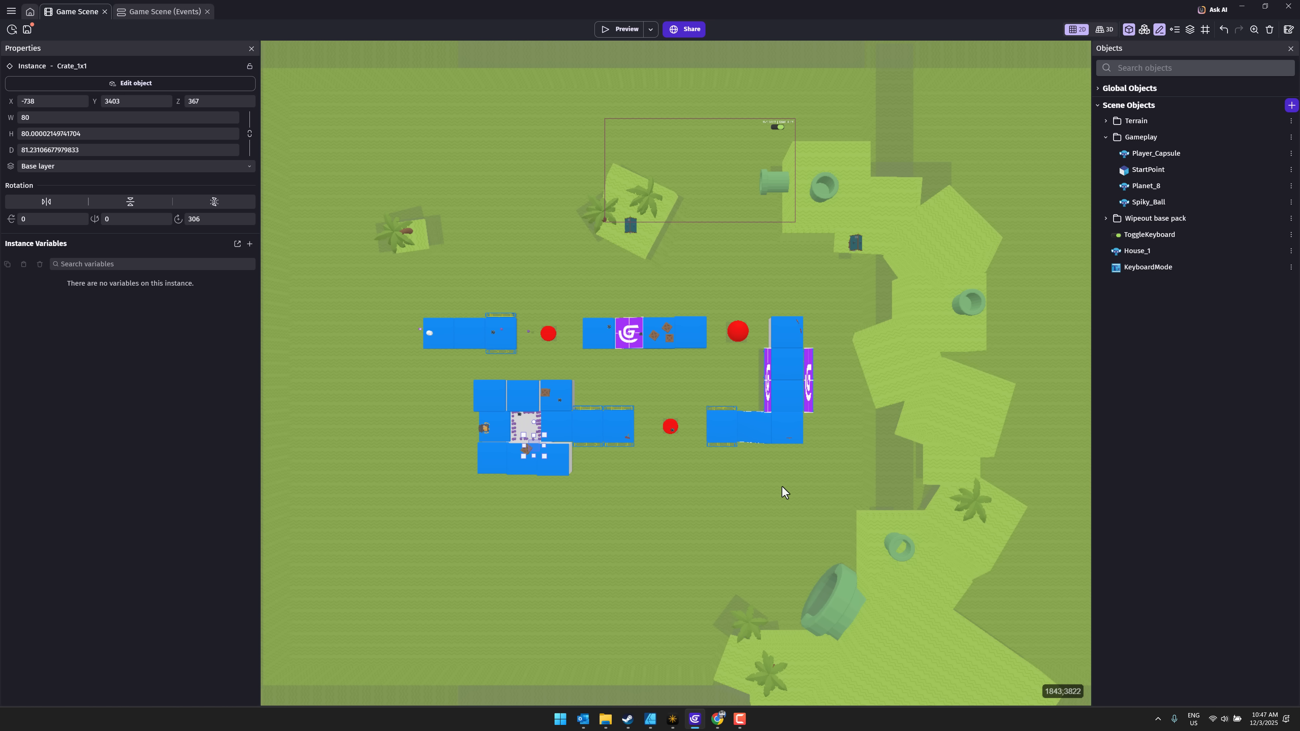
Switch to the Game Scene (Events) sheet showing camera, void, fullscreen and keyboard groups
{"action": "left_click", "coordinate": [163, 11]}
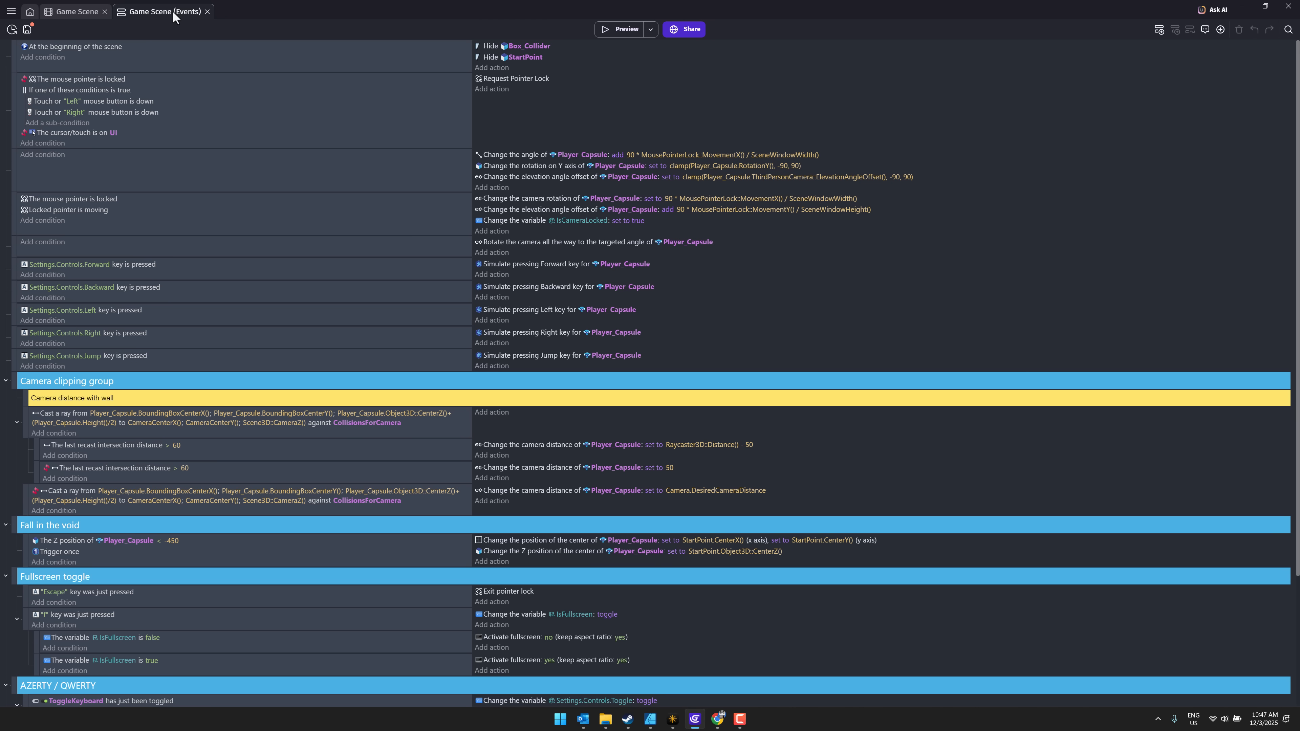
{"action": "mouse_move", "coordinate": [787, 258]}
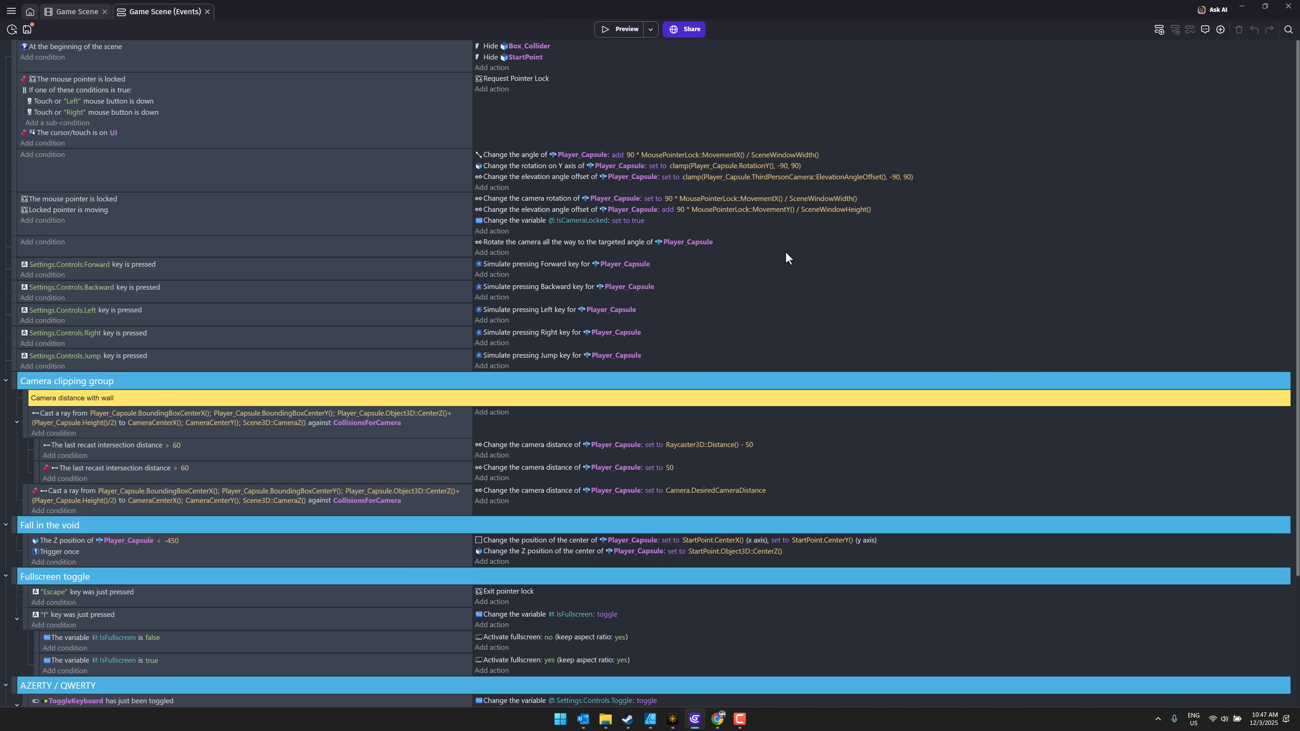
{"action": "mouse_move", "coordinate": [42, 56]}
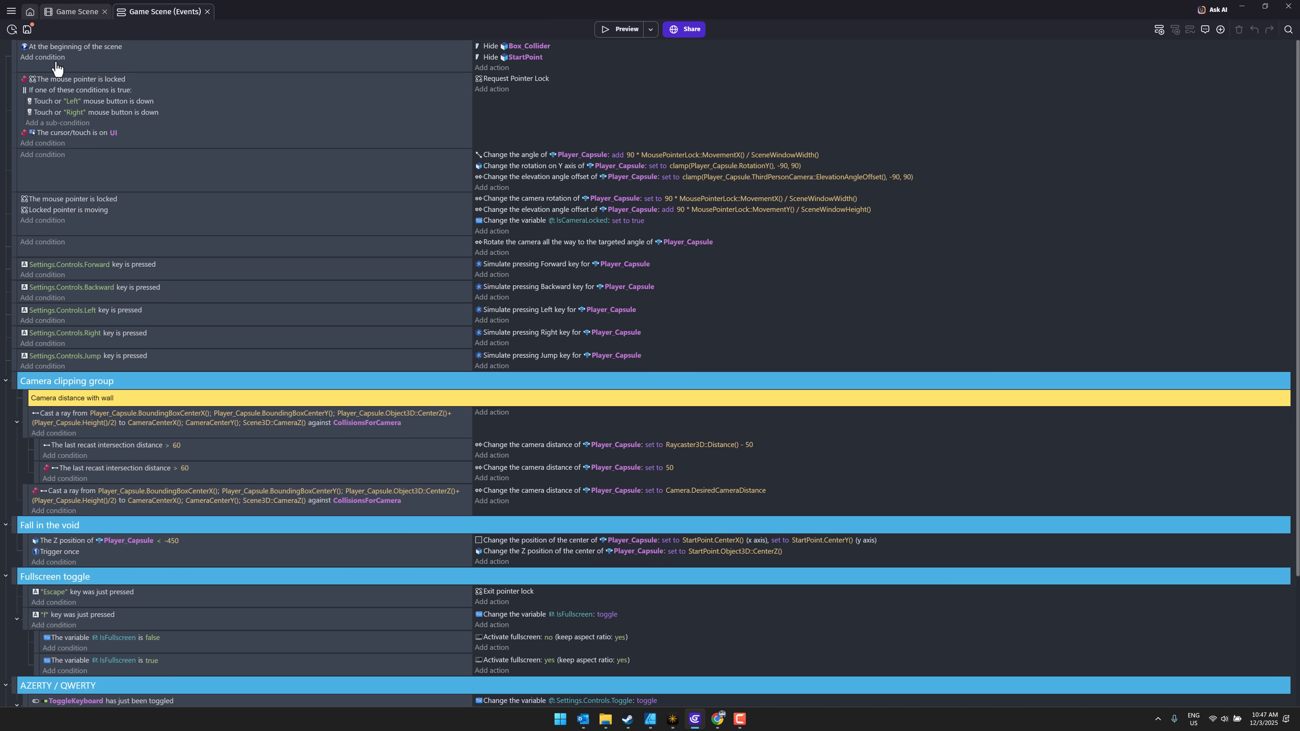
{"action": "mouse_move", "coordinate": [139, 101]}
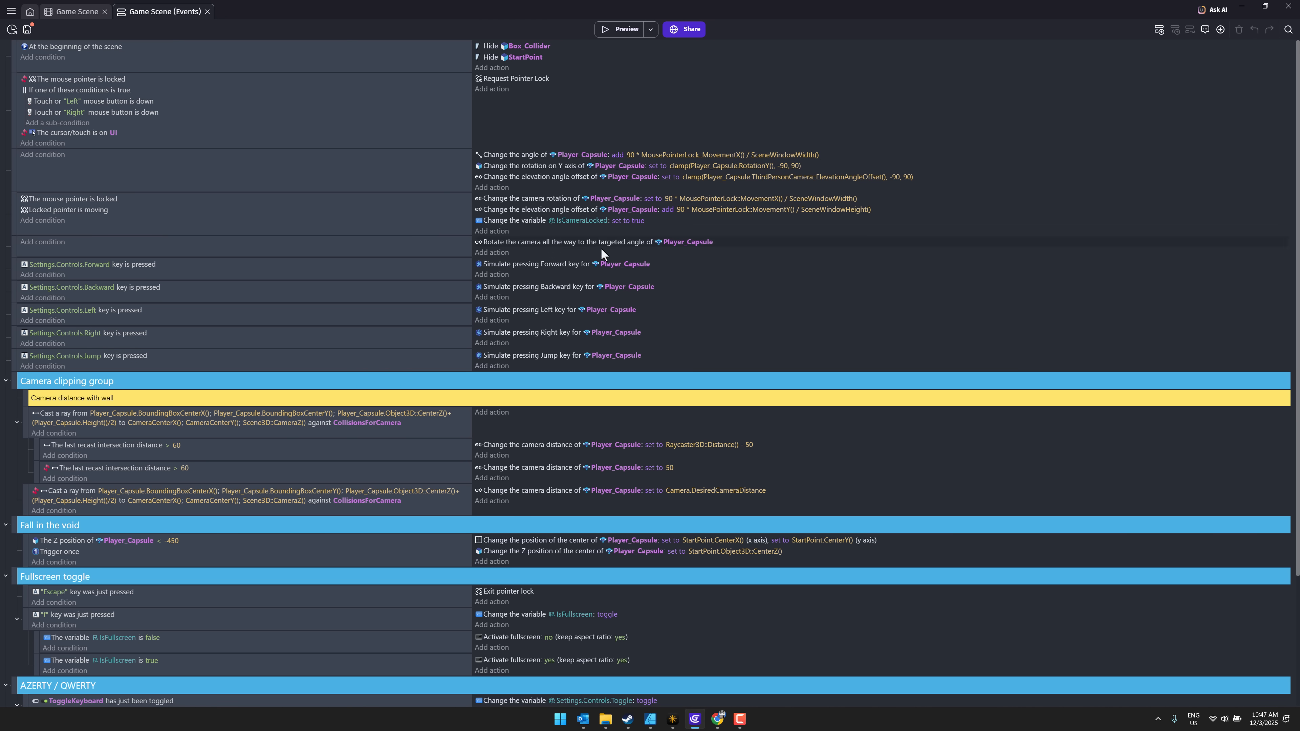
{"action": "mouse_move", "coordinate": [683, 347]}
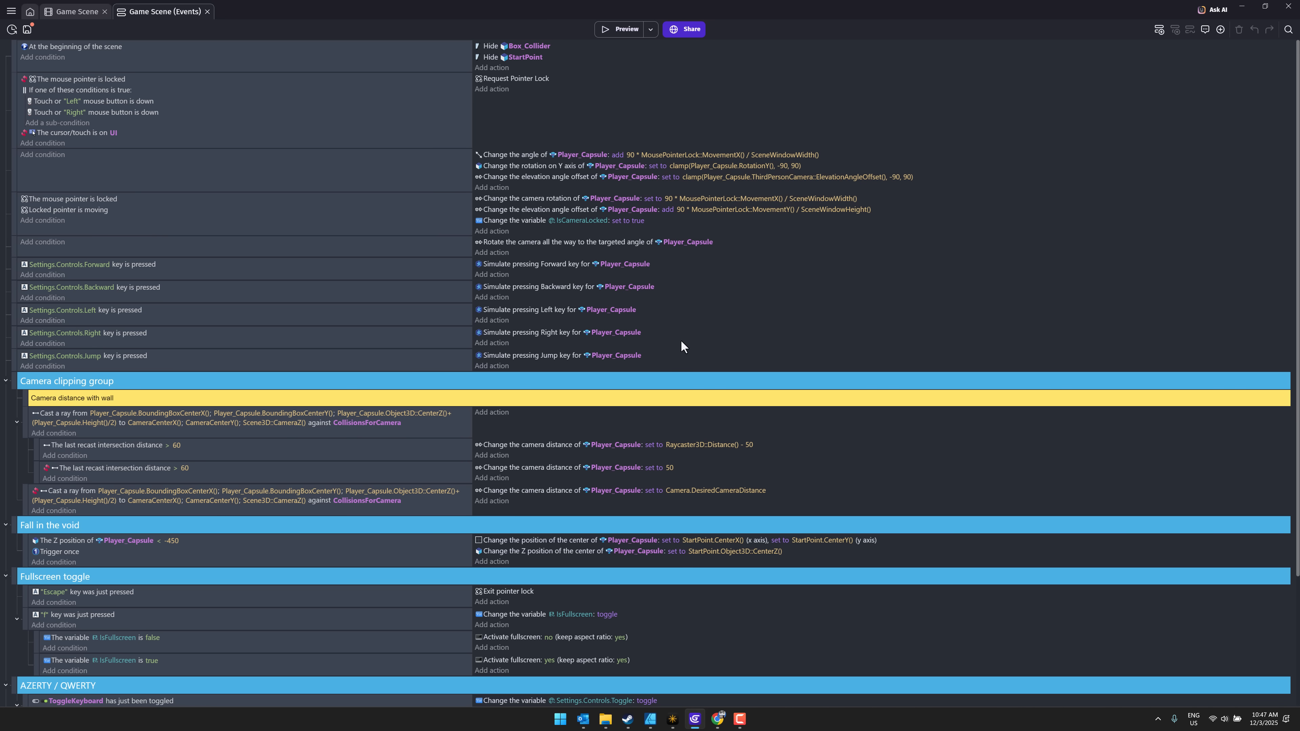
{"action": "mouse_move", "coordinate": [659, 342]}
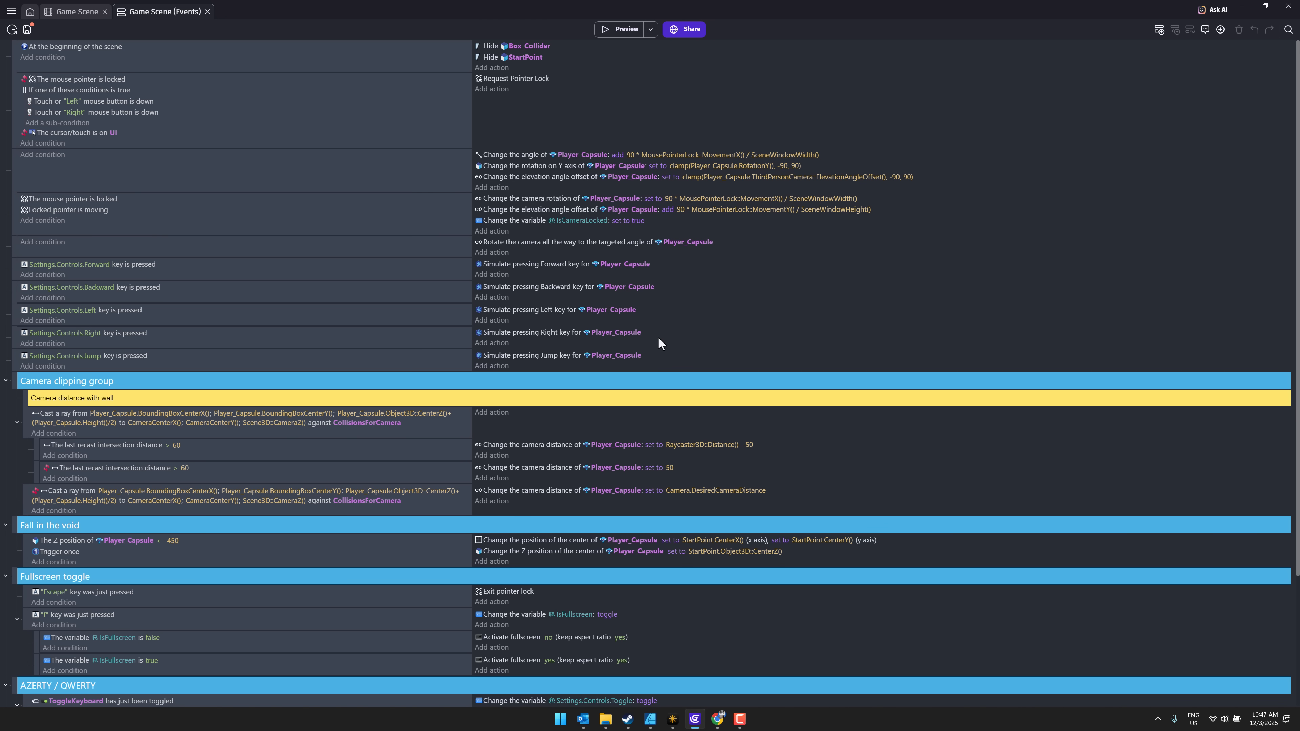
{"action": "mouse_move", "coordinate": [638, 329]}
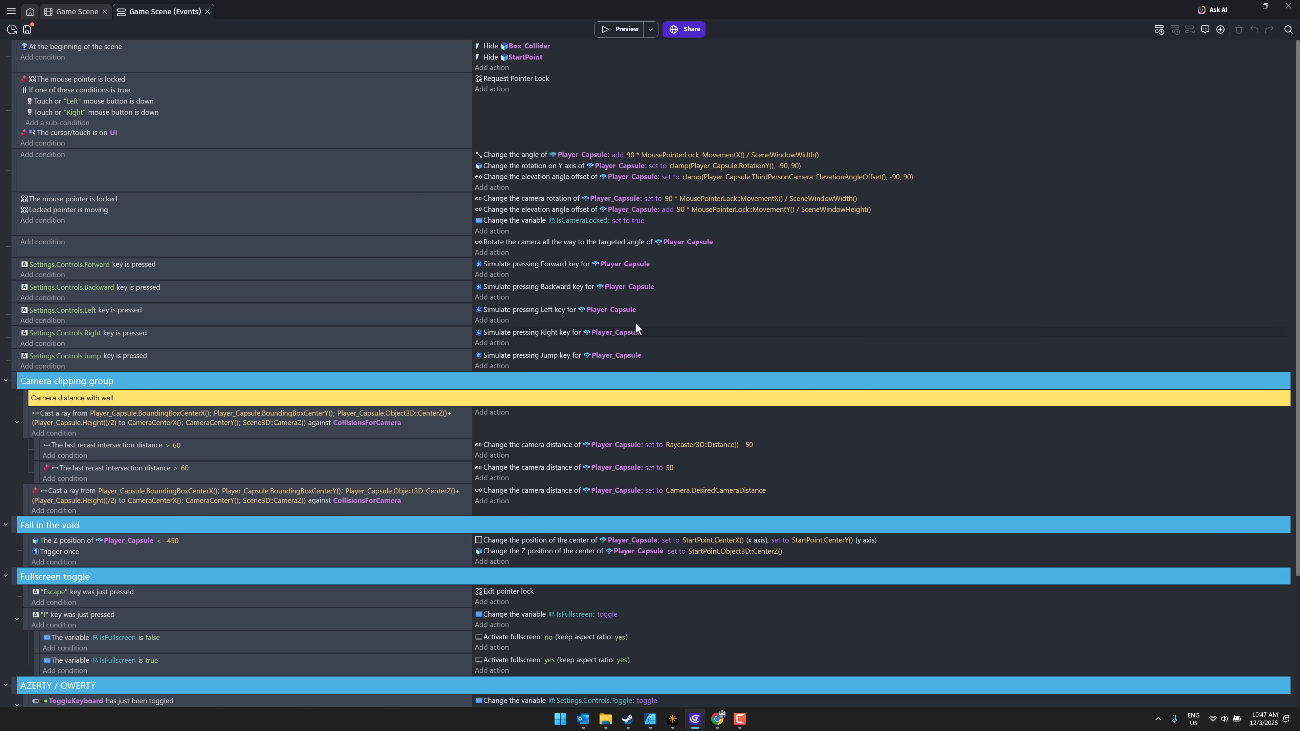
Return to the Game Scene layout with a crate instance's properties visible
{"action": "left_click", "coordinate": [74, 10]}
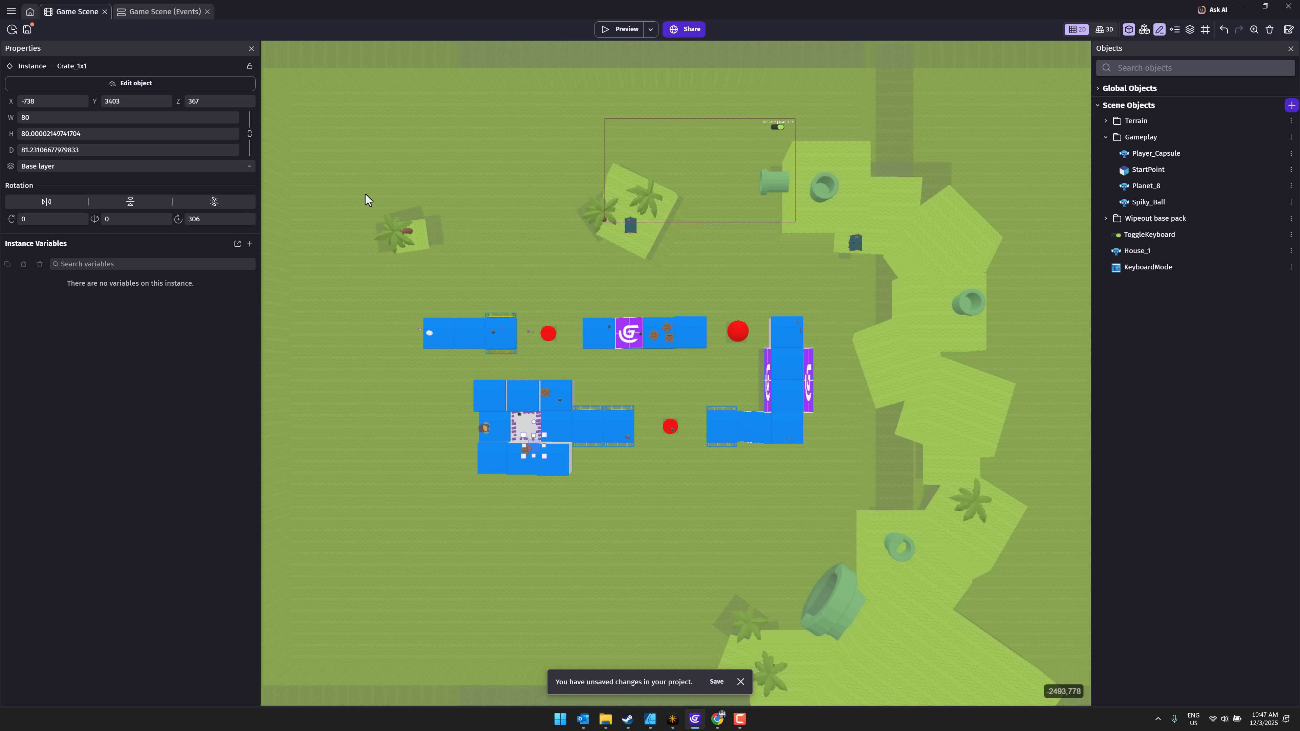
{"action": "mouse_move", "coordinate": [529, 215]}
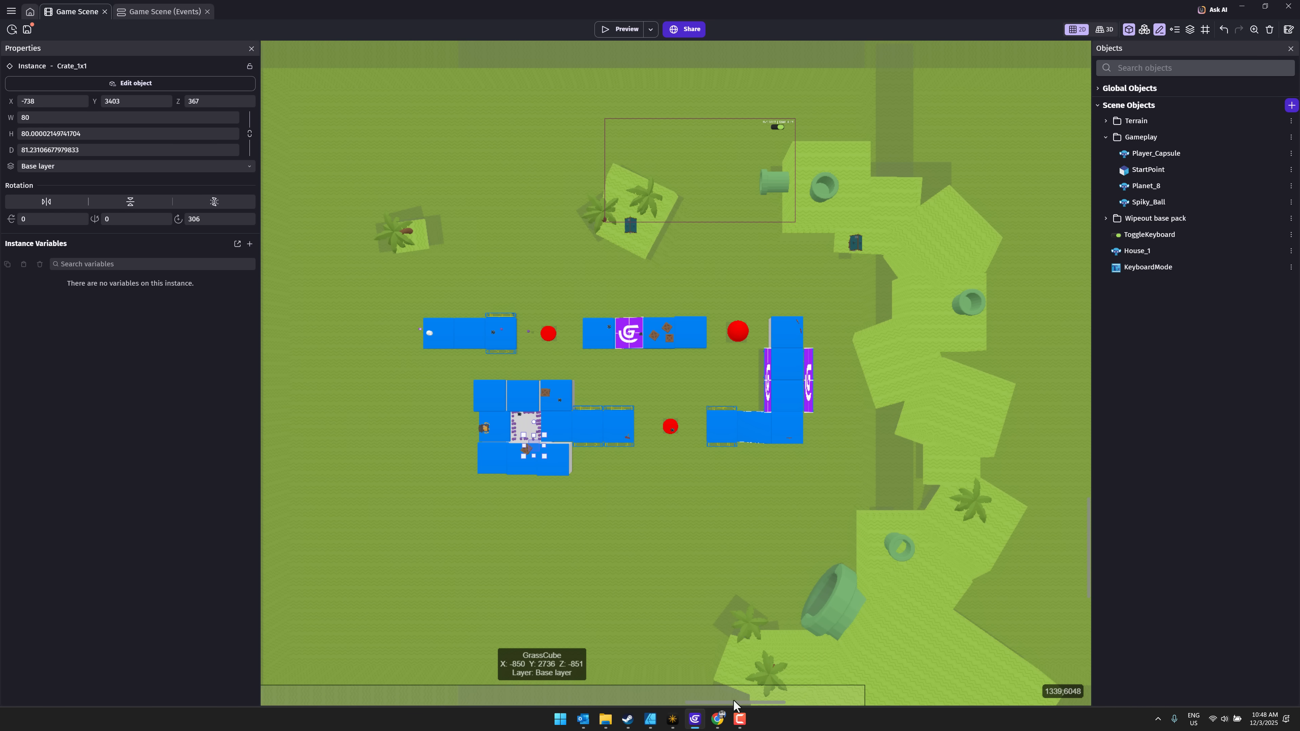
{"action": "mouse_move", "coordinate": [850, 321]}
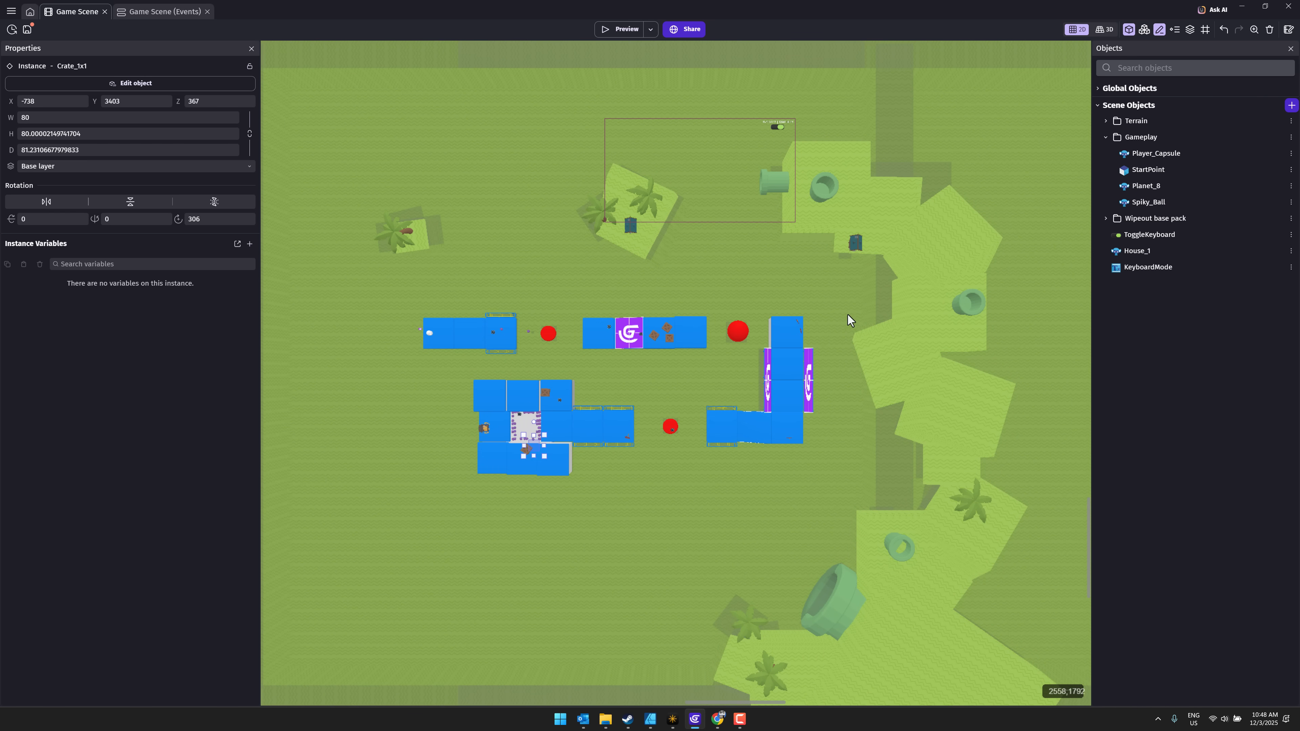
{"action": "mouse_move", "coordinate": [1105, 29]}
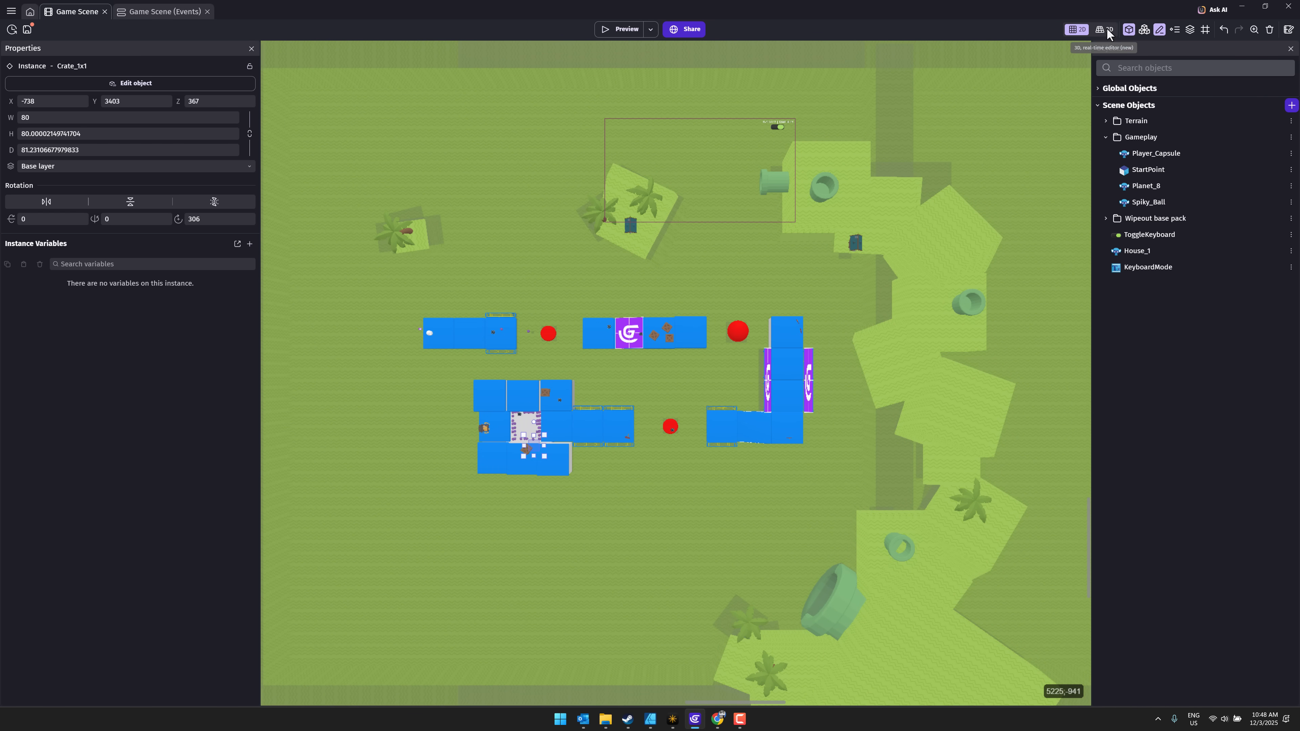
Show the level in 3D and select StartPoint, then the Player_Capsule on the blue track
{"action": "left_click", "coordinate": [1105, 29]}
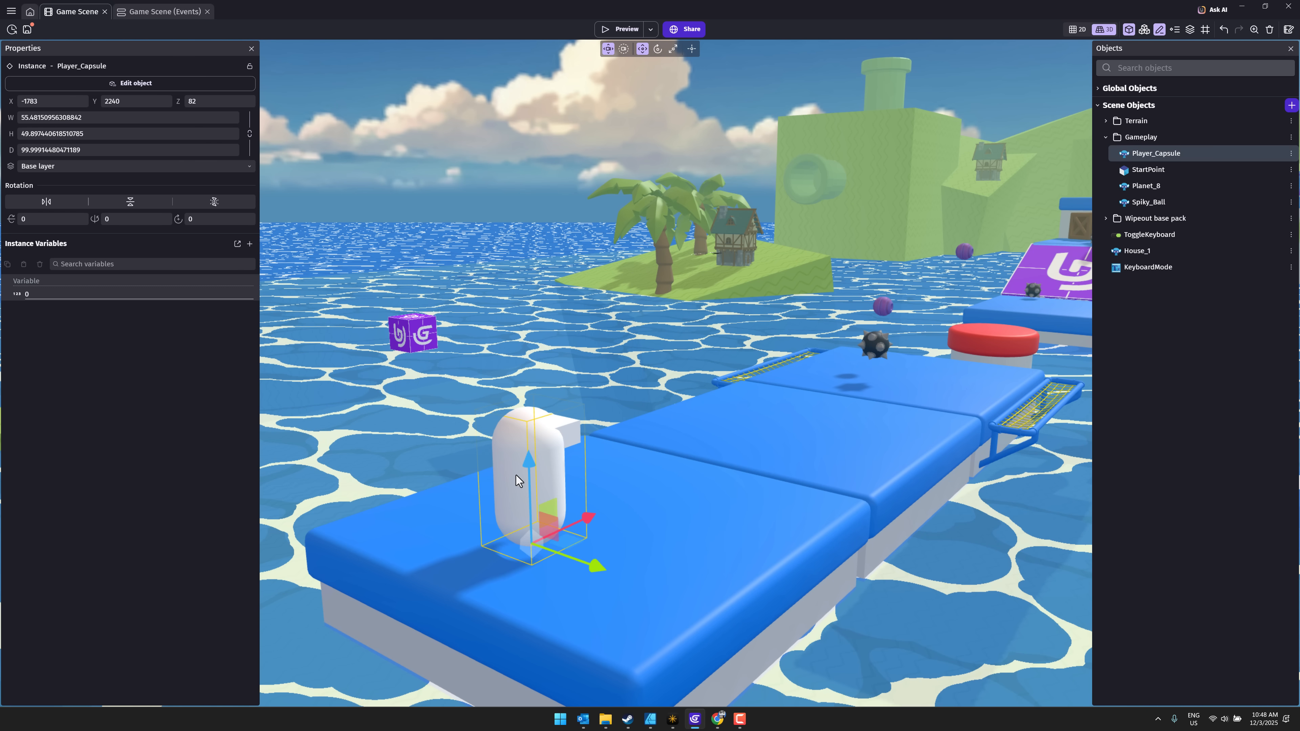
{"action": "left_click", "coordinate": [1148, 169]}
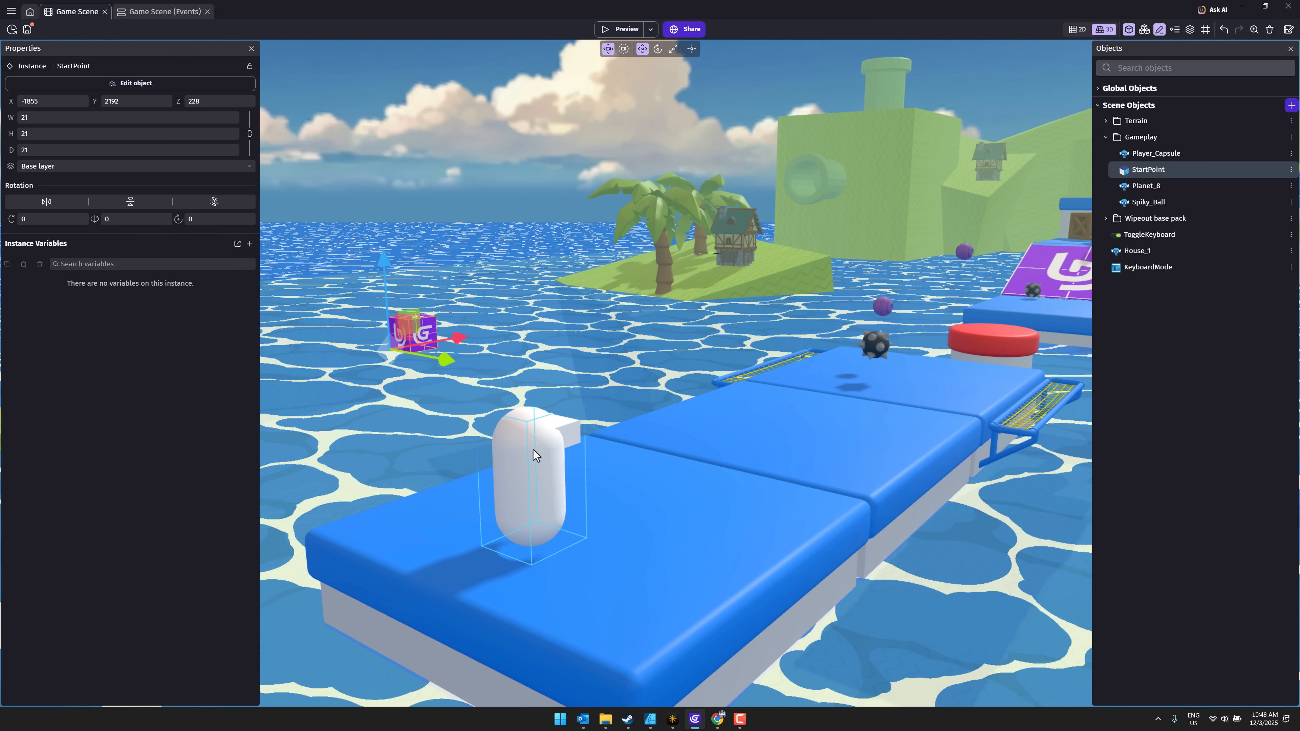
{"action": "left_click", "coordinate": [1155, 153]}
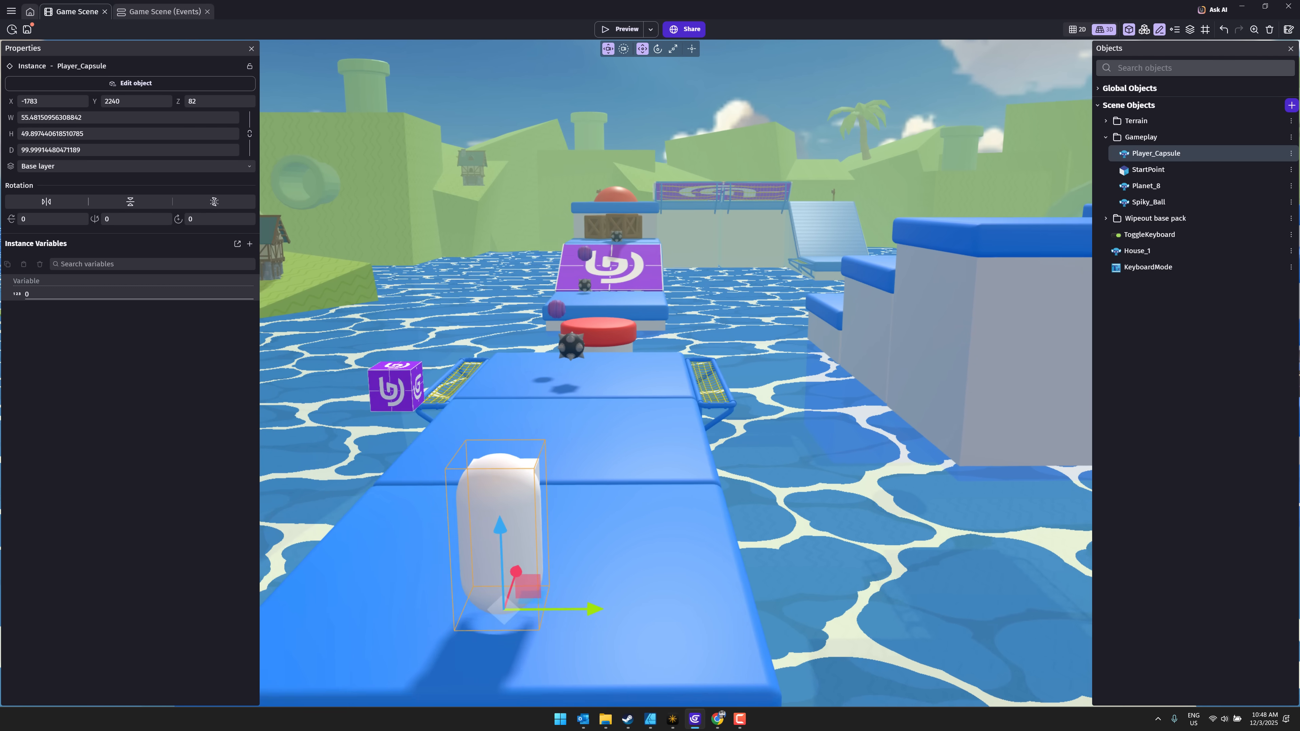
Launch a preview window running the 3D Wipeout platformer
{"action": "left_click", "coordinate": [622, 29]}
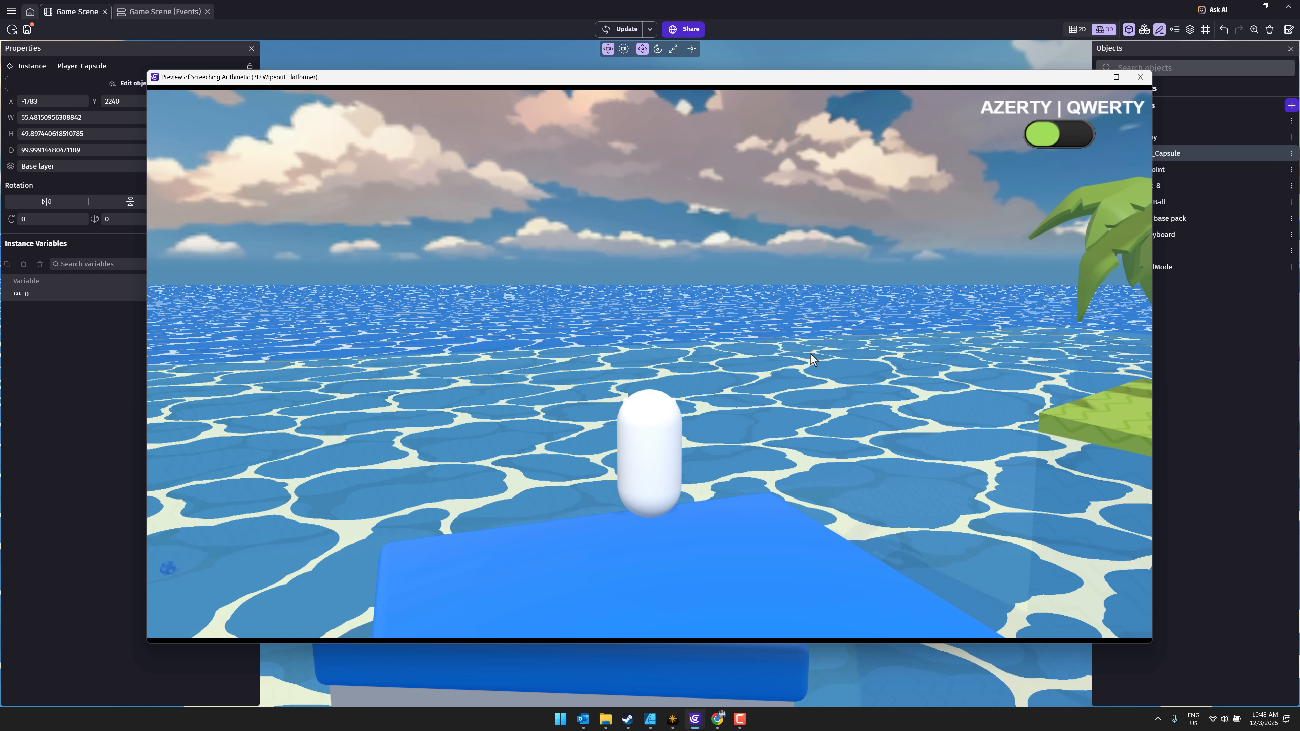
Close the preview, check the flat 2D layout and grass ground, then return to 3D view
{"action": "left_click", "coordinate": [1139, 77]}
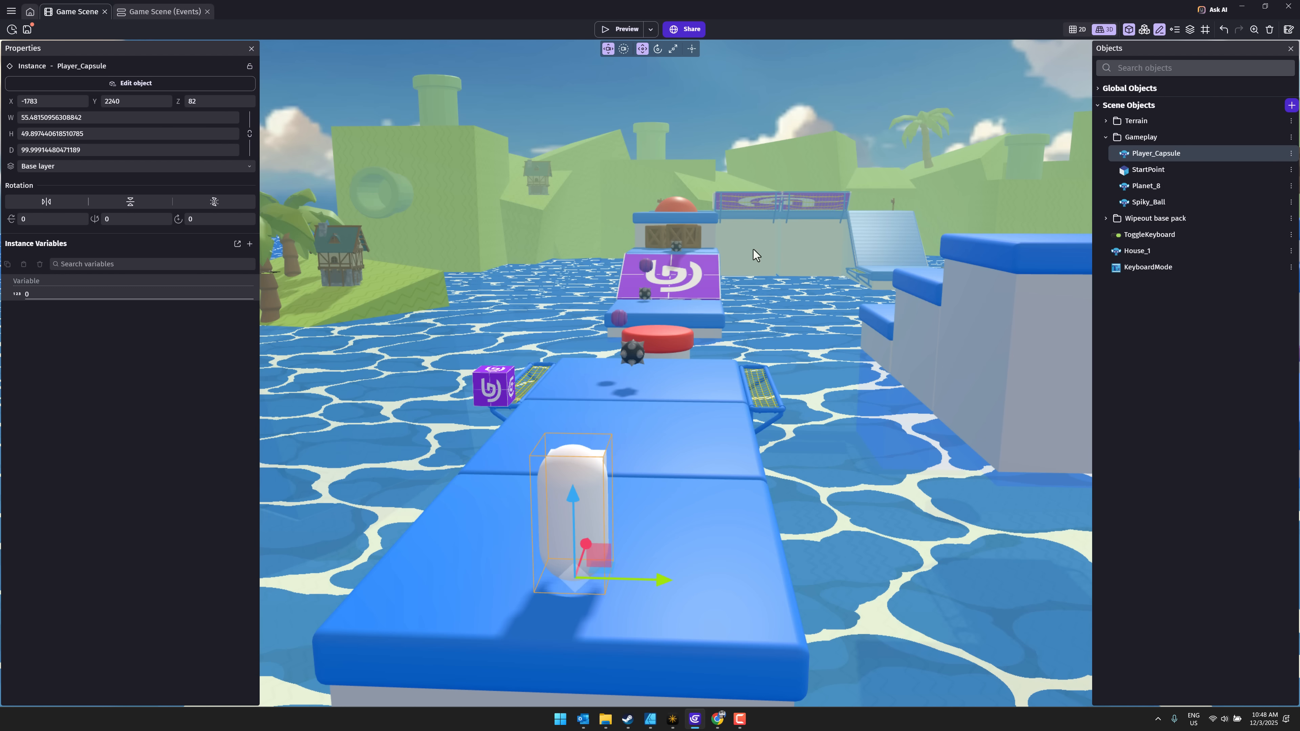
{"action": "left_click", "coordinate": [1077, 30]}
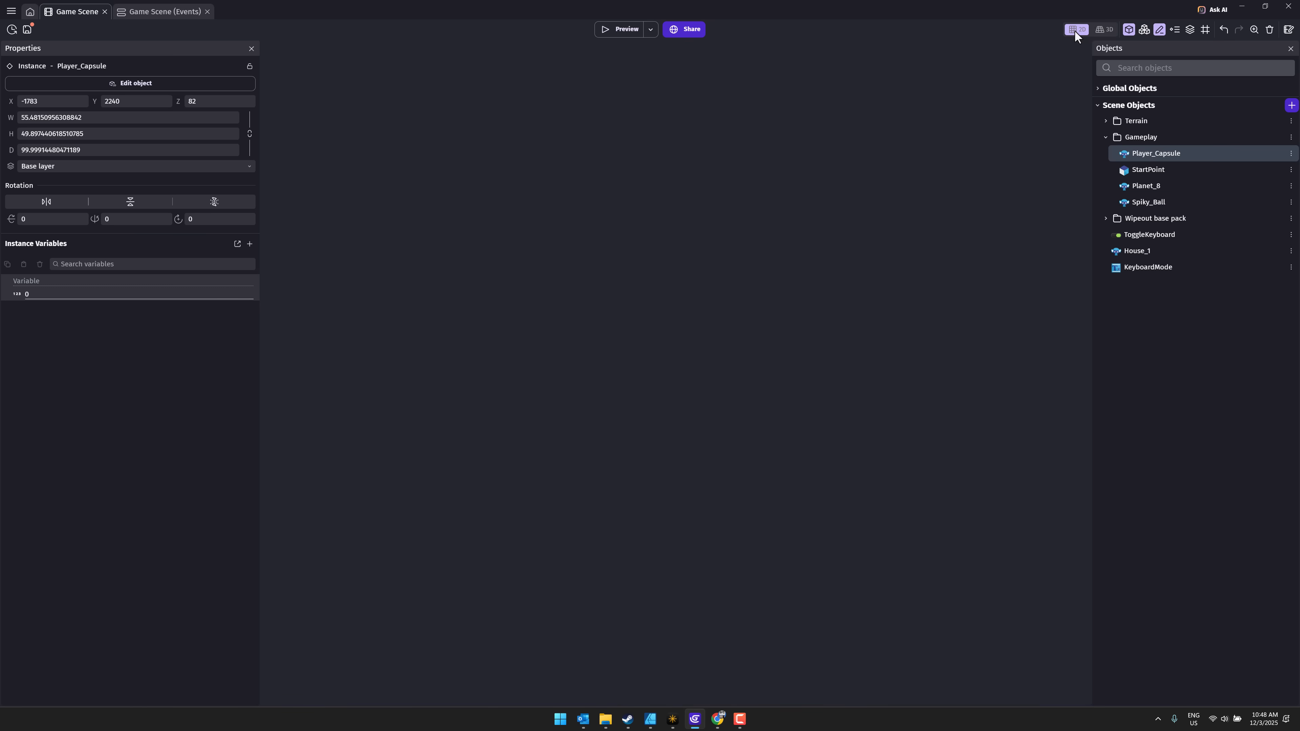
{"action": "left_click", "coordinate": [1149, 235]}
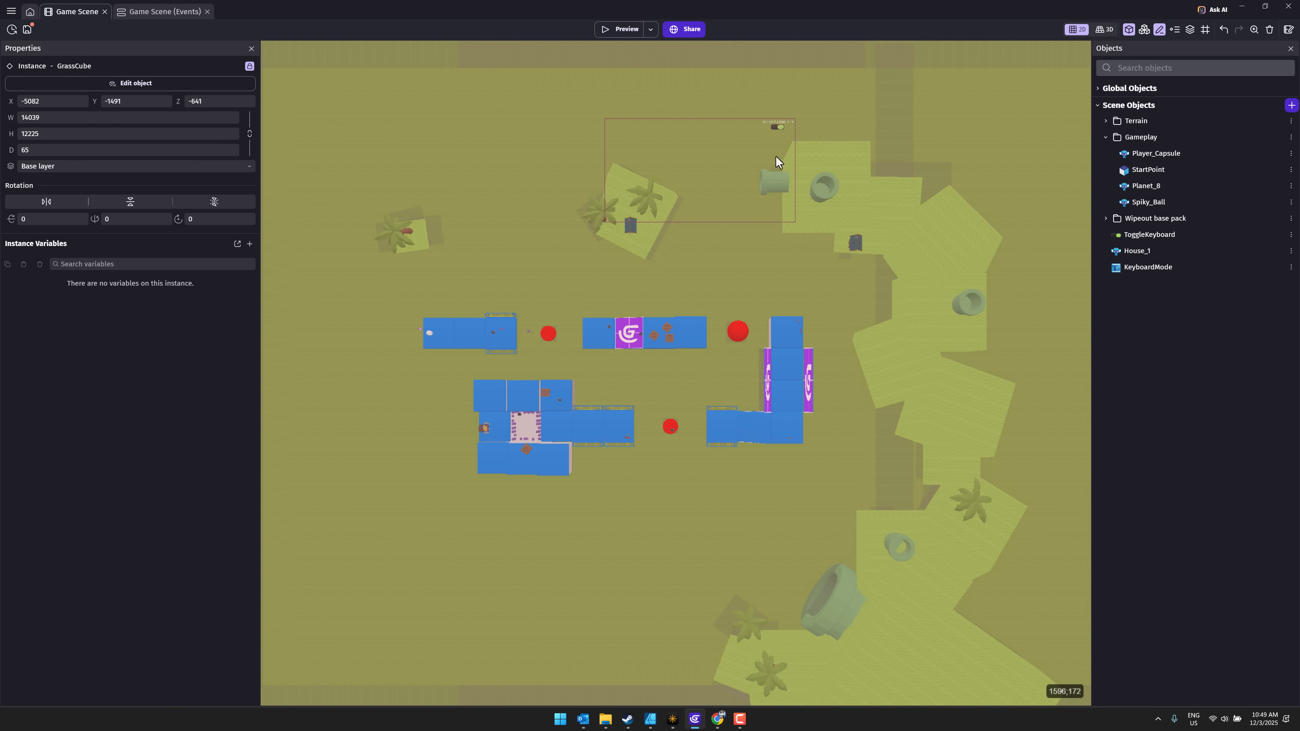
{"action": "mouse_move", "coordinate": [1111, 30]}
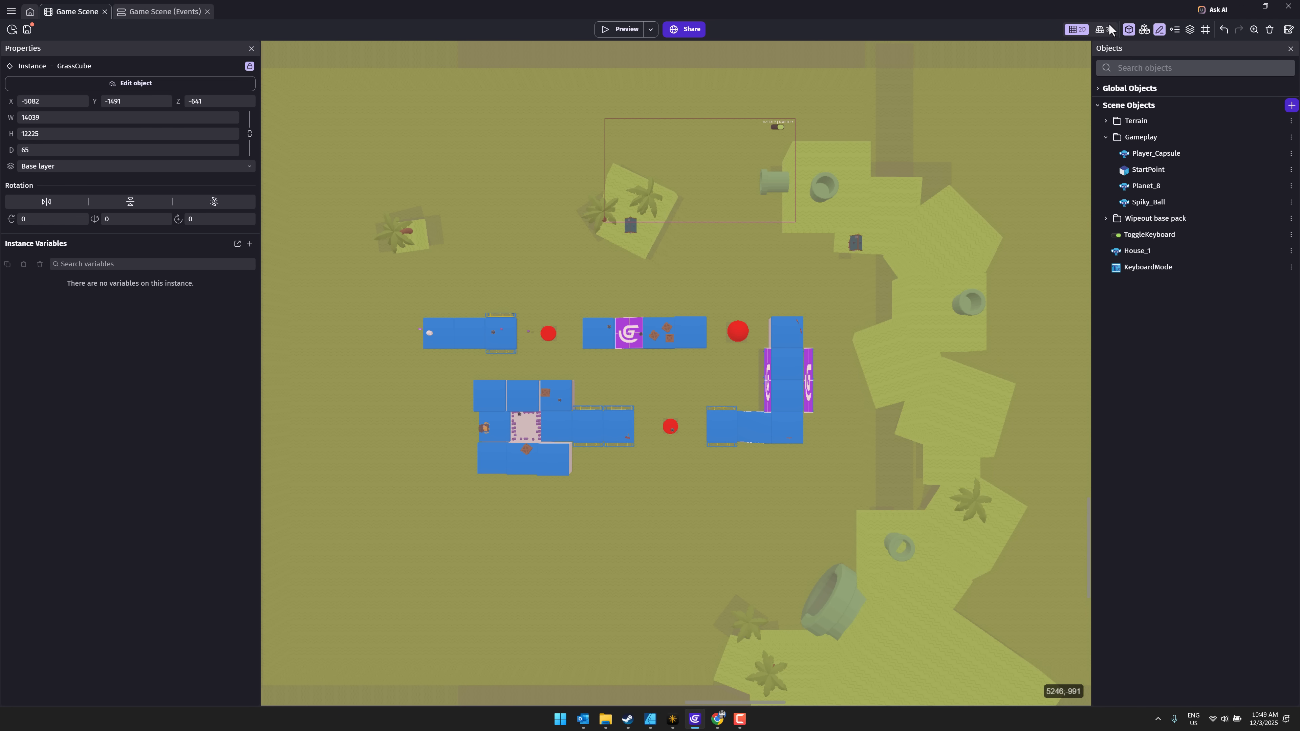
{"action": "left_click", "coordinate": [1104, 29]}
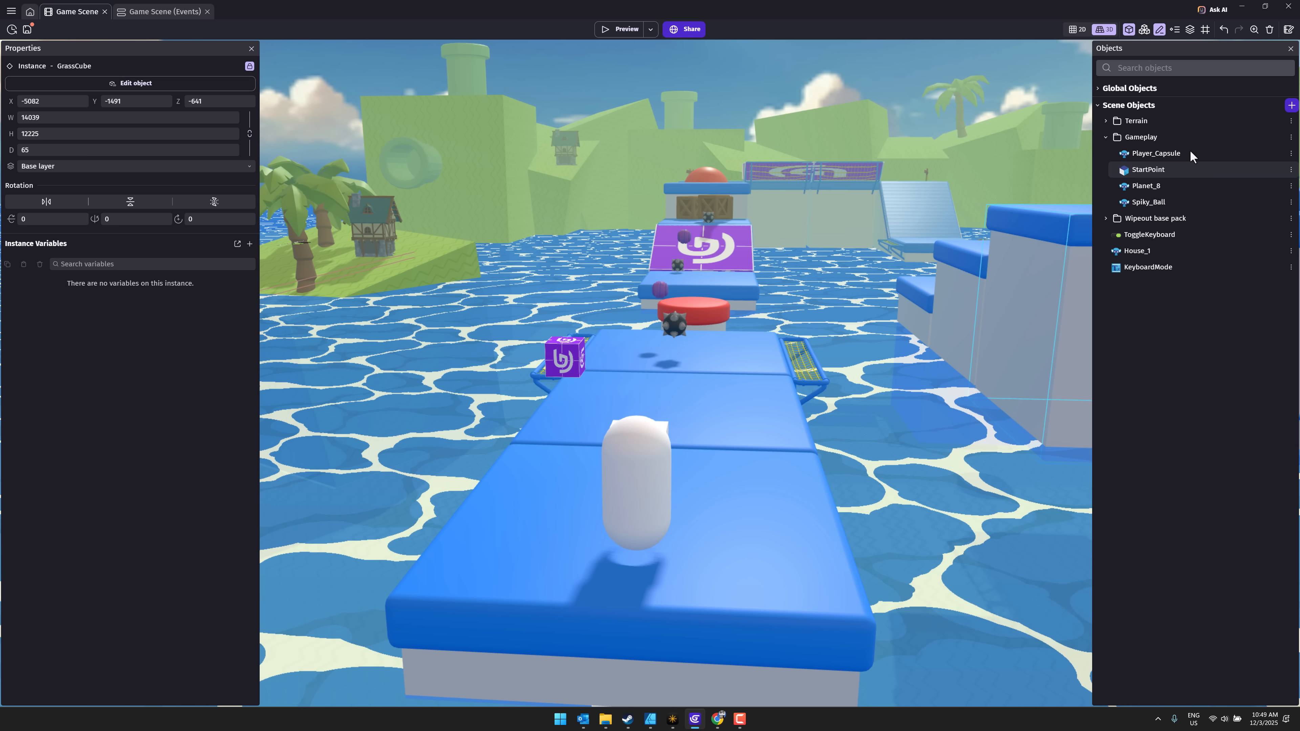
Select Player_Capsule and review its Physics3D, PhysicsCar3D, gamepad, character and camera behaviors
{"action": "left_click", "coordinate": [1155, 154]}
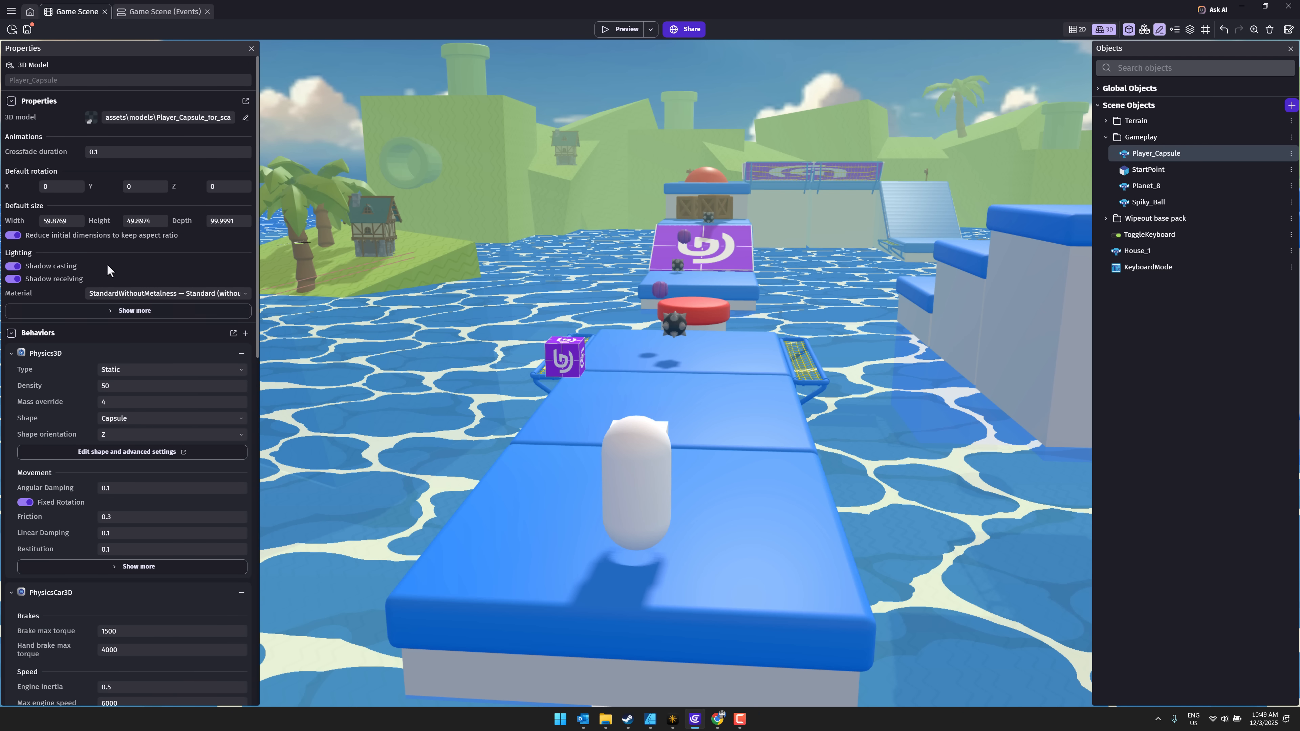
{"action": "scroll", "scroll_direction": "down", "scroll_amount": 3}
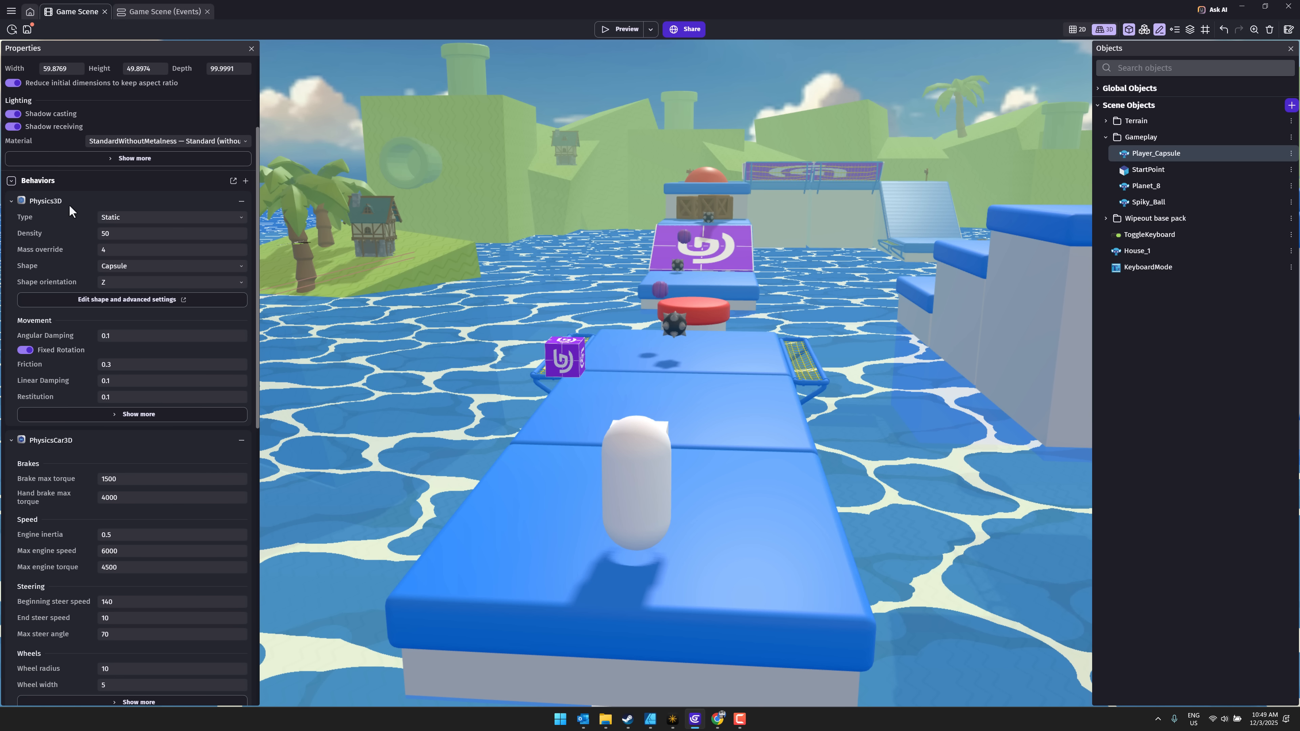
{"action": "mouse_move", "coordinate": [54, 212]}
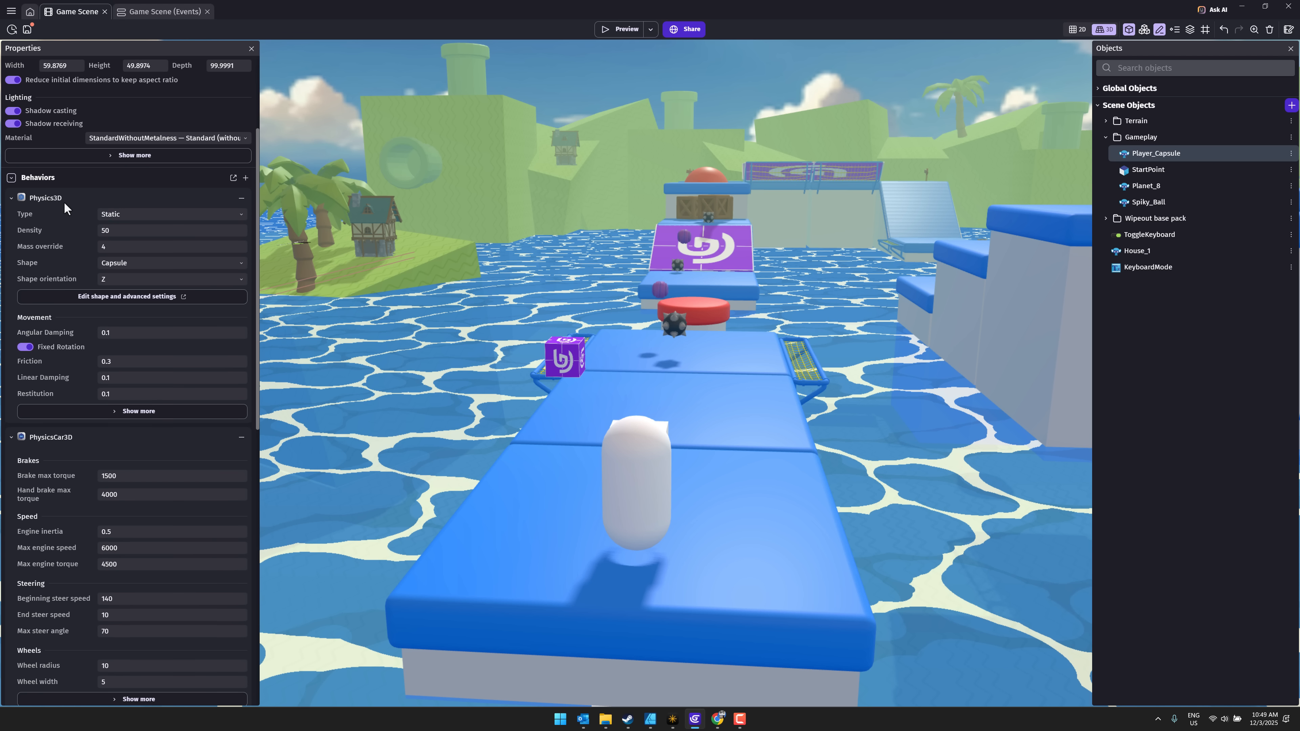
{"action": "scroll", "scroll_direction": "down", "scroll_amount": 3}
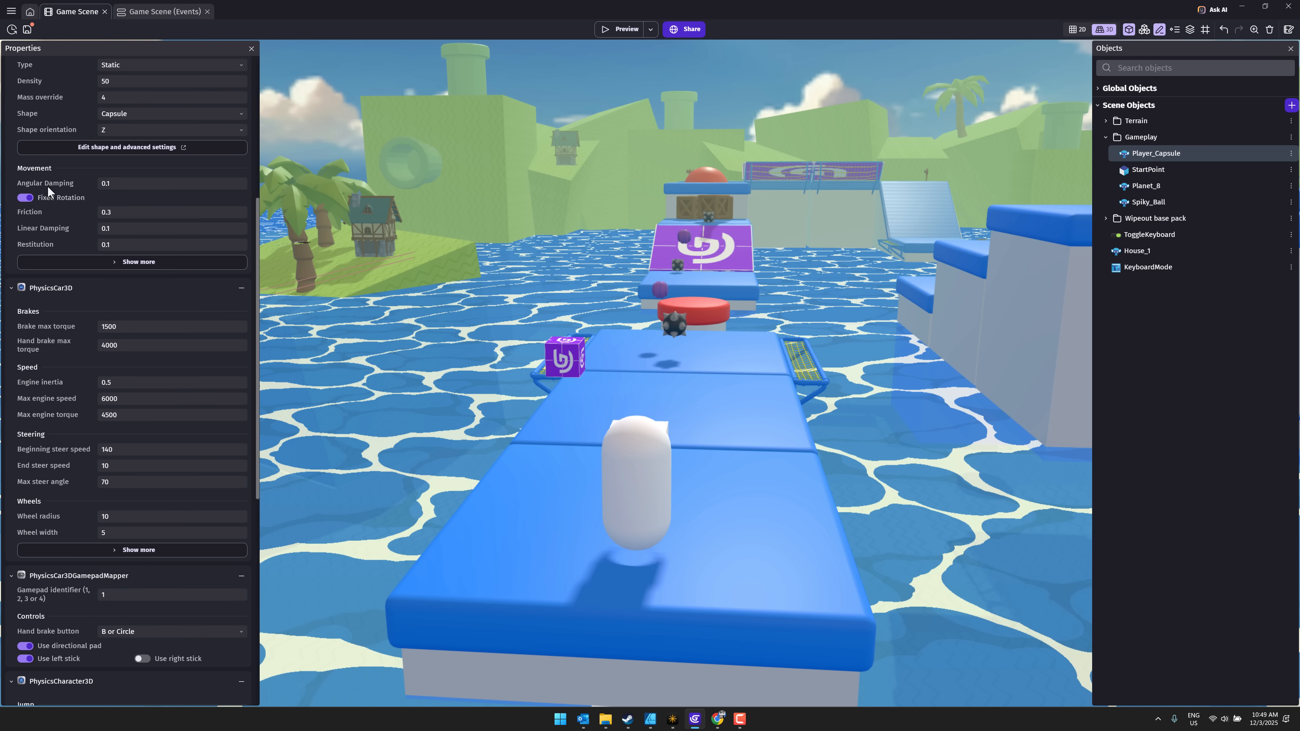
{"action": "scroll", "scroll_direction": "down", "scroll_amount": 3}
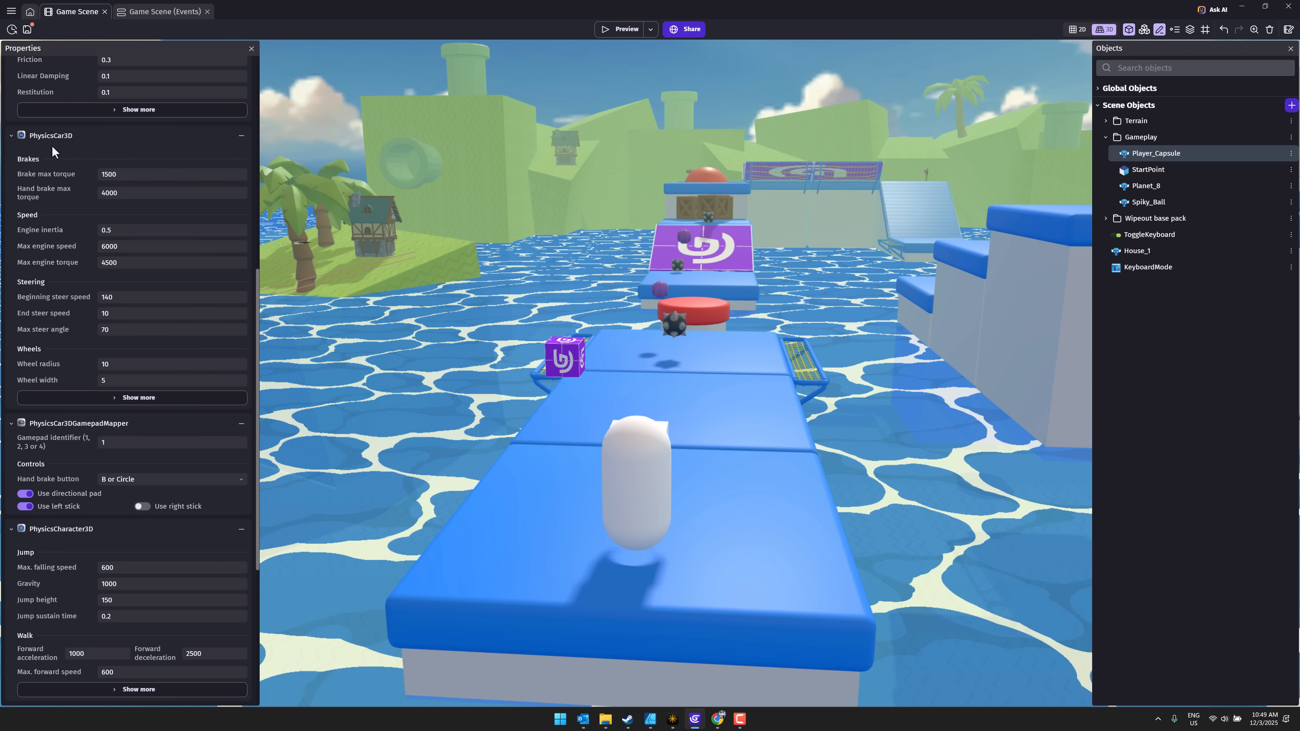
{"action": "scroll", "scroll_direction": "down", "scroll_amount": 3}
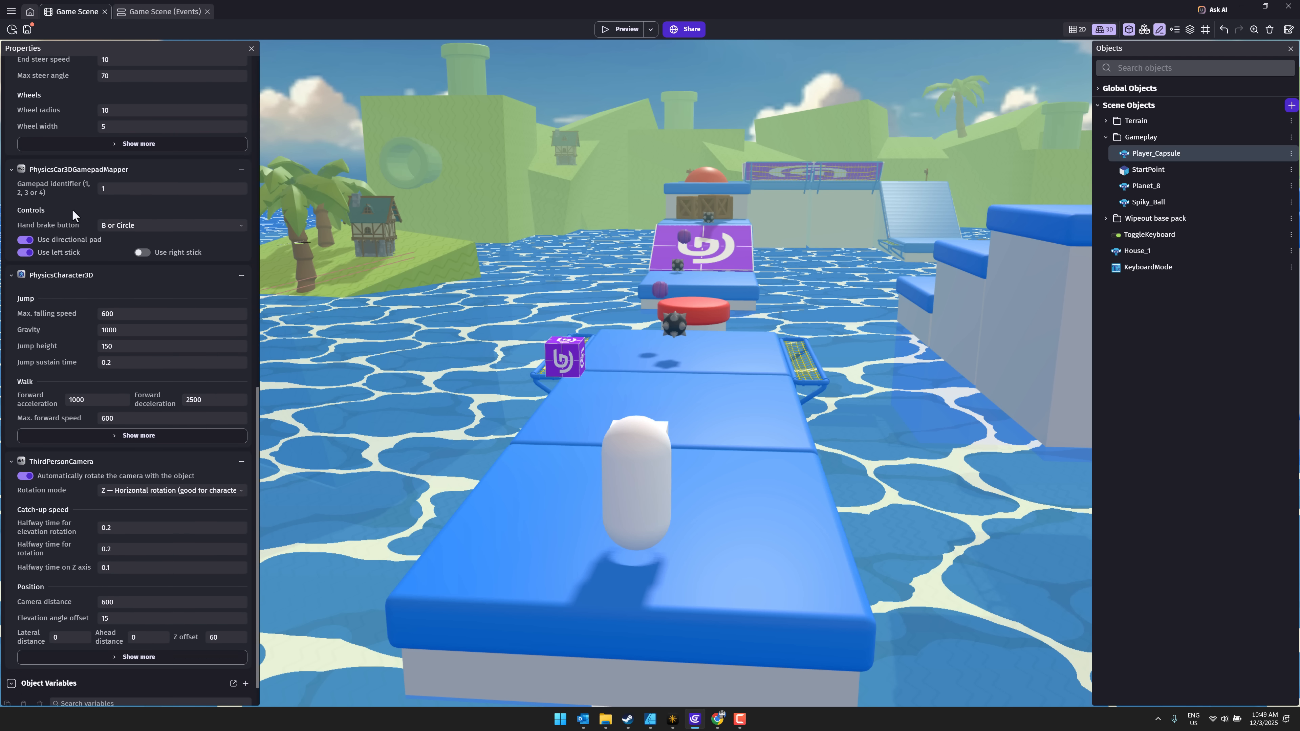
{"action": "scroll", "scroll_direction": "down", "scroll_amount": 3}
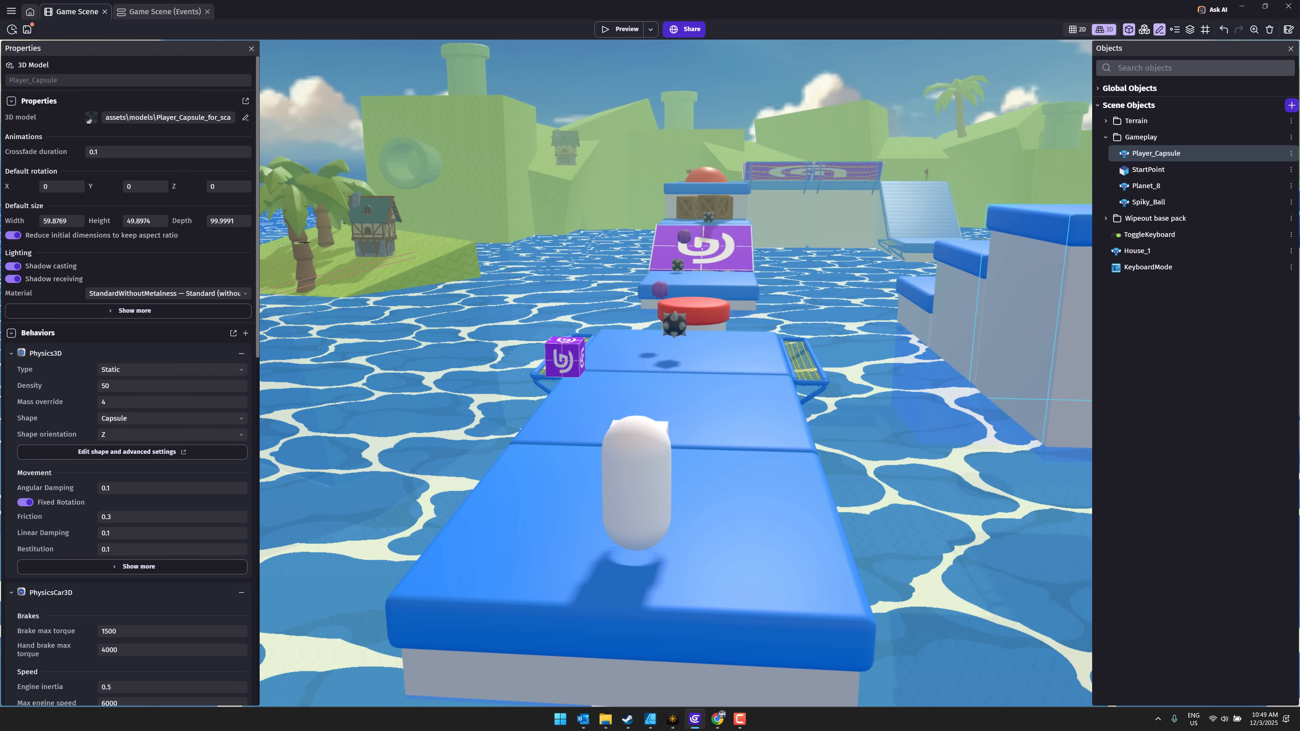
Open Player_Capsule's editor to its Behaviors and list behaviors matching '3d'
{"action": "right_click", "coordinate": [1155, 154]}
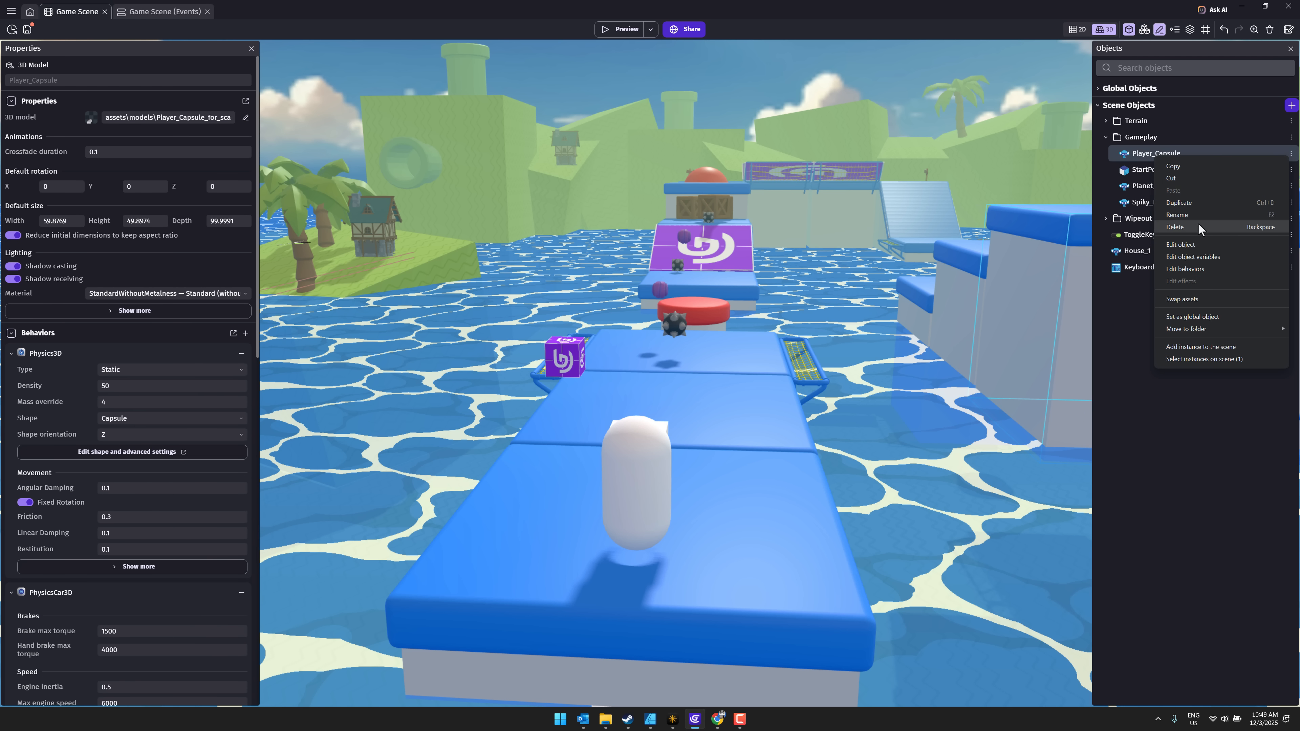
{"action": "left_click", "coordinate": [1180, 244]}
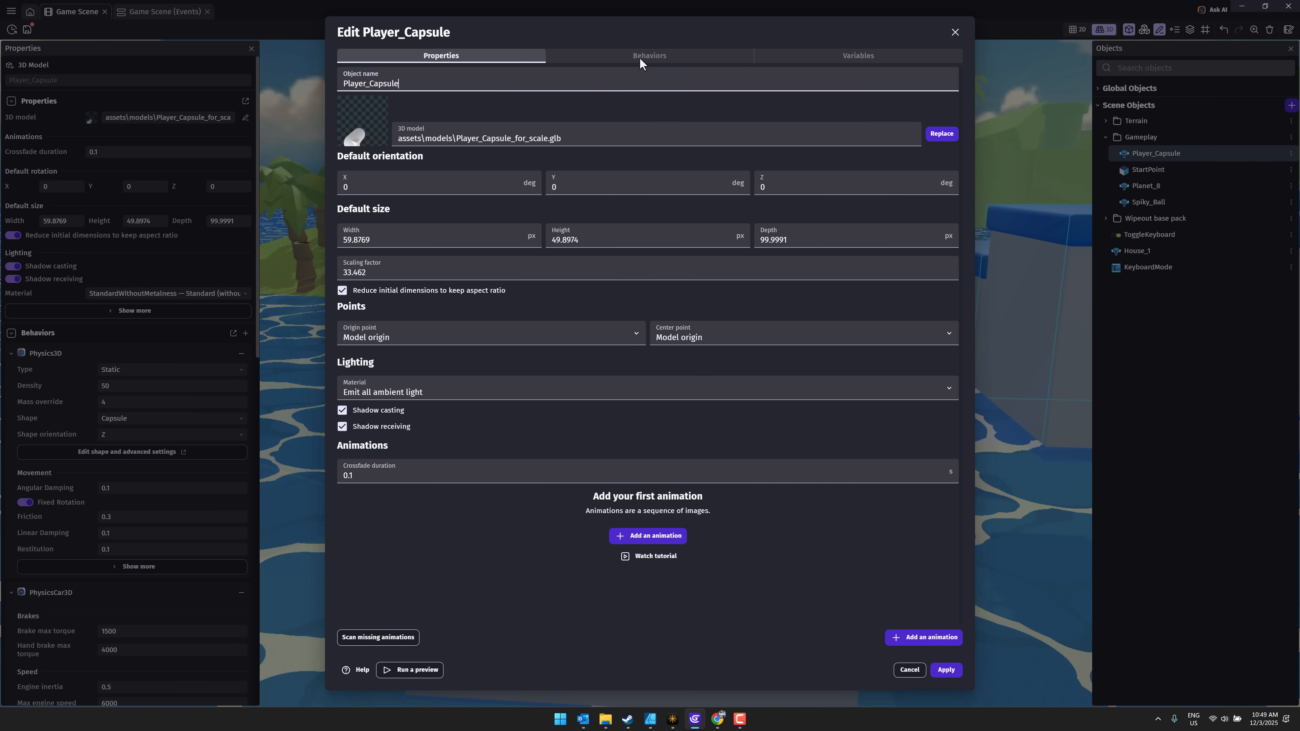
{"action": "left_click", "coordinate": [649, 55]}
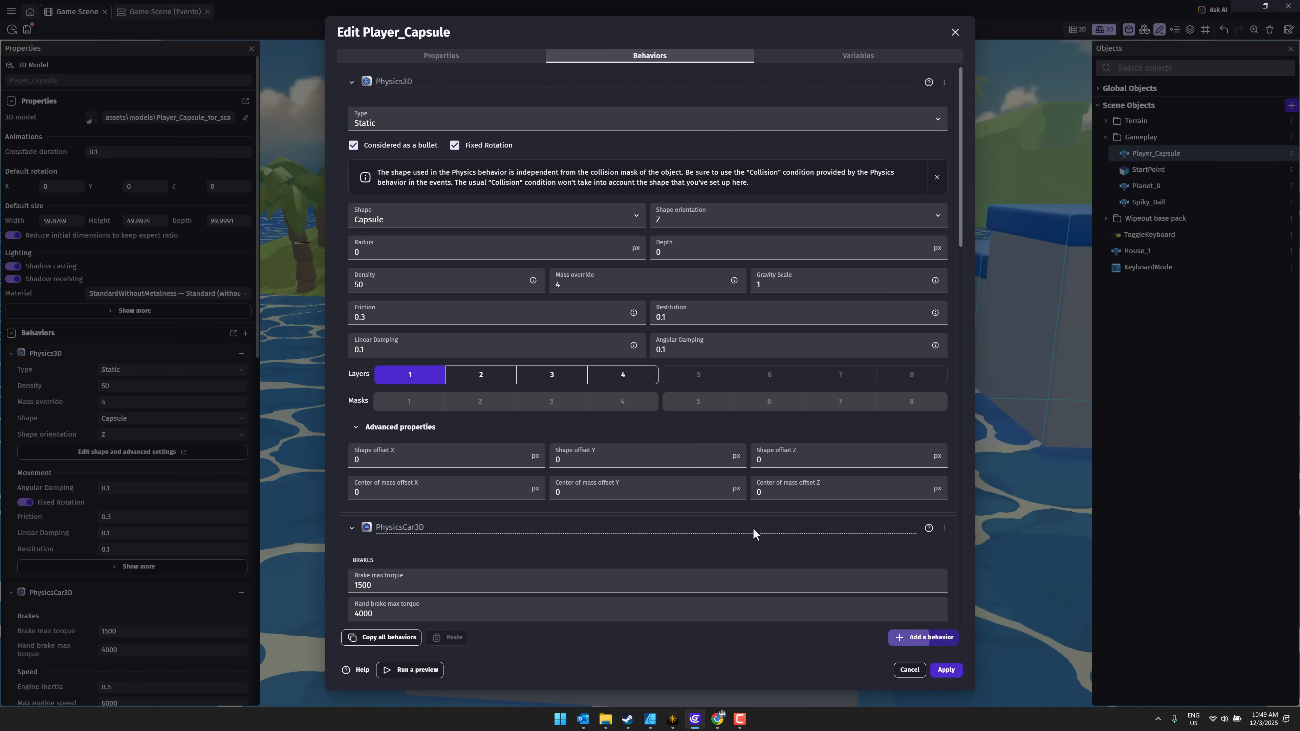
{"action": "left_click", "coordinate": [923, 638]}
{"action": "type", "text": "3d"}
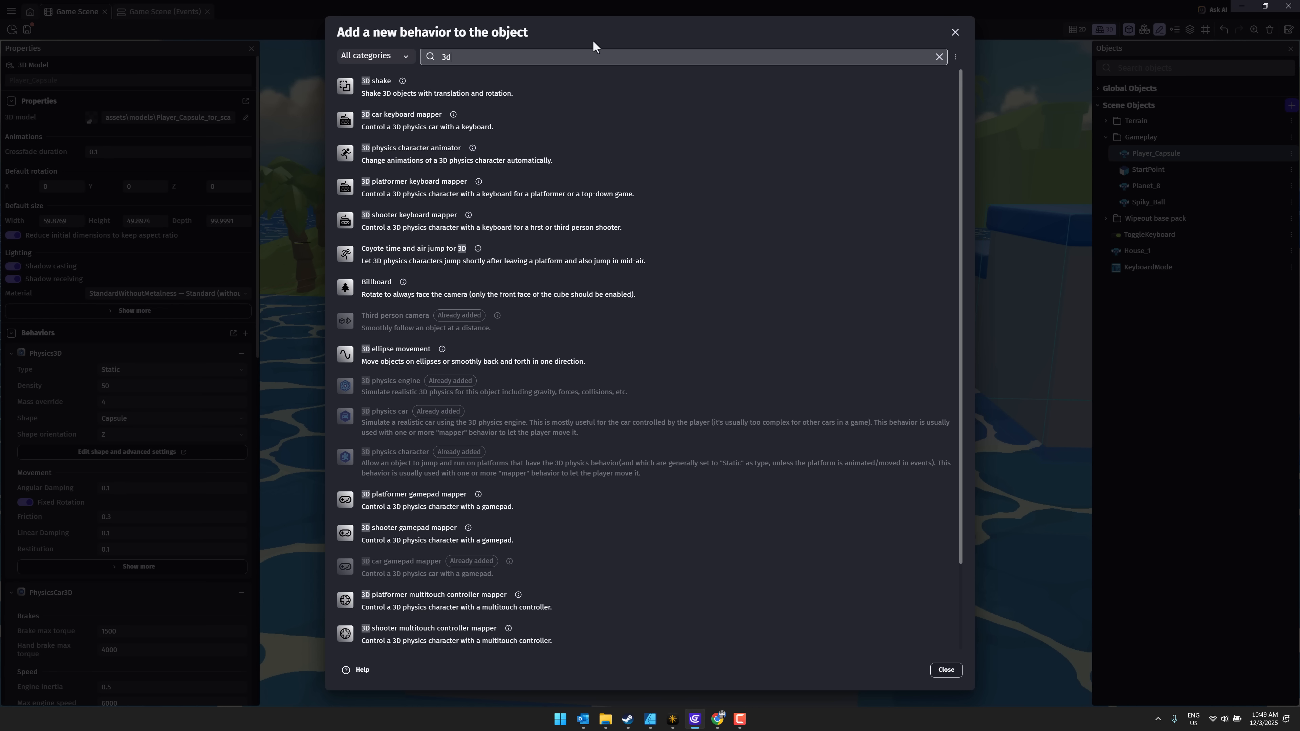
{"action": "scroll", "scroll_direction": "down", "scroll_amount": 3}
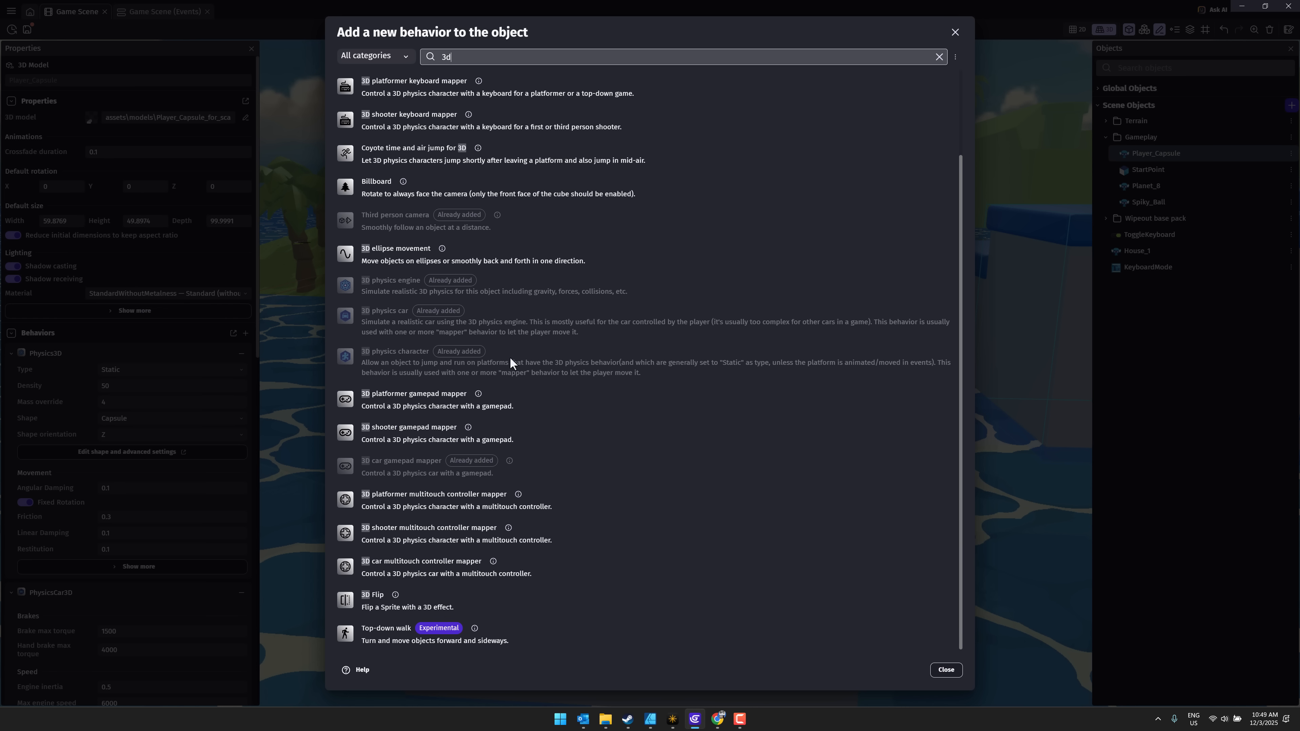
{"action": "scroll", "scroll_direction": "up", "scroll_amount": 3}
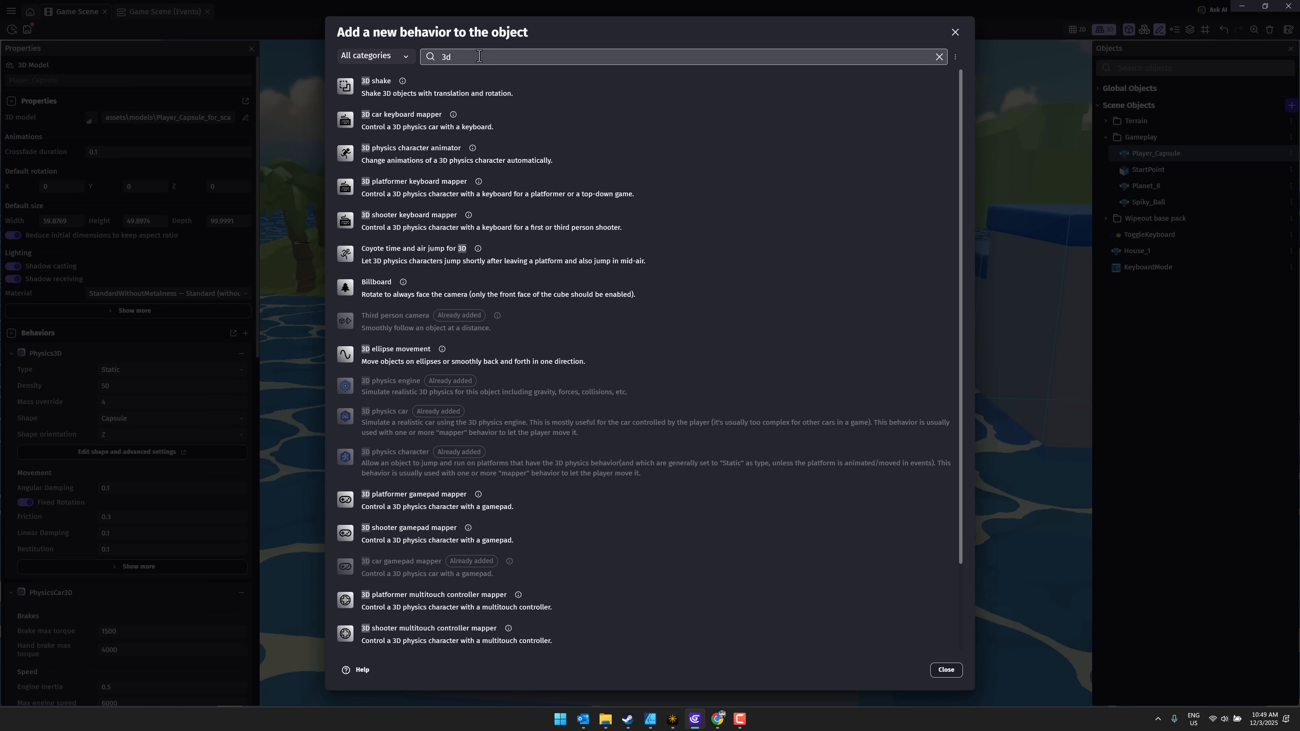
Clear the search, browse all available behaviors, and close without adding one
{"action": "left_click", "coordinate": [939, 56]}
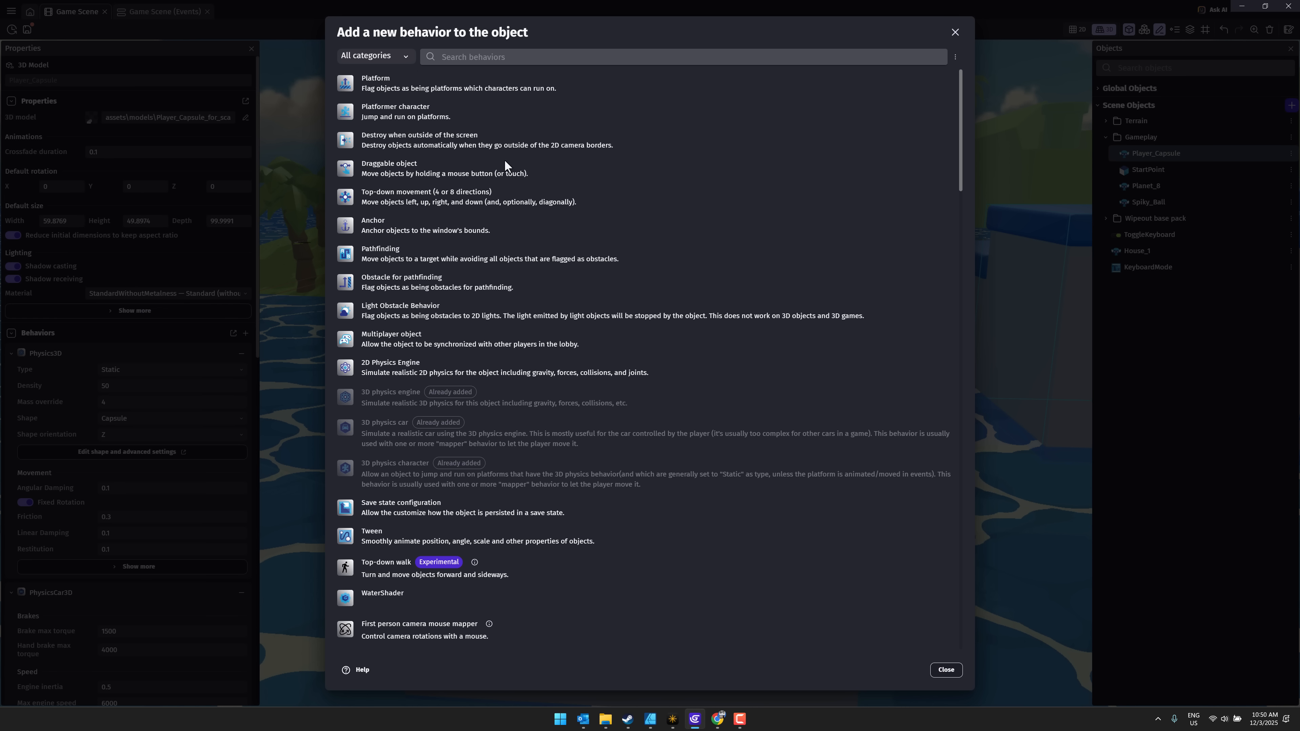
{"action": "mouse_move", "coordinate": [384, 186]}
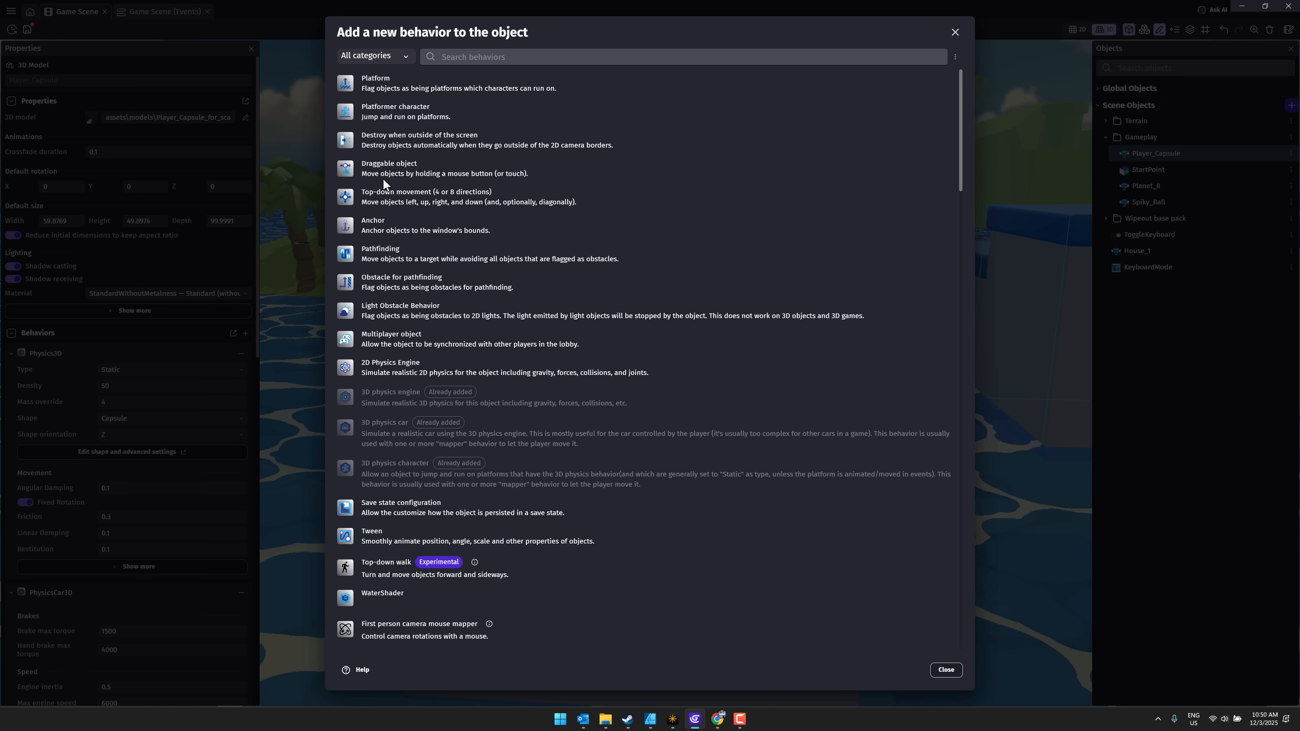
{"action": "mouse_move", "coordinate": [384, 186]}
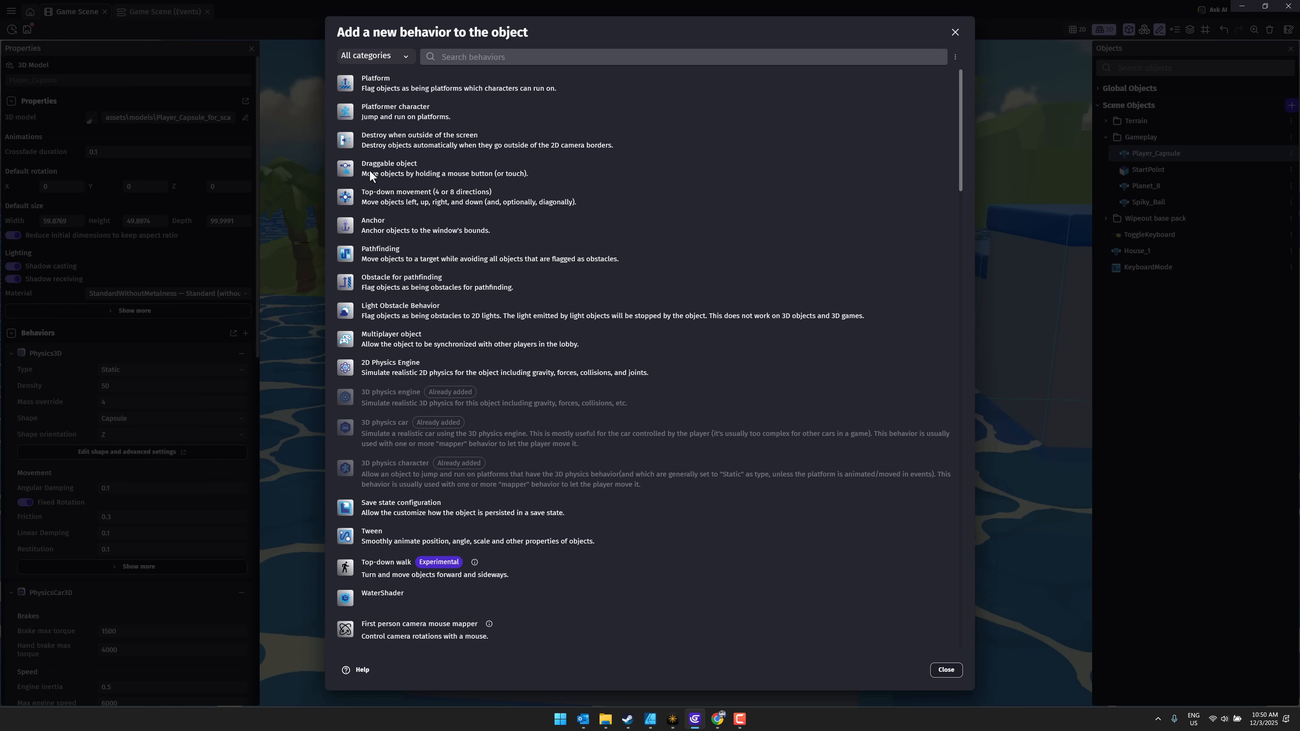
{"action": "scroll", "scroll_direction": "down", "scroll_amount": 3}
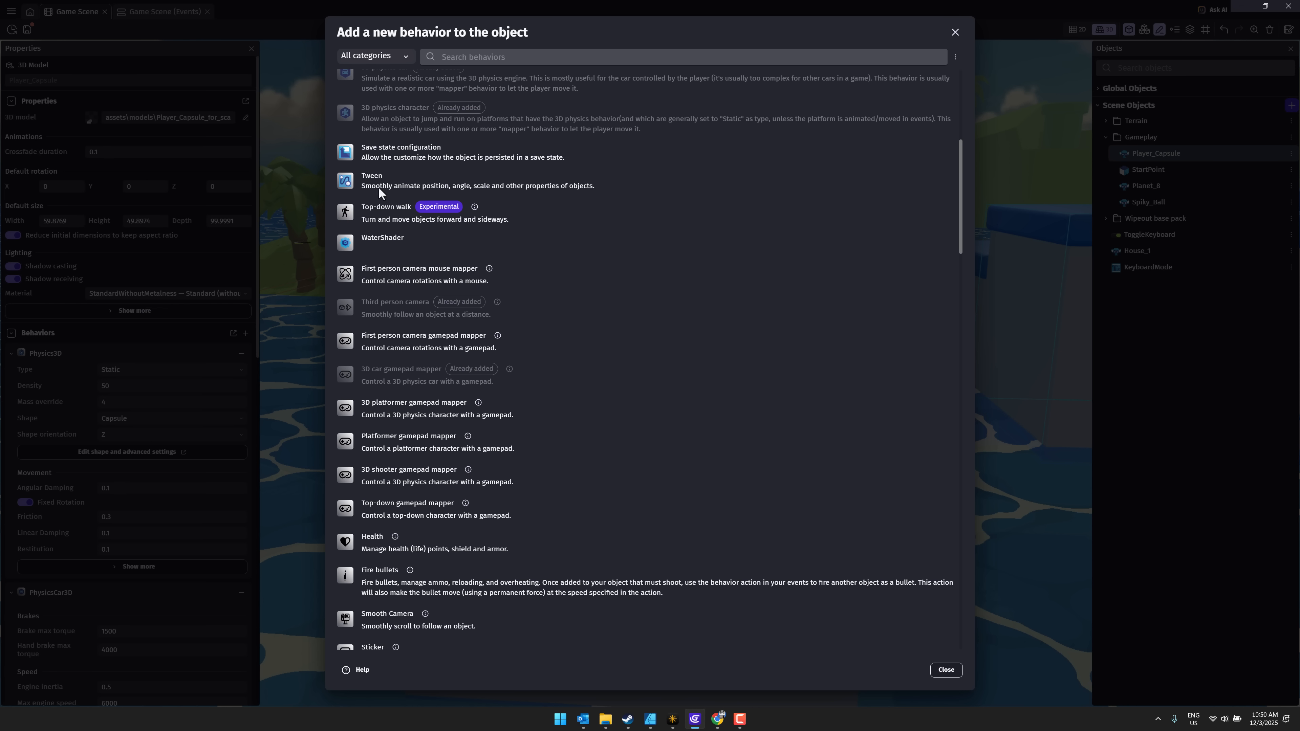
{"action": "mouse_move", "coordinate": [381, 181]}
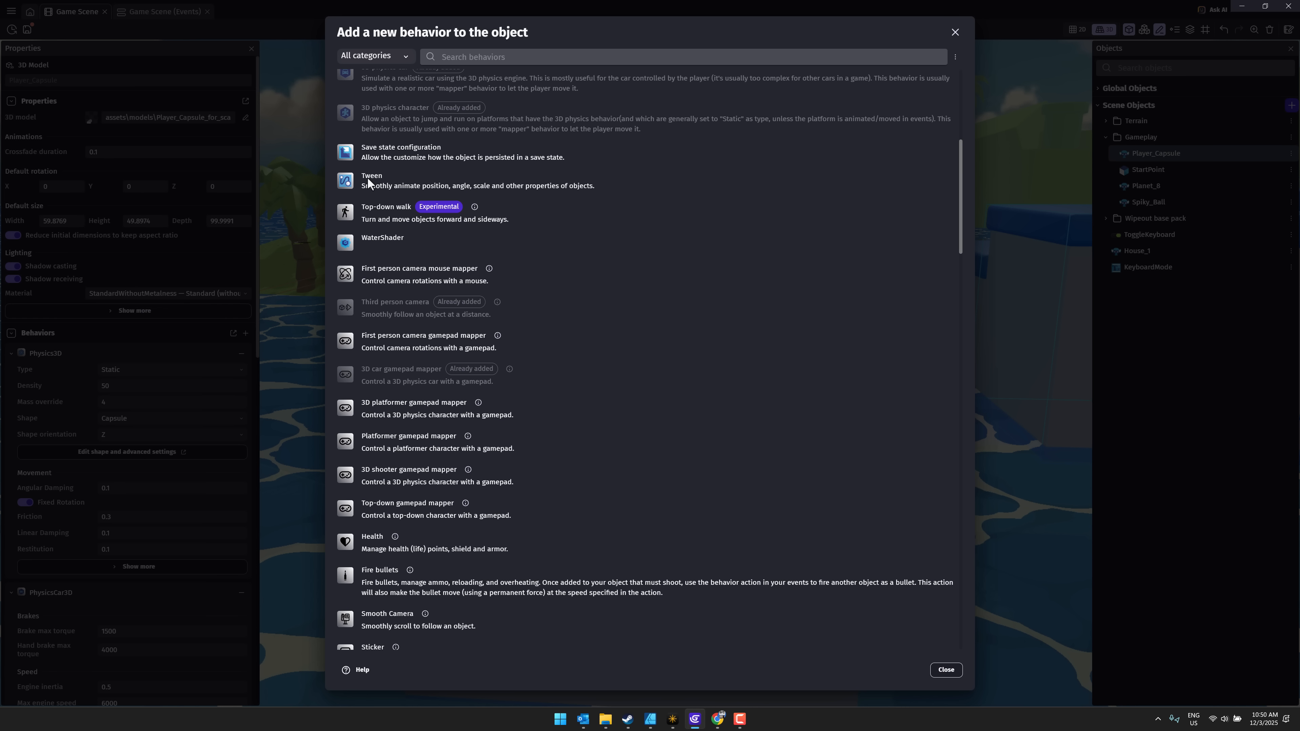
{"action": "scroll", "scroll_direction": "down", "scroll_amount": 3}
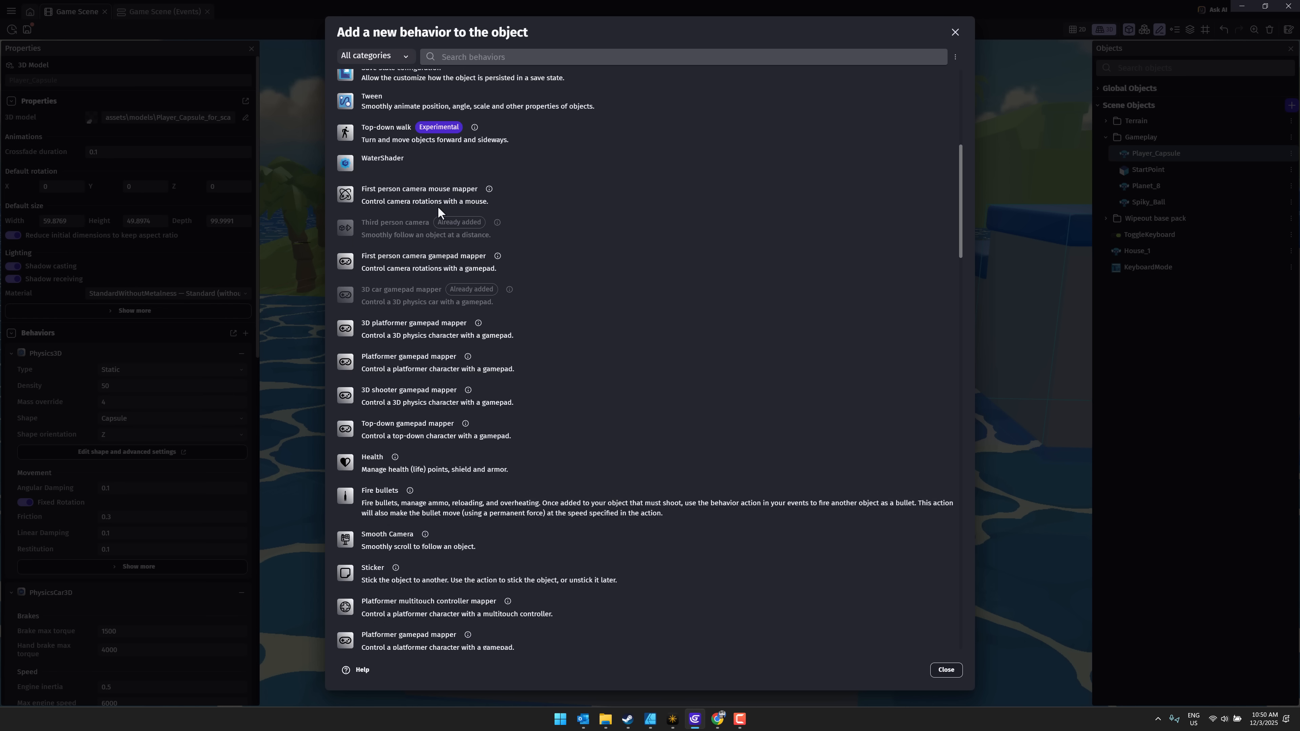
{"action": "scroll", "scroll_direction": "down", "scroll_amount": 3}
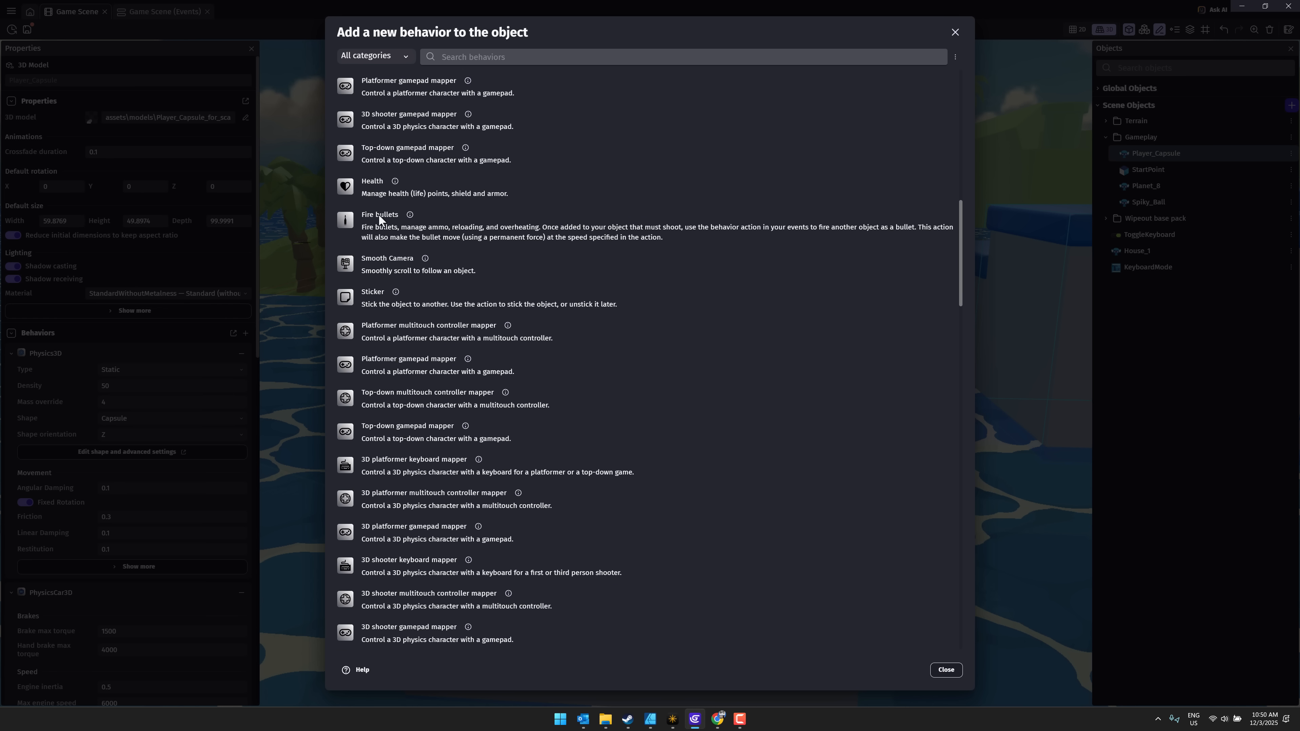
{"action": "scroll", "scroll_direction": "down", "scroll_amount": 3}
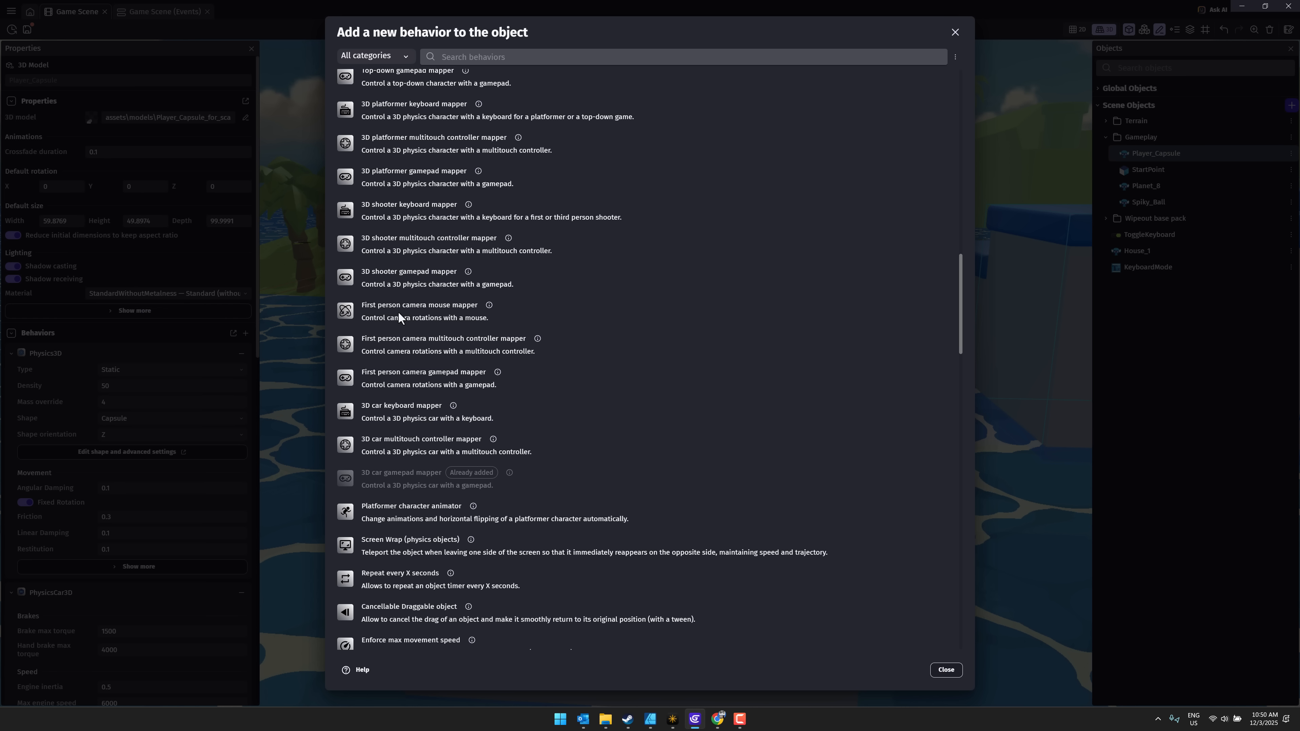
{"action": "mouse_move", "coordinate": [846, 624]}
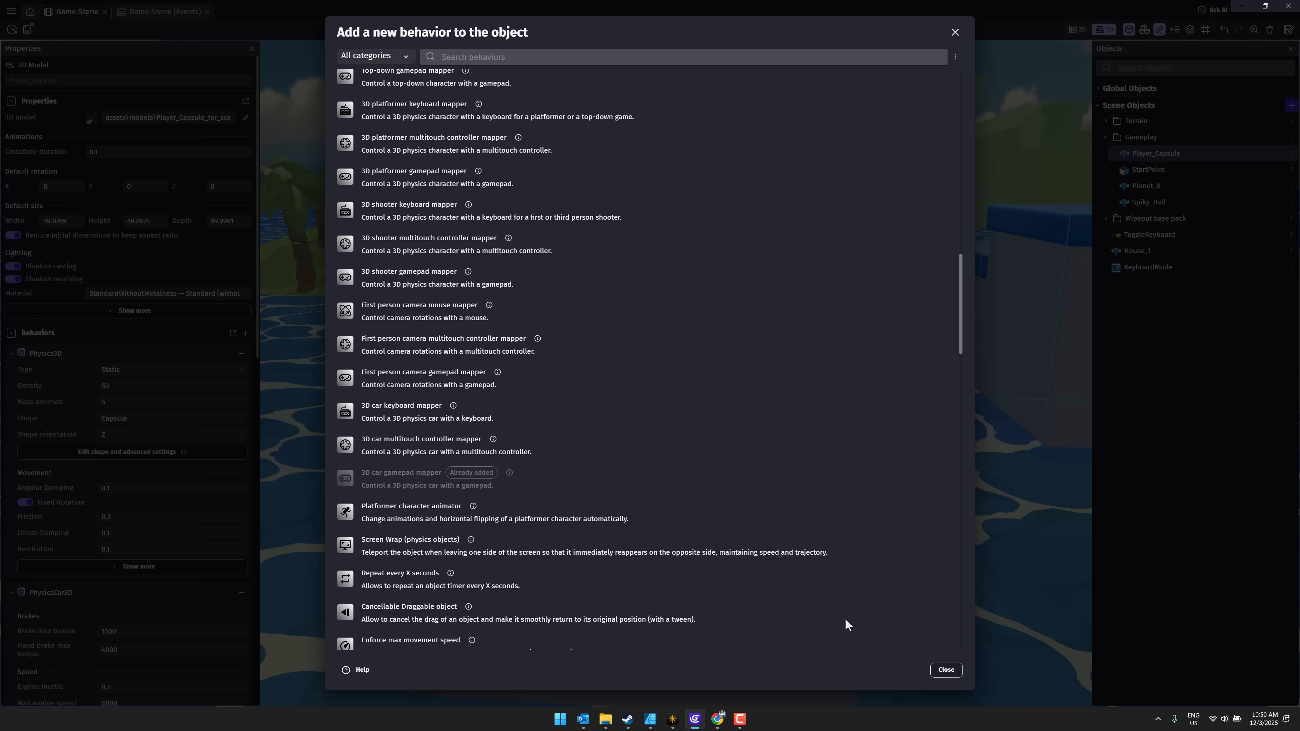
{"action": "left_click", "coordinate": [945, 669]}
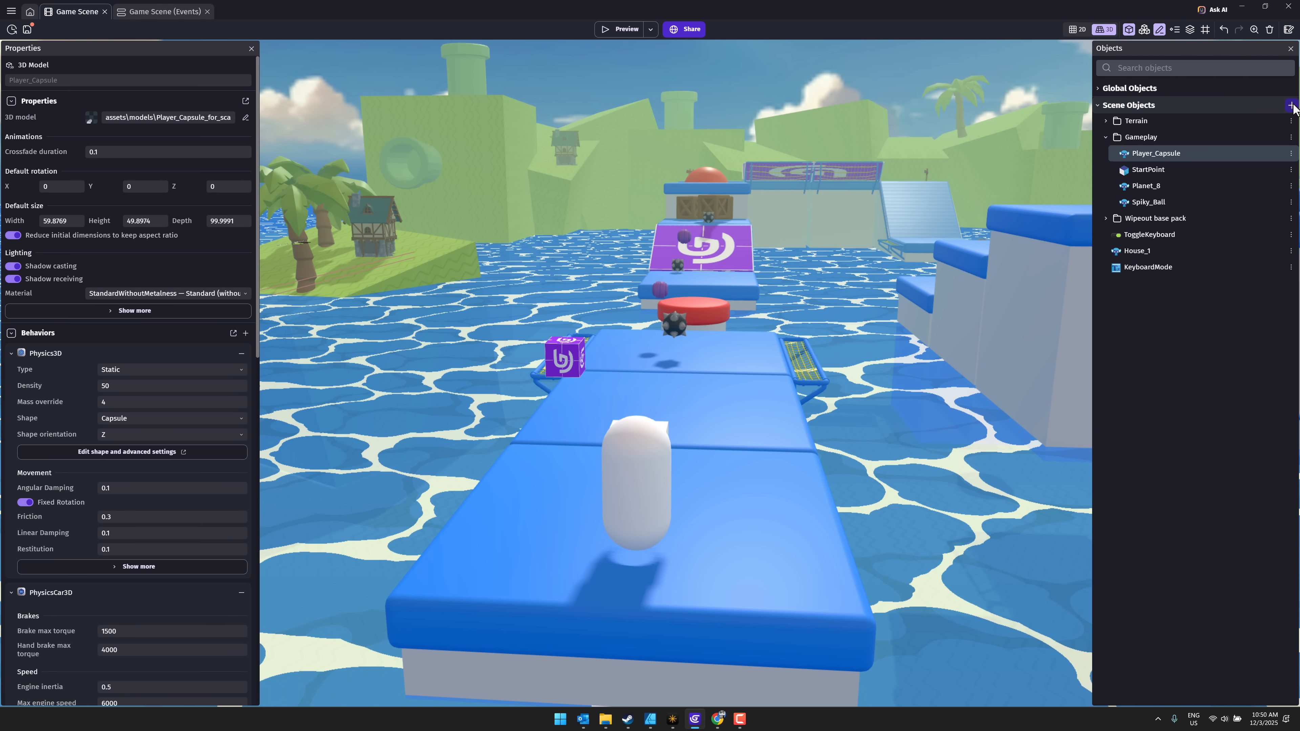
Start a new object from the Asset Store filtered to 3D model assets only
{"action": "left_click", "coordinate": [1292, 105]}
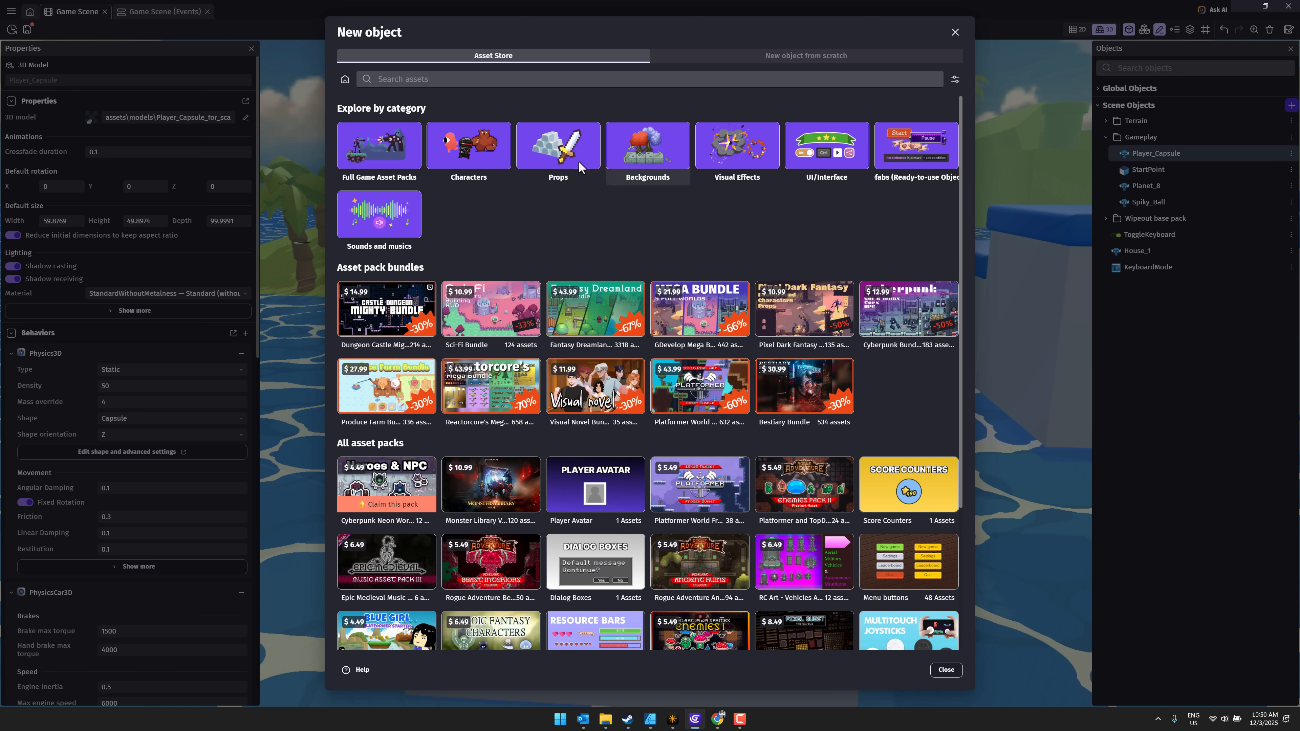
{"action": "scroll", "scroll_direction": "down", "scroll_amount": 3}
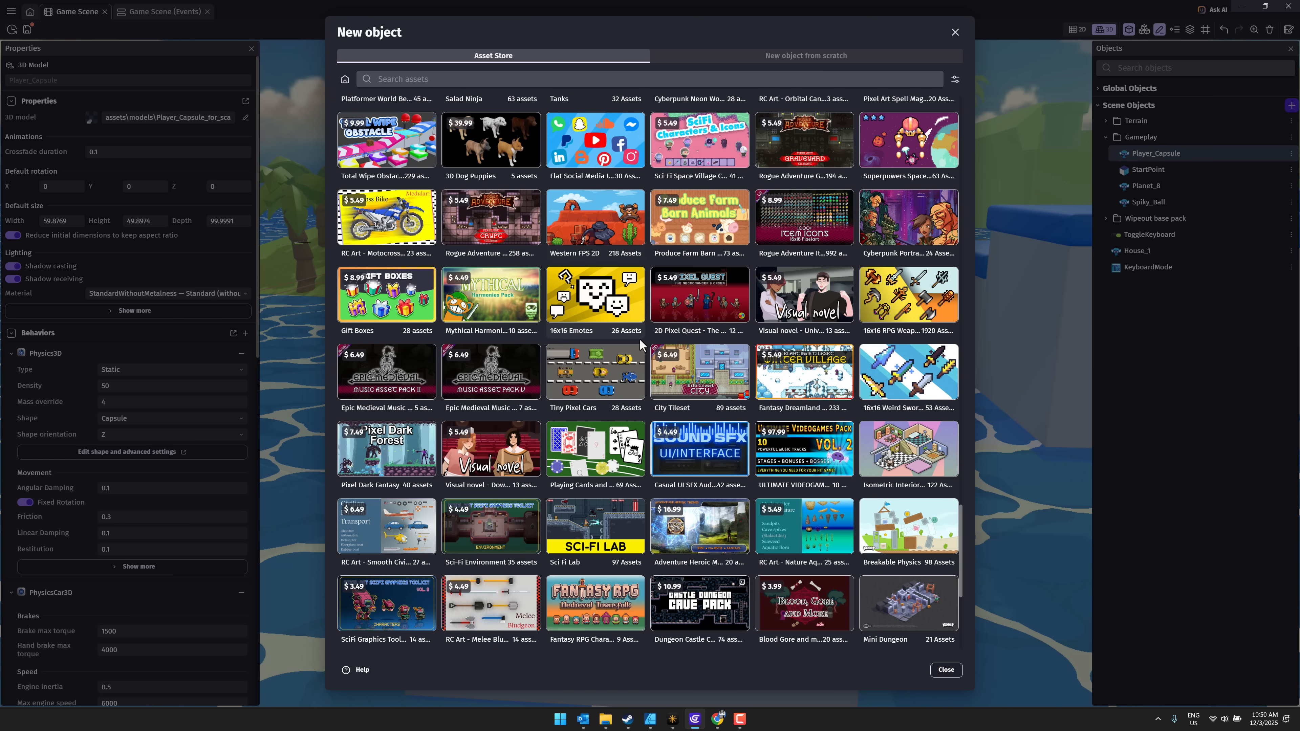
{"action": "left_click", "coordinate": [345, 79]}
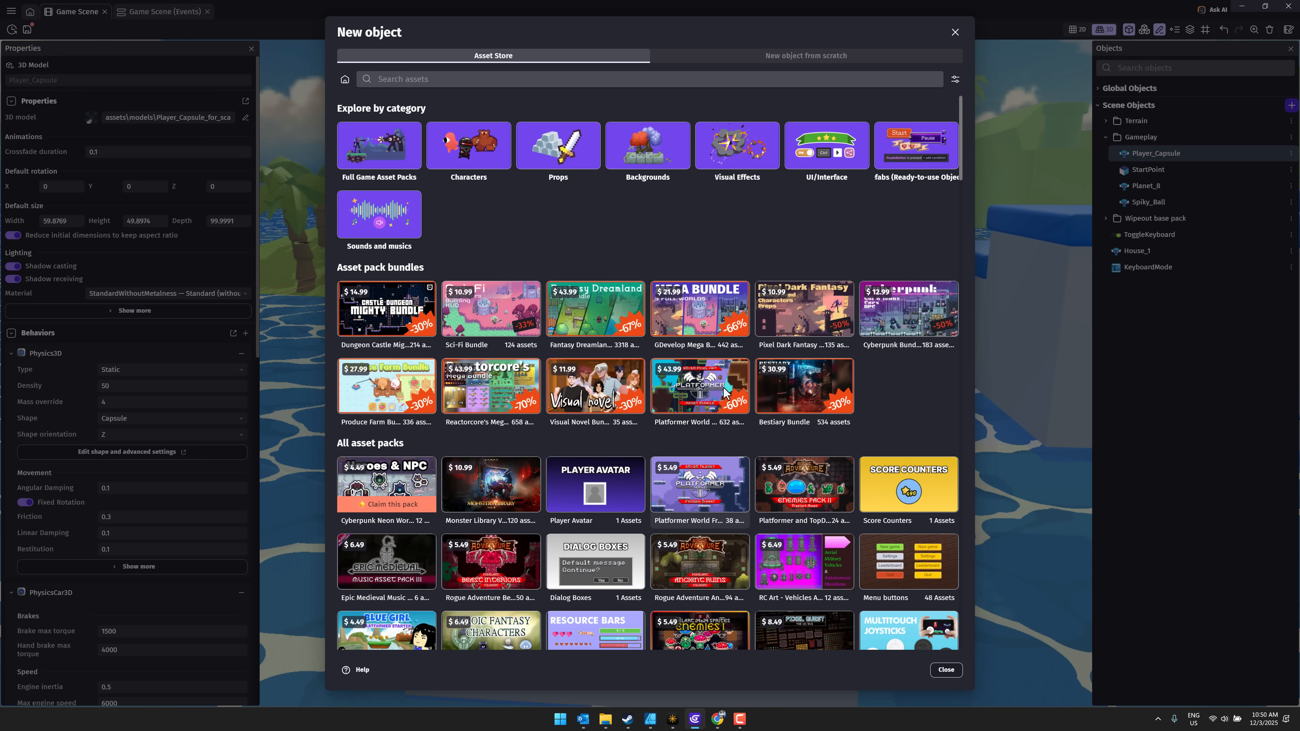
{"action": "mouse_move", "coordinate": [949, 96]}
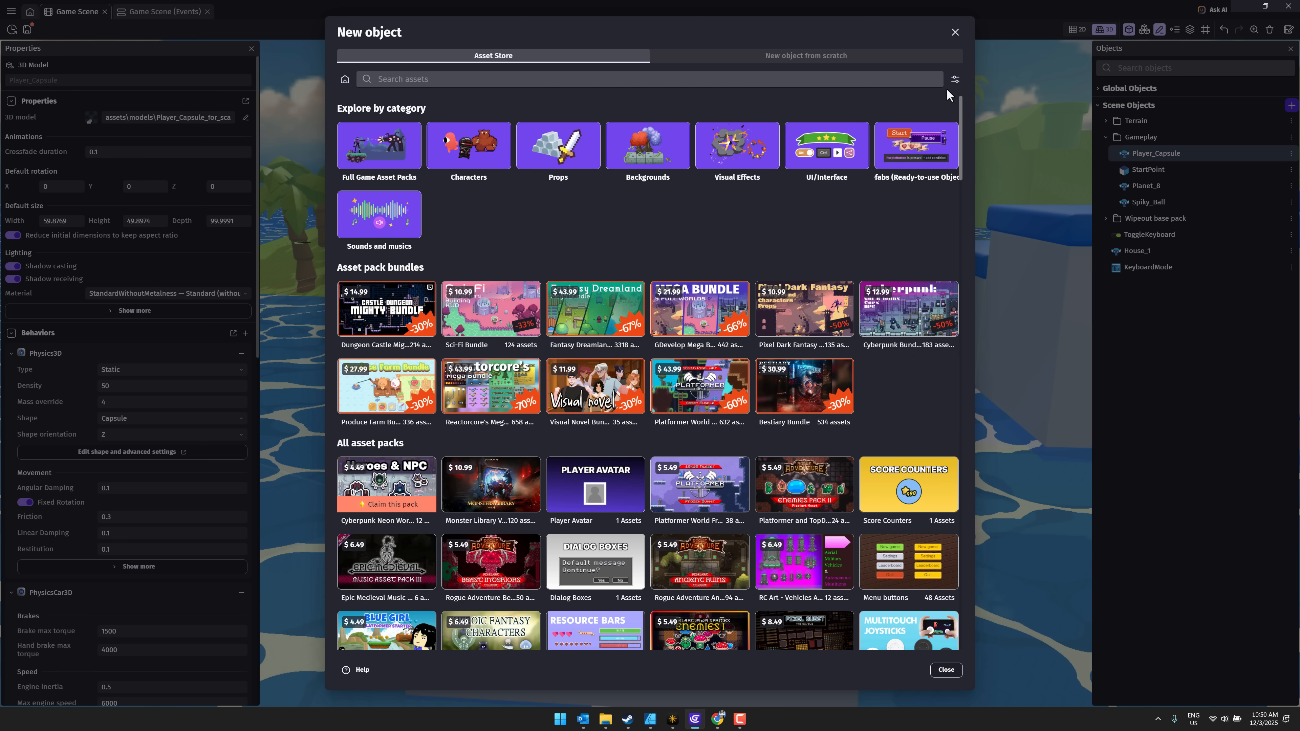
{"action": "left_click", "coordinate": [954, 79]}
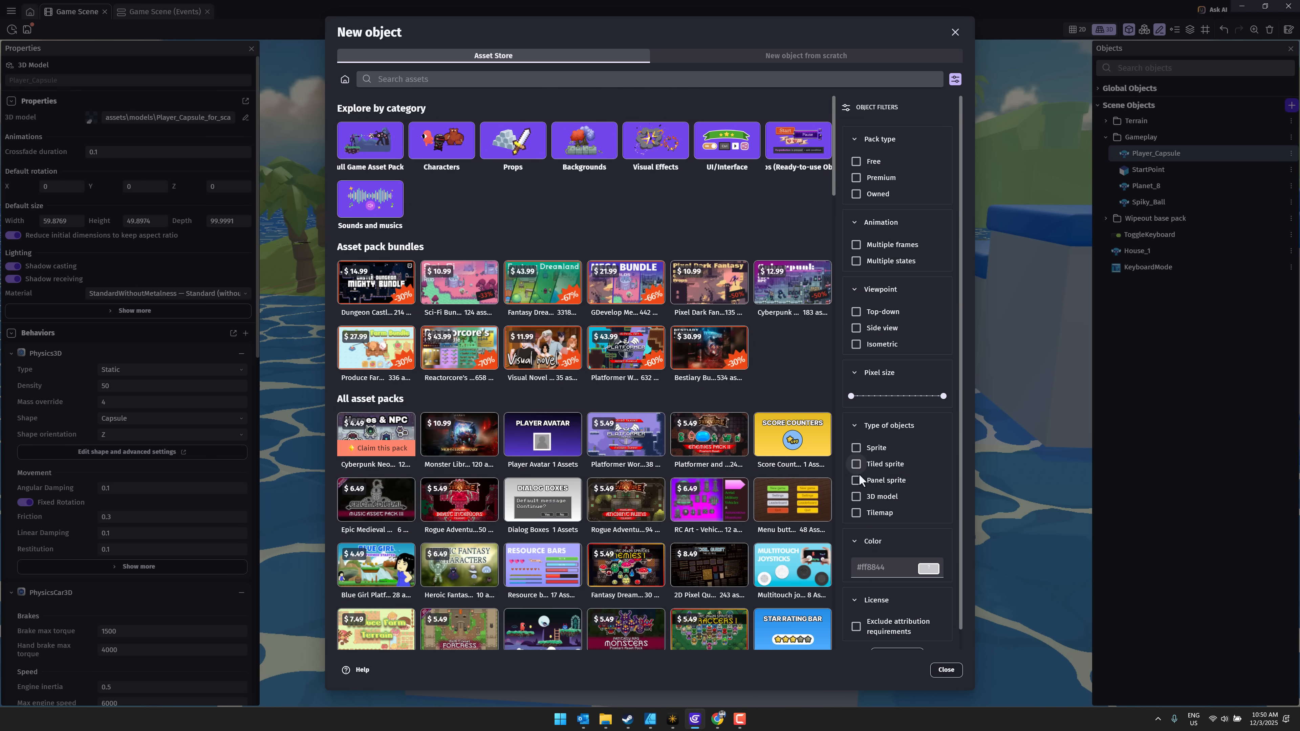
{"action": "left_click", "coordinate": [857, 497]}
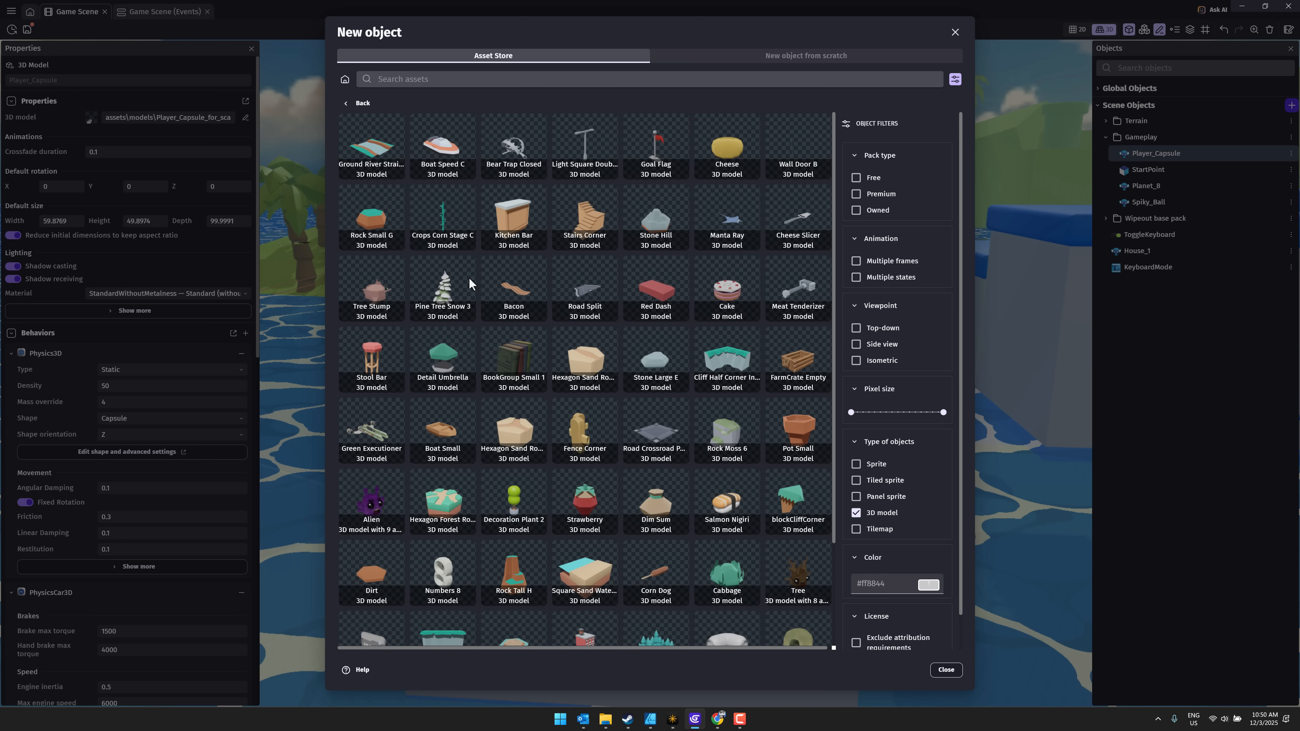
{"action": "mouse_move", "coordinate": [531, 457]}
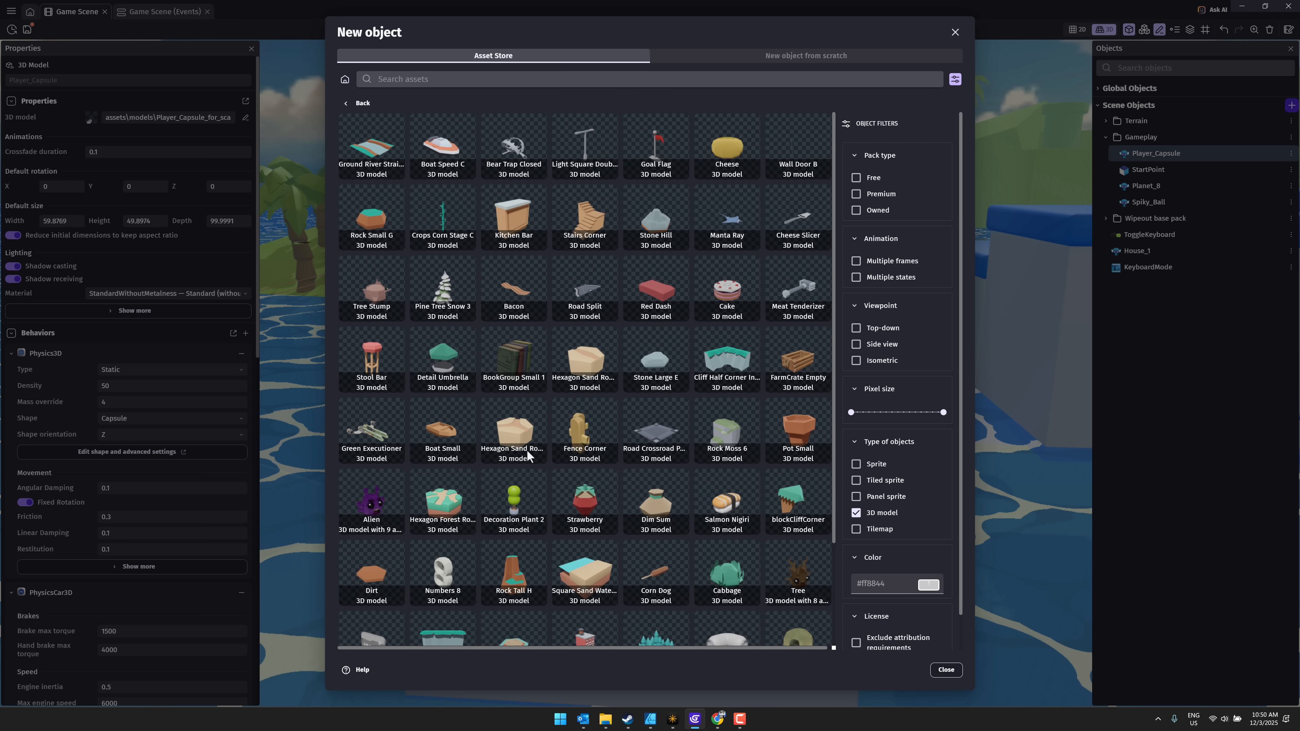
{"action": "mouse_move", "coordinate": [595, 448]}
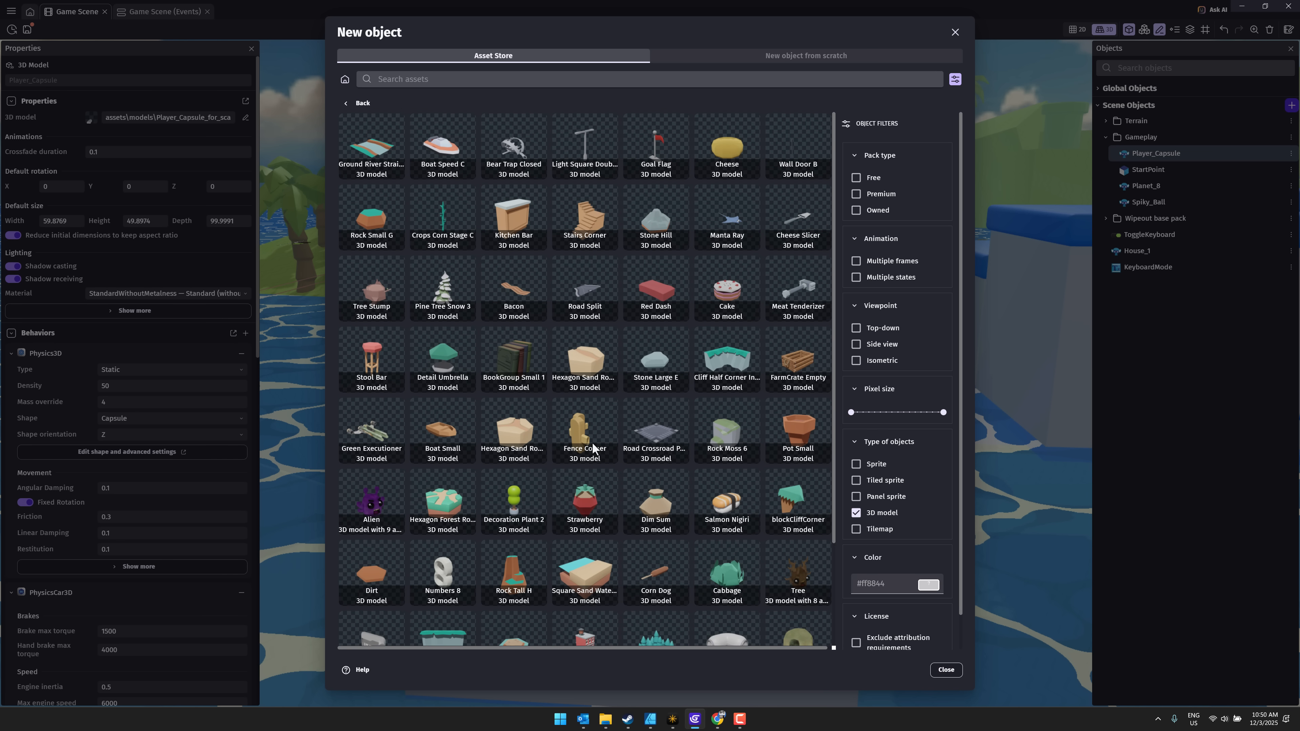
{"action": "mouse_move", "coordinate": [484, 378]}
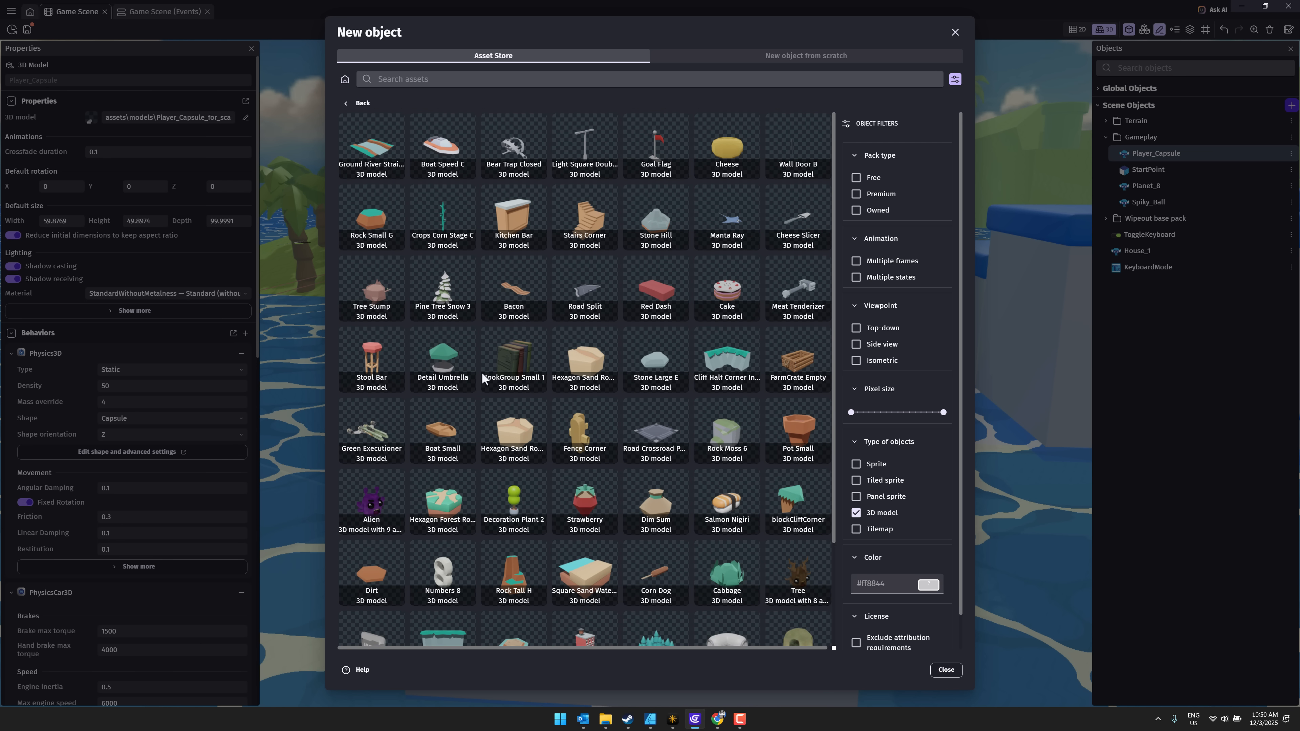
Add the Pine Tree Snow 3 model to the scene objects and close the New object window
{"action": "left_click", "coordinate": [442, 285]}
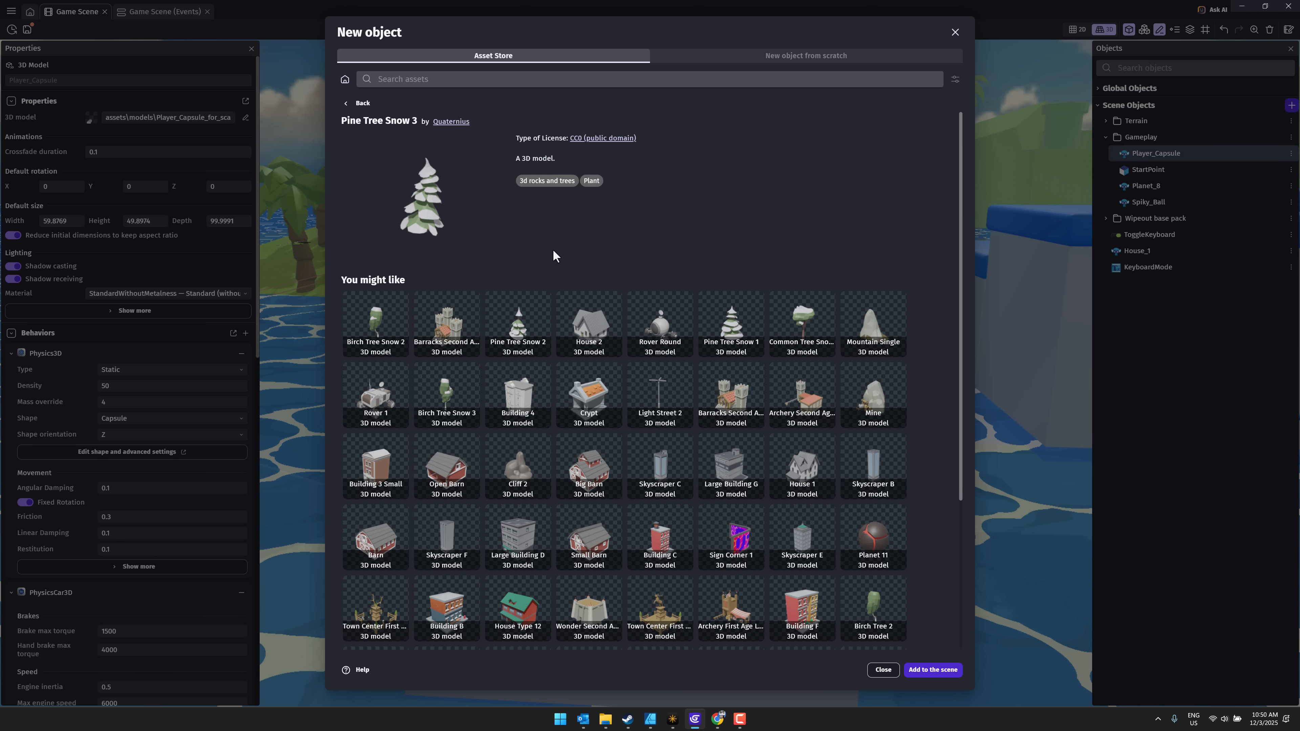
{"action": "mouse_move", "coordinate": [429, 165]}
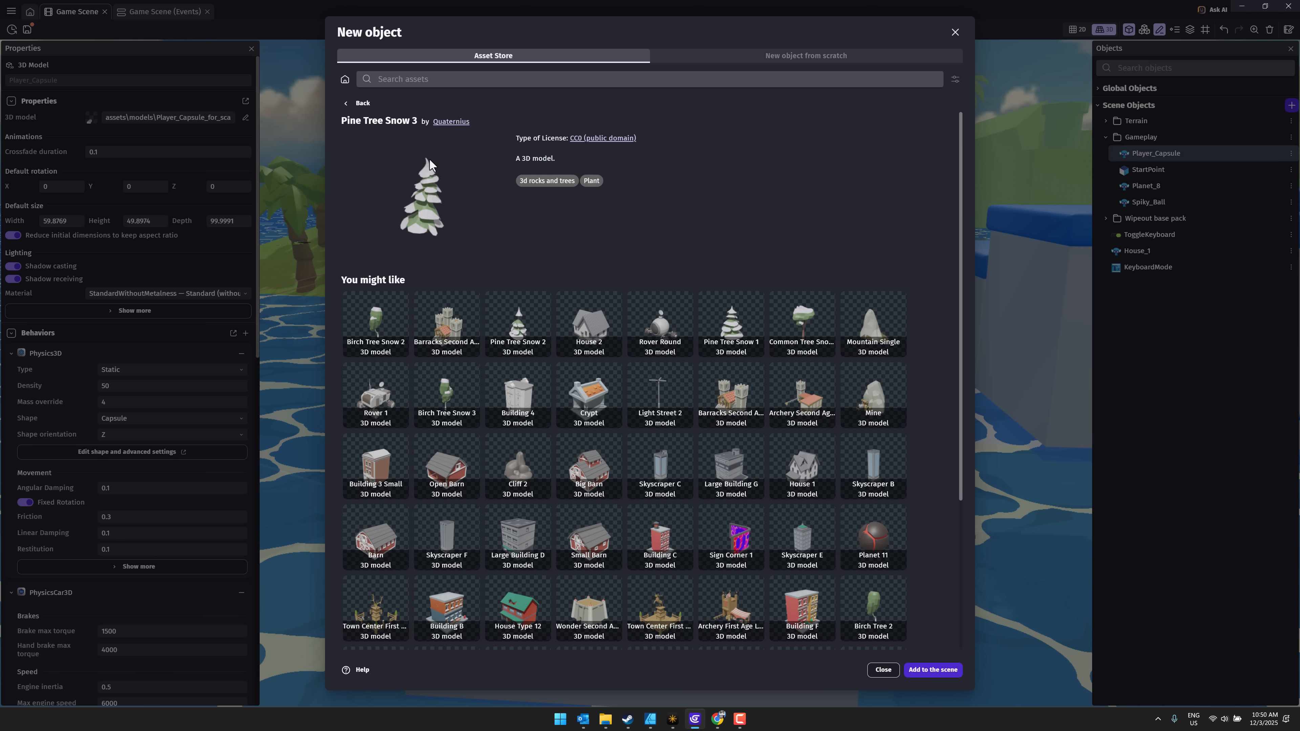
{"action": "mouse_move", "coordinate": [498, 136]}
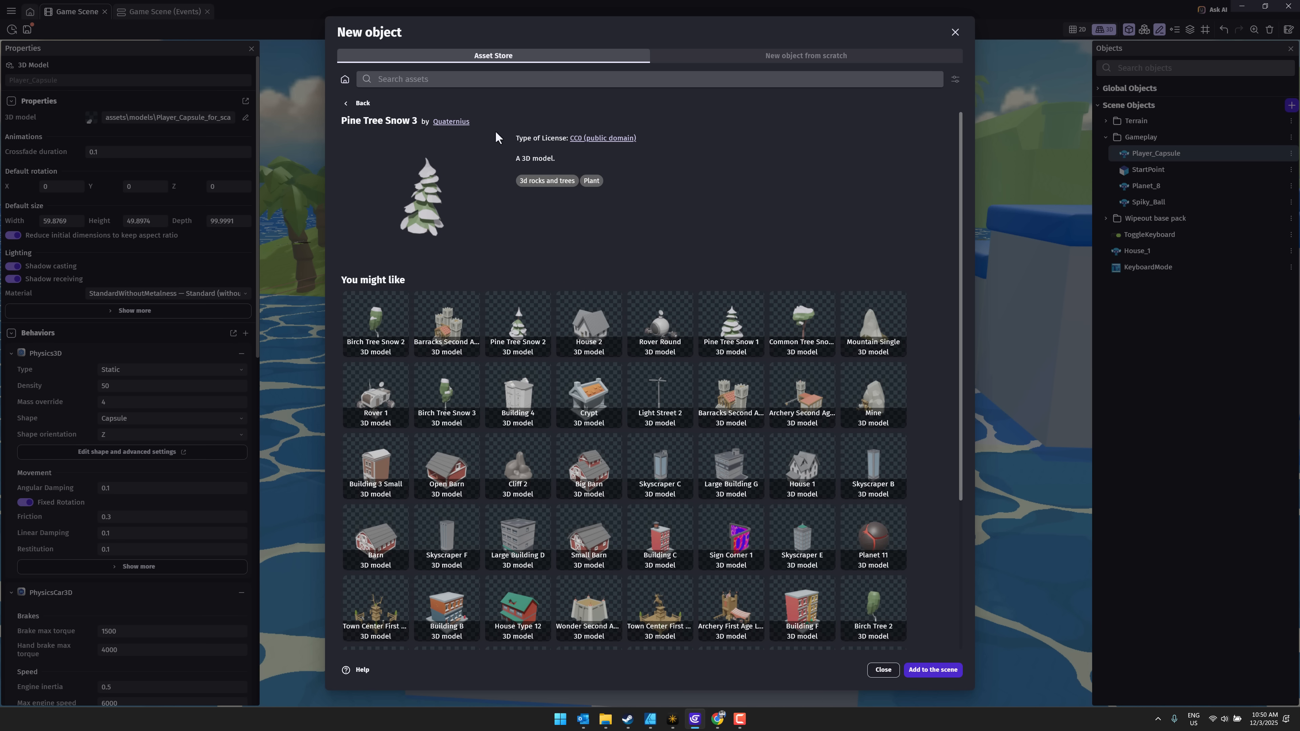
{"action": "left_click", "coordinate": [932, 670]}
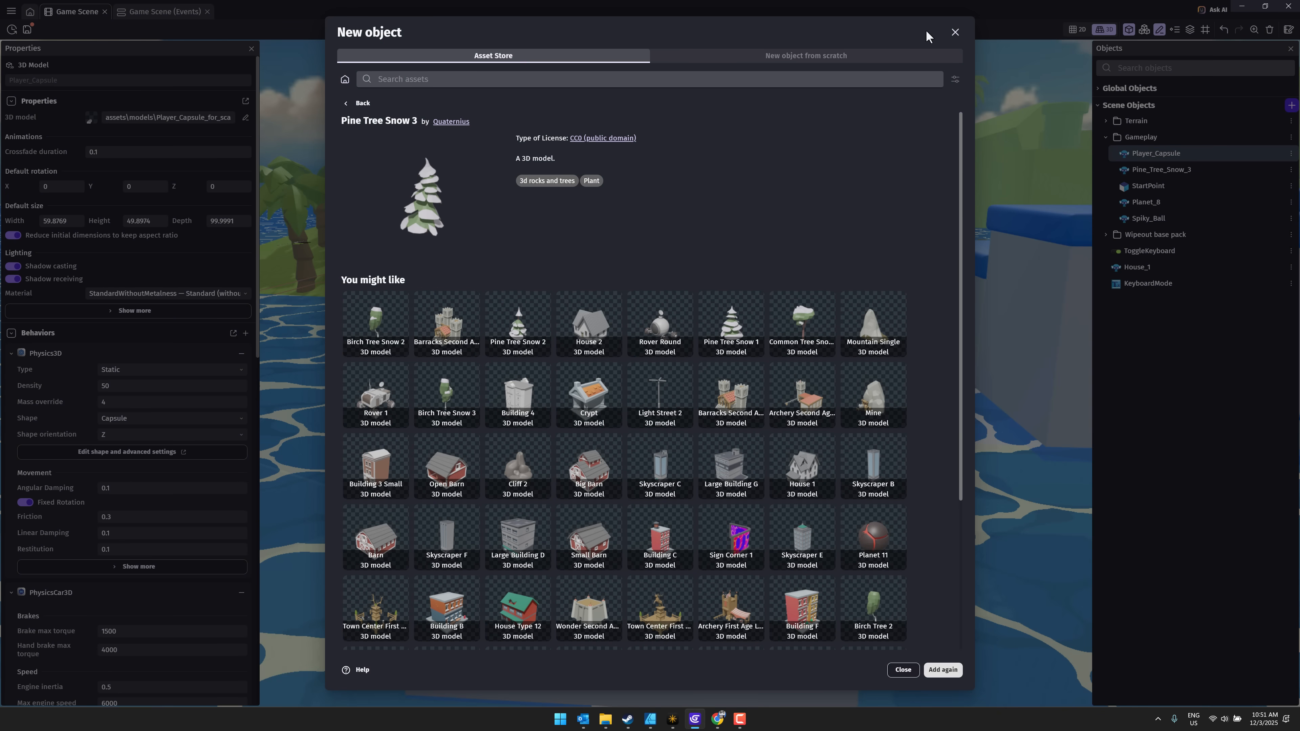
{"action": "left_click", "coordinate": [954, 32]}
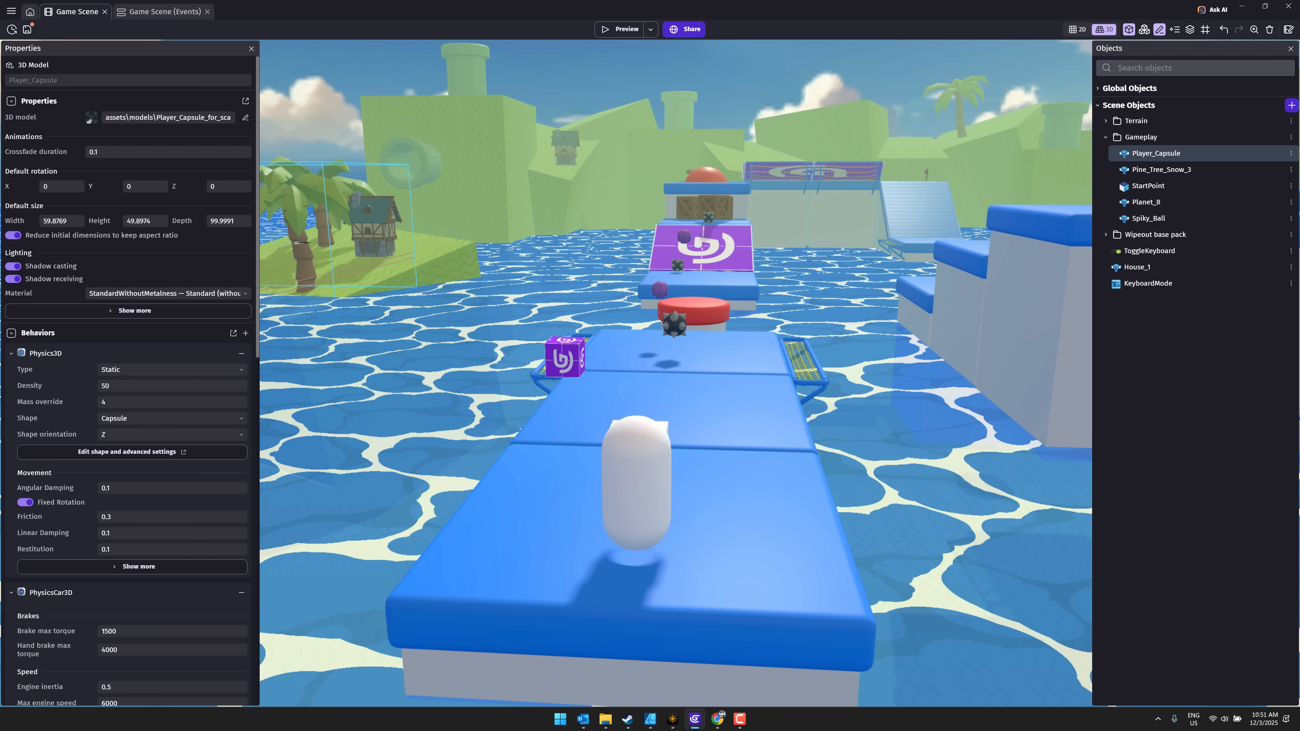
Drop a Pine_Tree_Snow_3 instance into the 3D level near the house
{"action": "left_click", "coordinate": [1162, 169]}
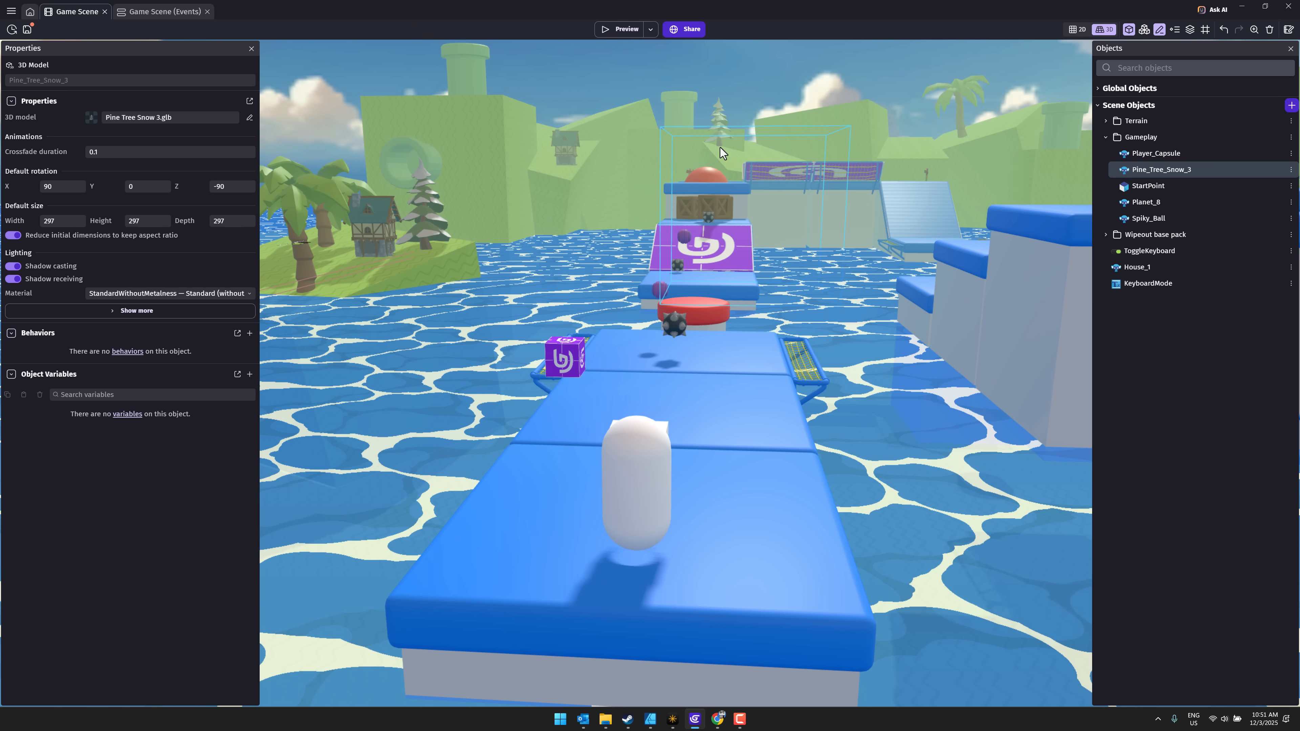
{"action": "left_click", "coordinate": [720, 141]}
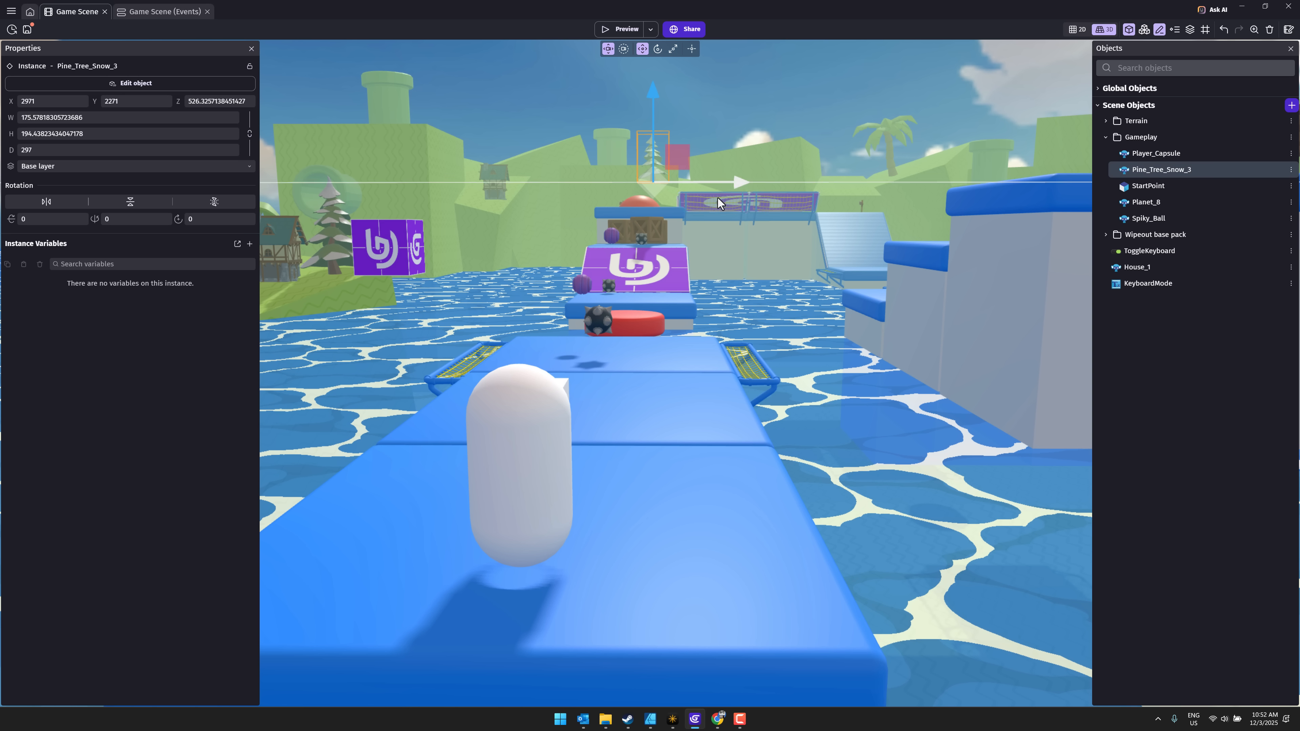
View the level top-down in 2D to widen the pine tree, then return to the 3D view
{"action": "left_click", "coordinate": [1078, 29]}
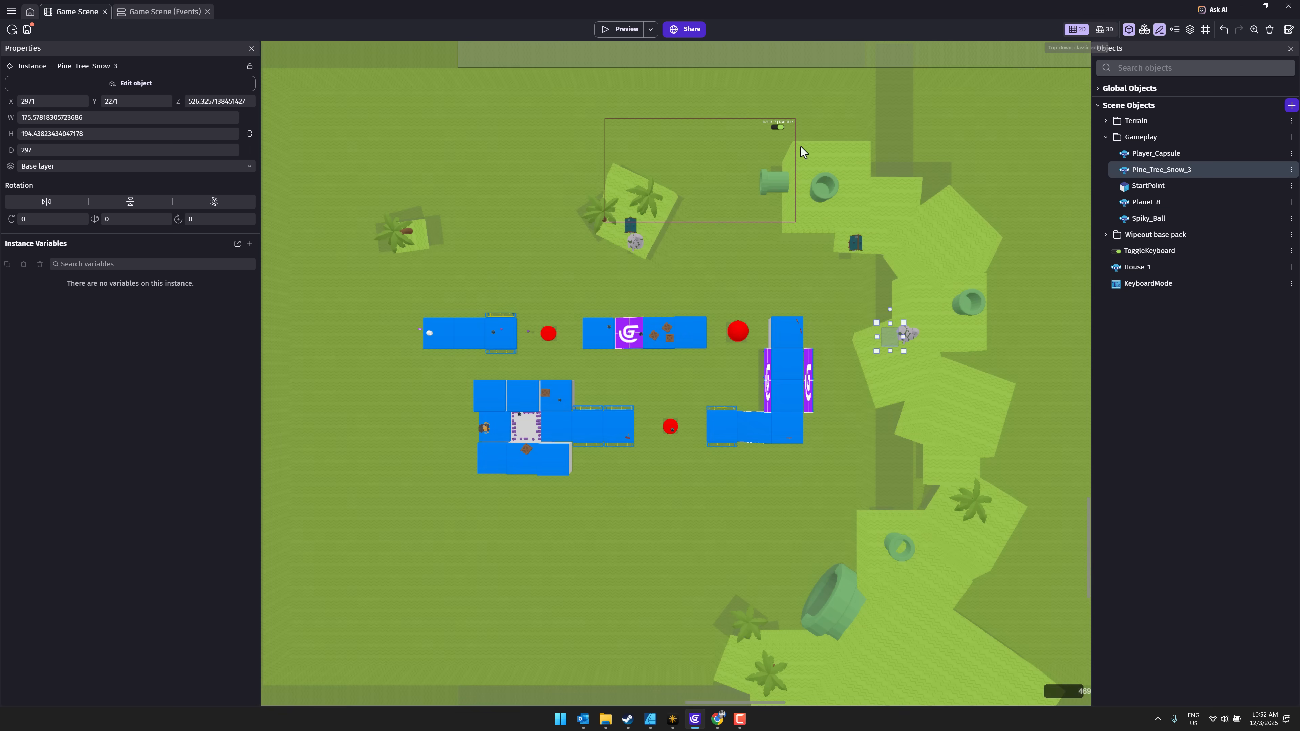
{"action": "mouse_move", "coordinate": [807, 246]}
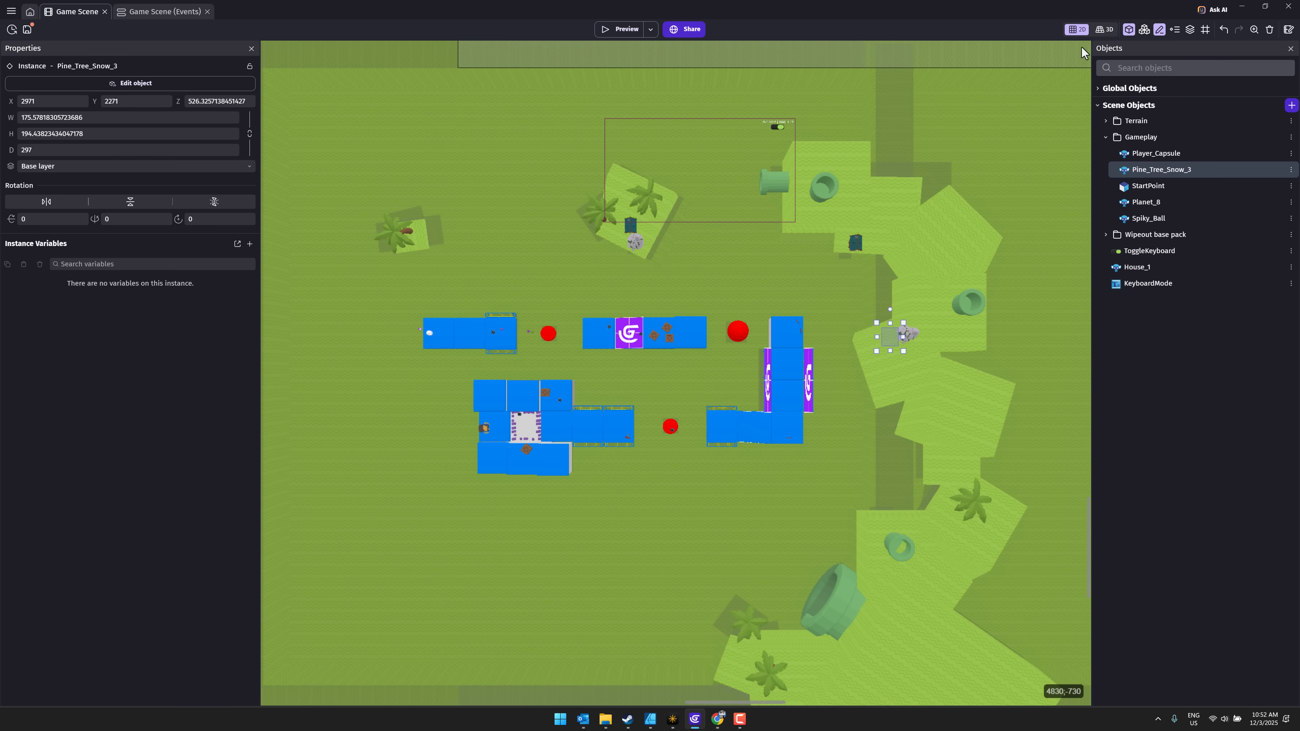
{"action": "mouse_move", "coordinate": [948, 452]}
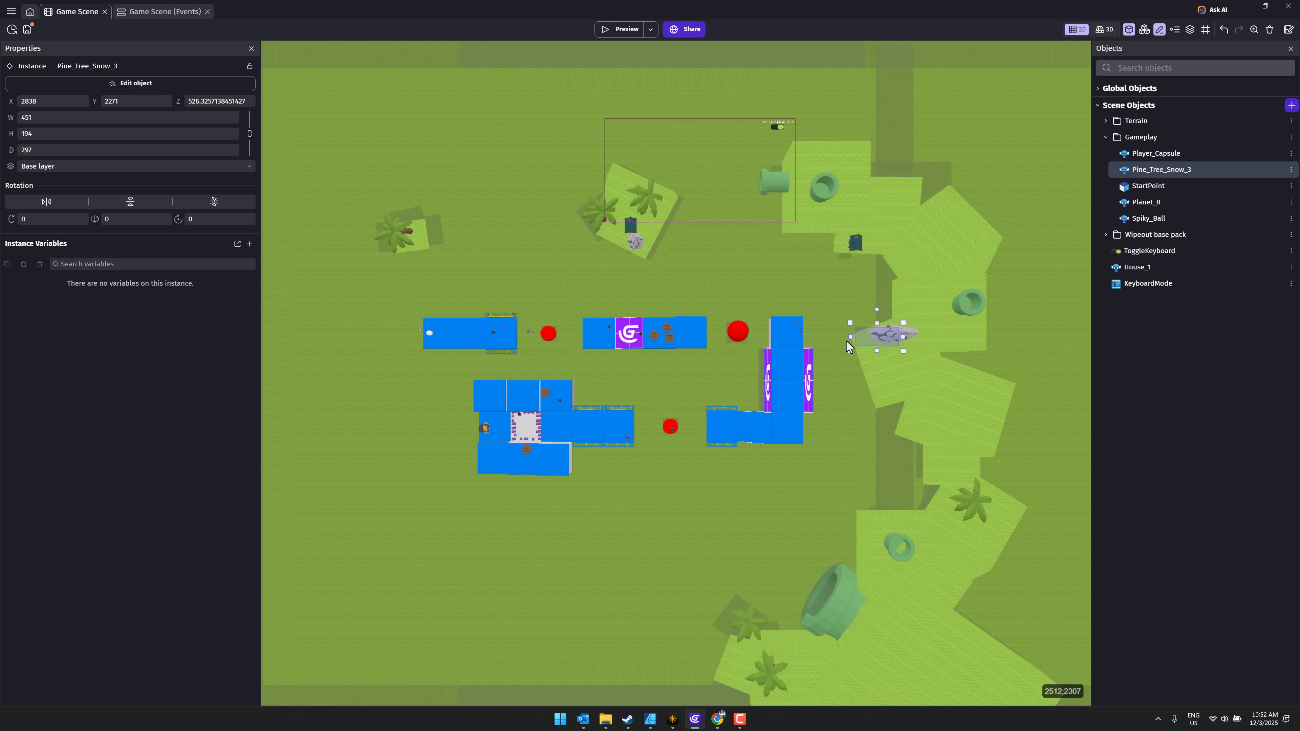
{"action": "left_click", "coordinate": [1104, 29]}
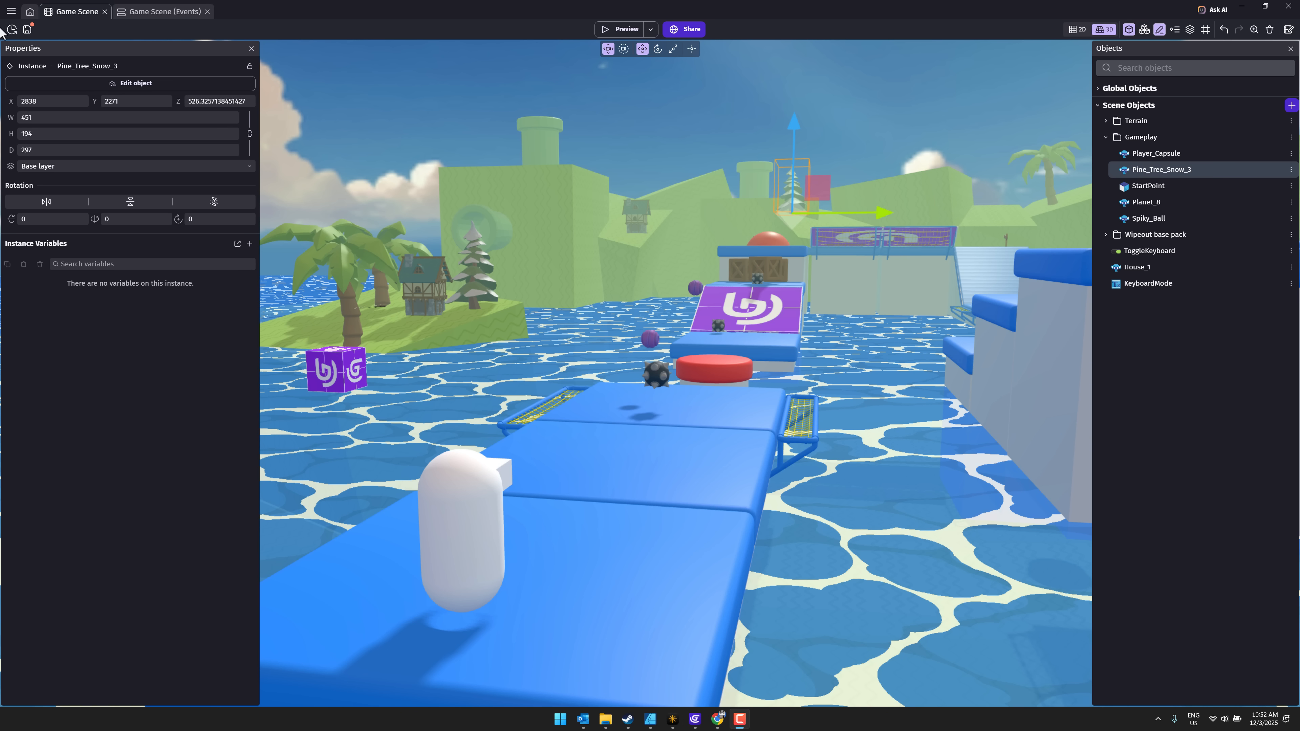
{"action": "left_click", "coordinate": [10, 11]}
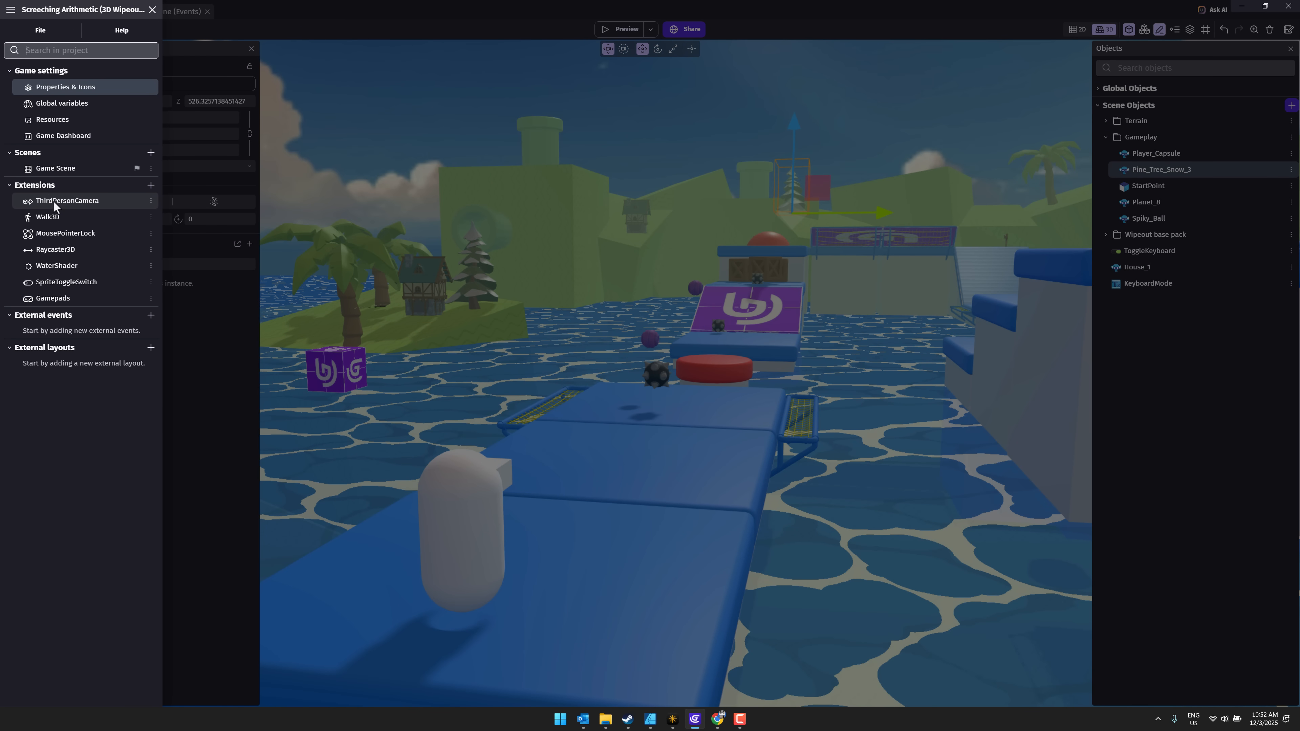
{"action": "mouse_move", "coordinate": [67, 235]}
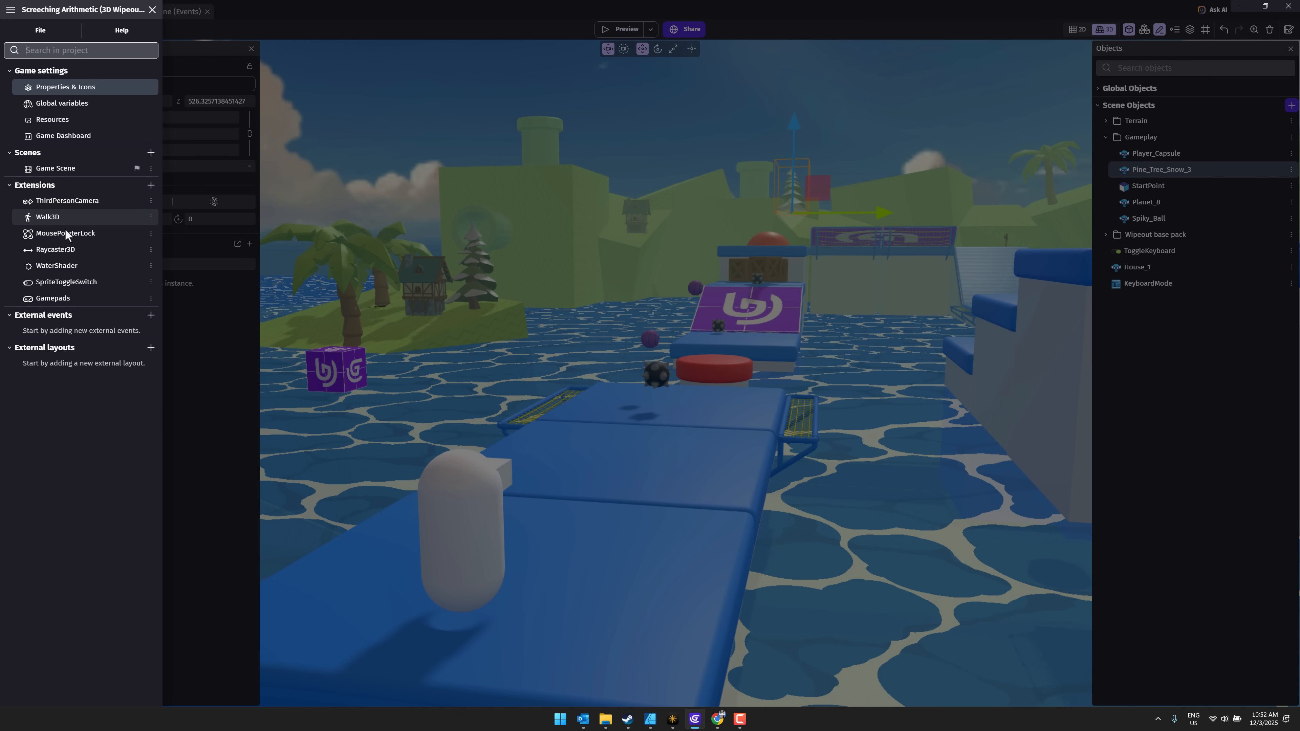
{"action": "mouse_move", "coordinate": [132, 164]}
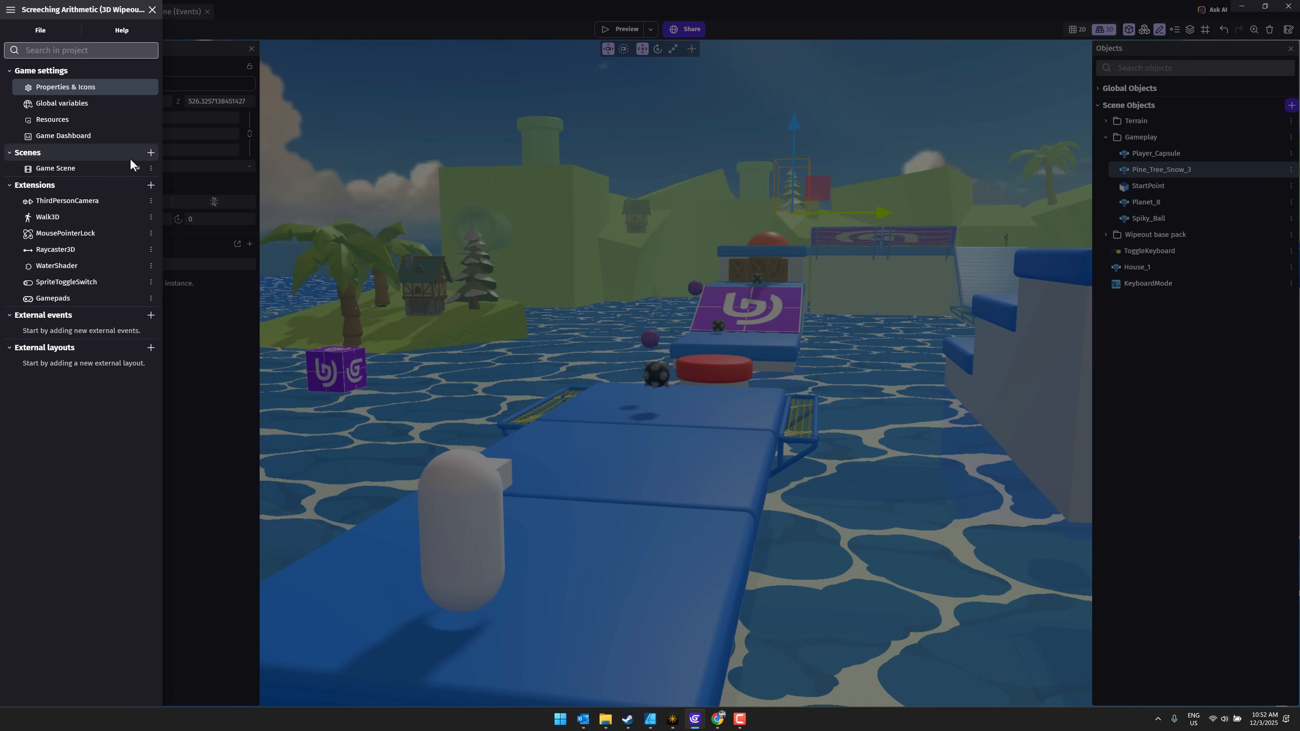
{"action": "left_click", "coordinate": [151, 185]}
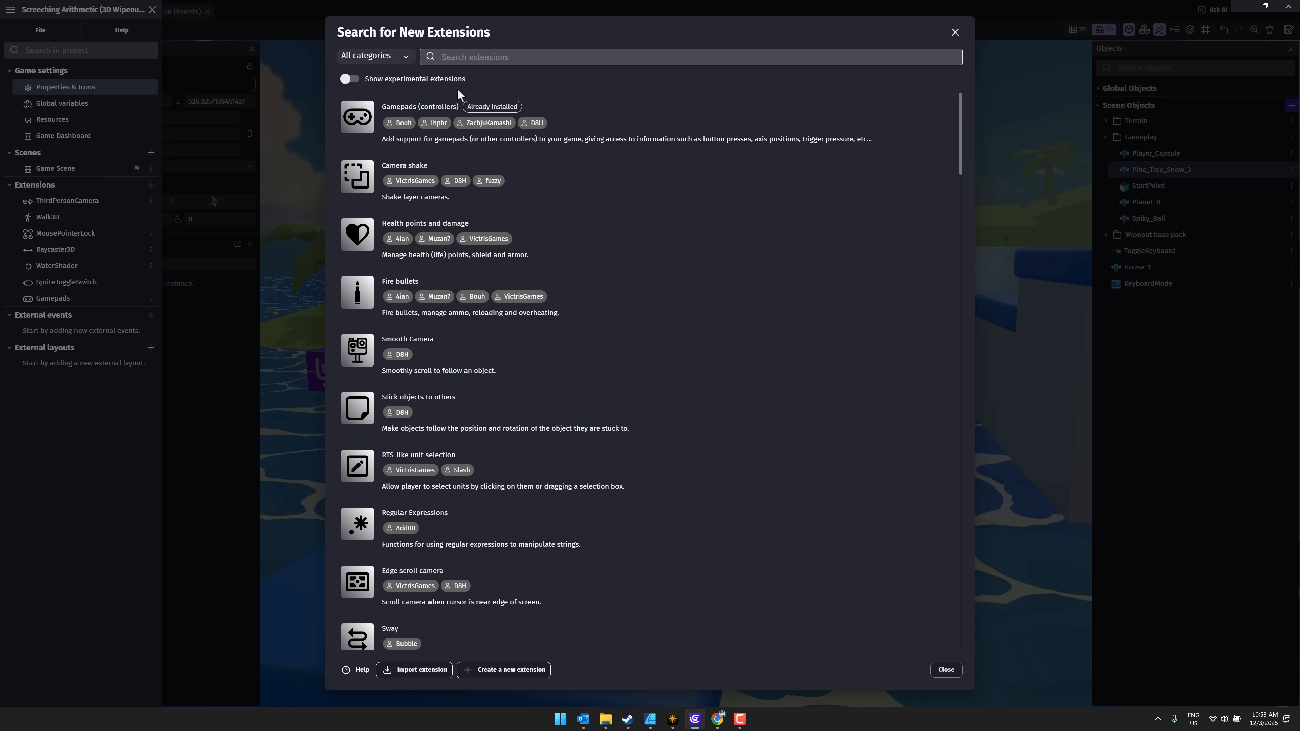
{"action": "type", "text": "3d"}
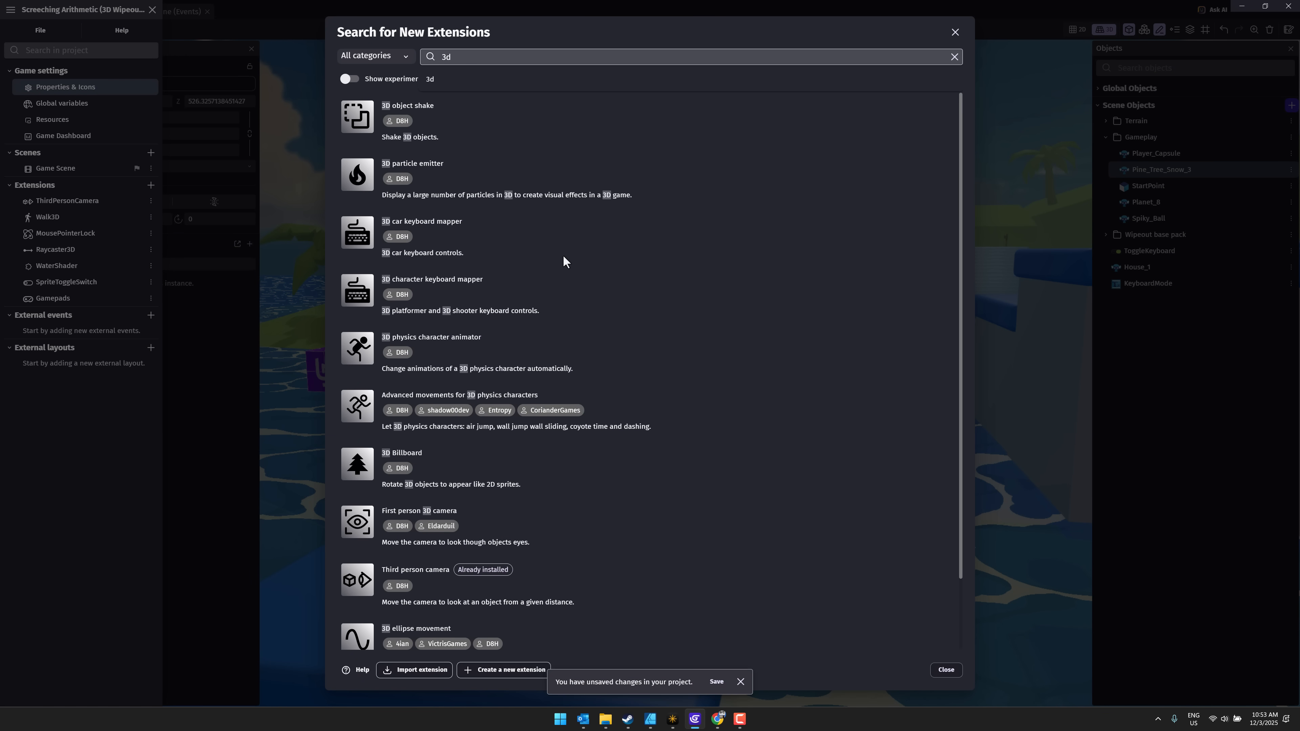
{"action": "left_click", "coordinate": [945, 670]}
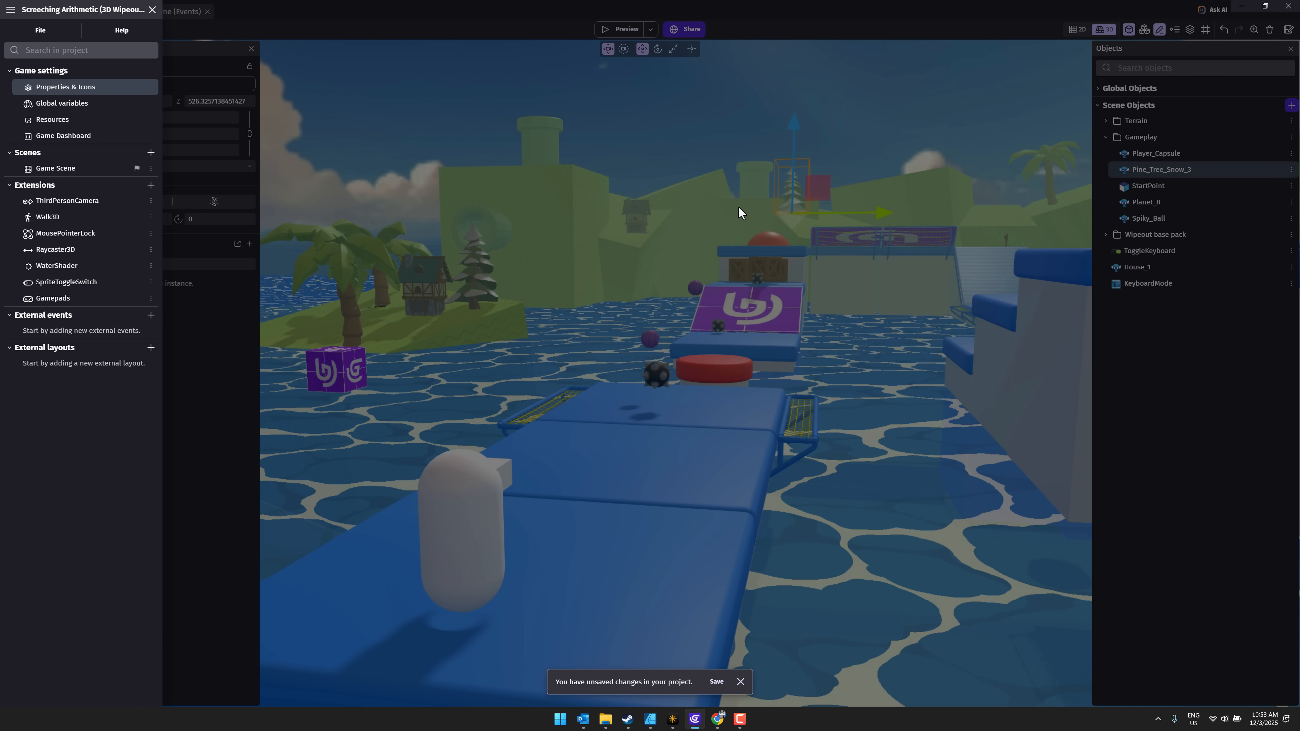
{"action": "mouse_move", "coordinate": [740, 695]}
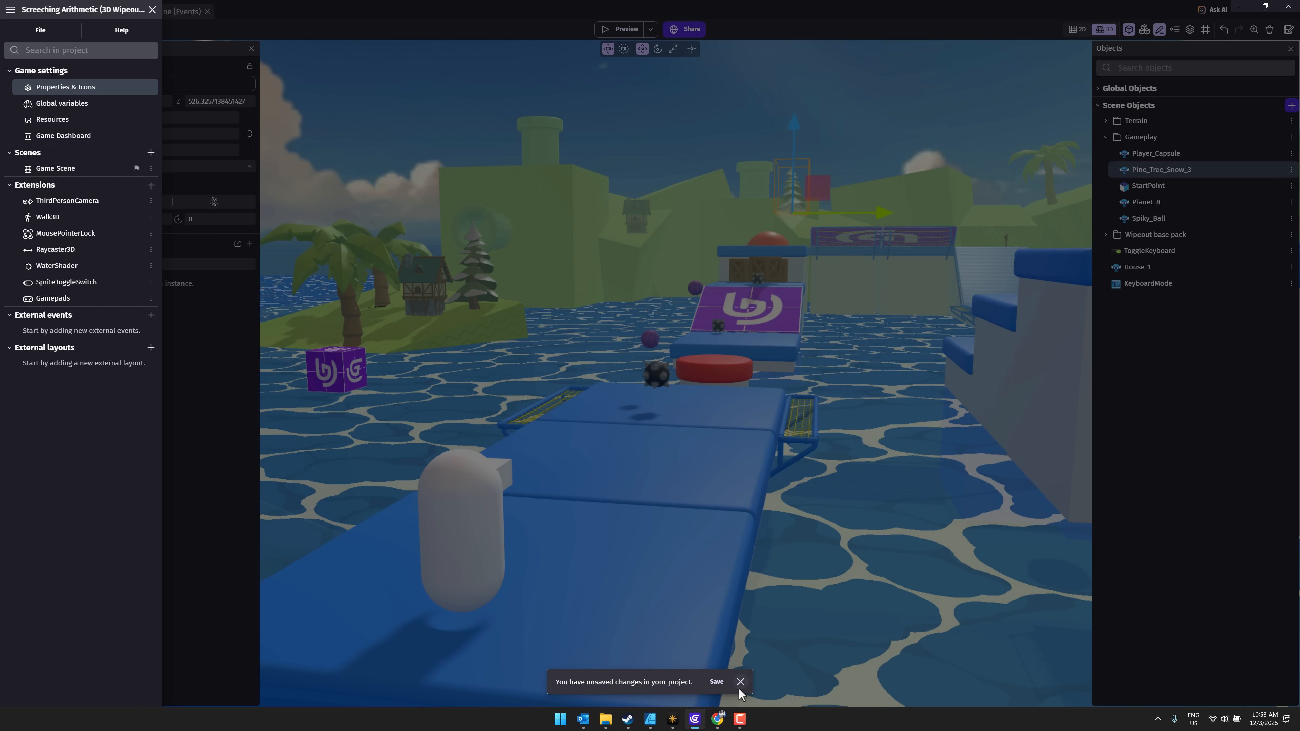
{"action": "left_click", "coordinate": [739, 682]}
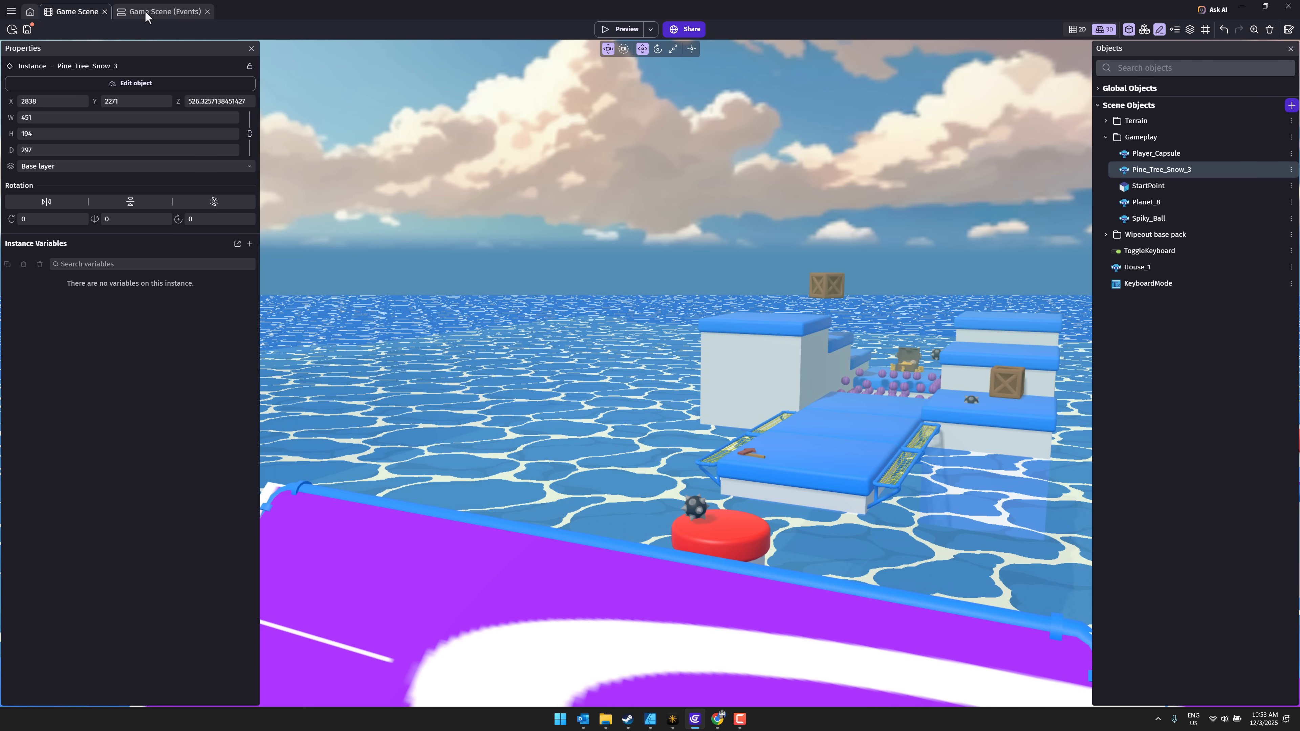
Switch to the Game Scene events tab before moving to the Try GDevelop page
{"action": "left_click", "coordinate": [163, 11]}
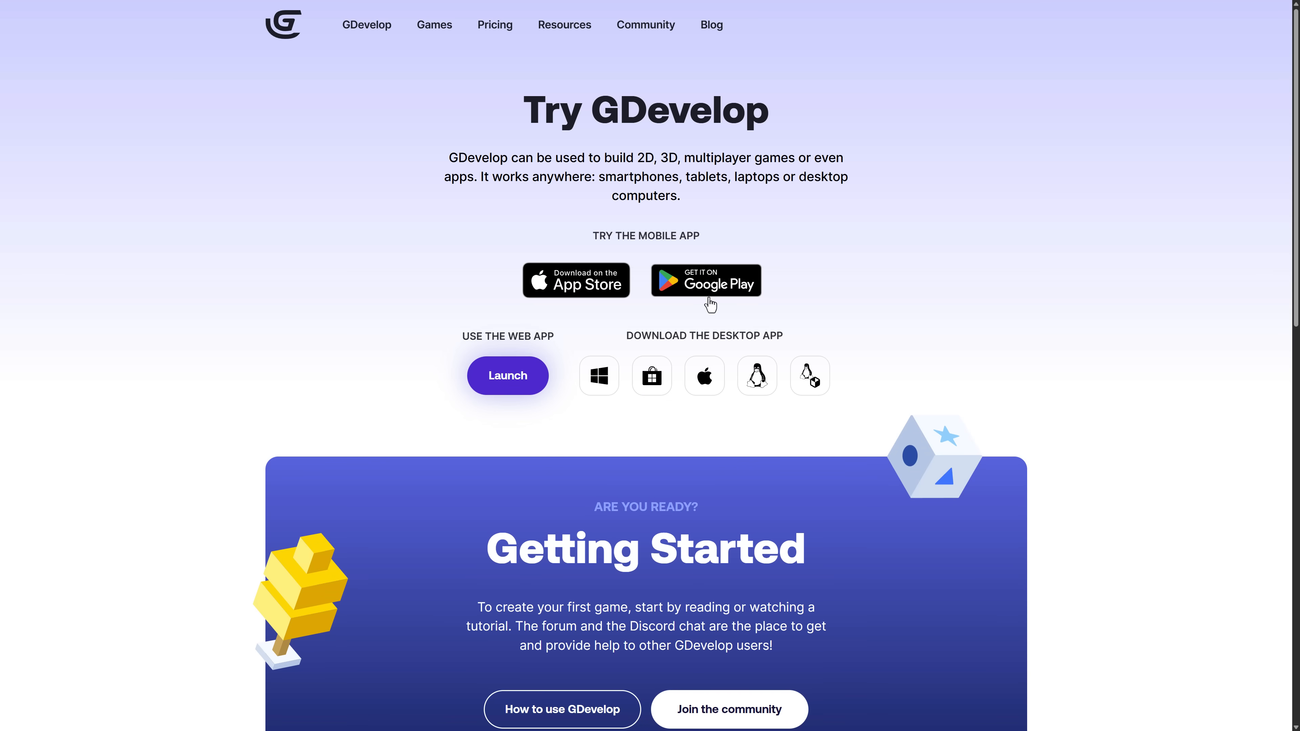
{"action": "mouse_move", "coordinate": [657, 339]}
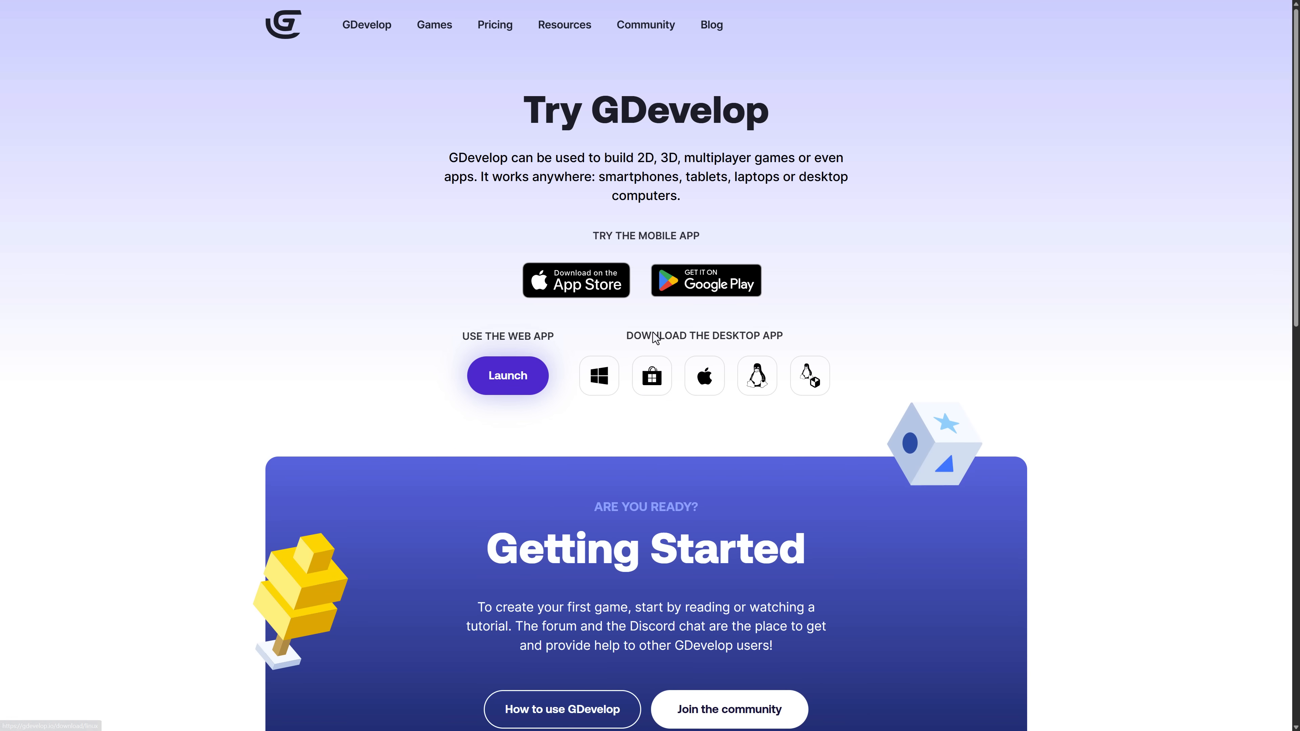
{"action": "mouse_move", "coordinate": [672, 310]}
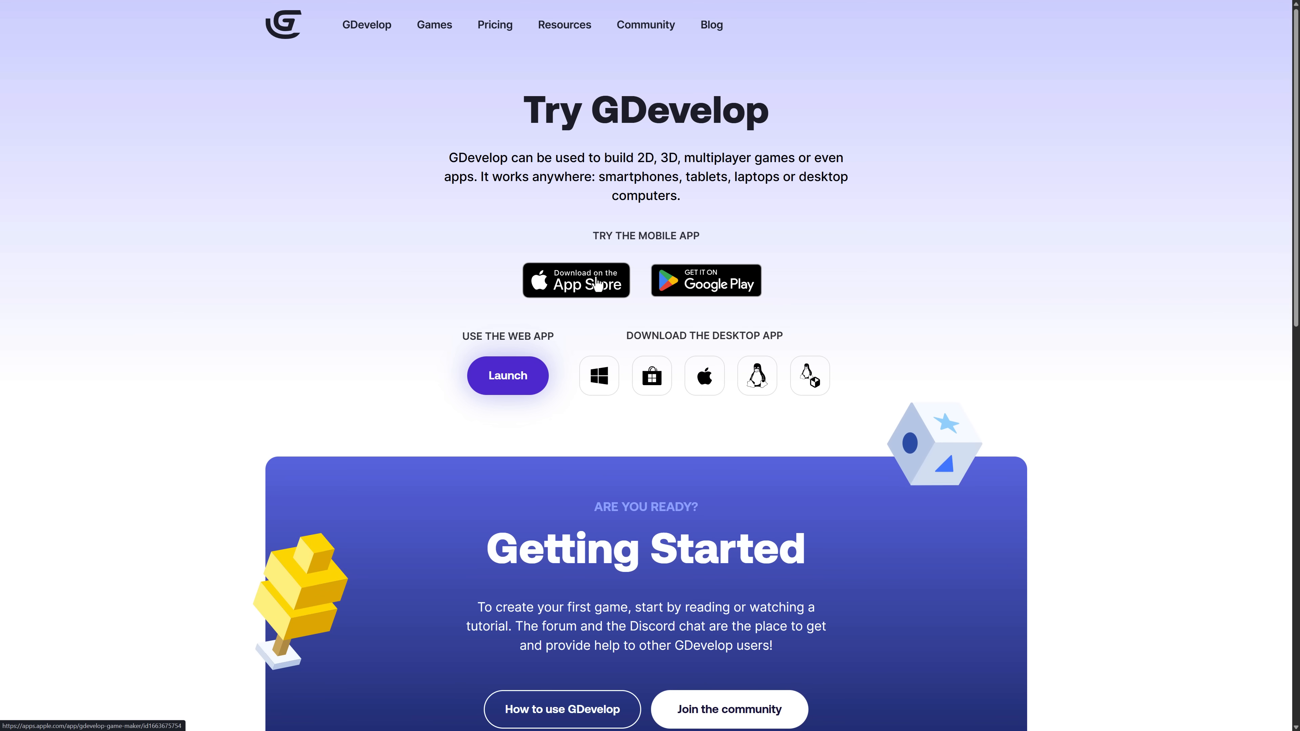
{"action": "mouse_move", "coordinate": [720, 290]}
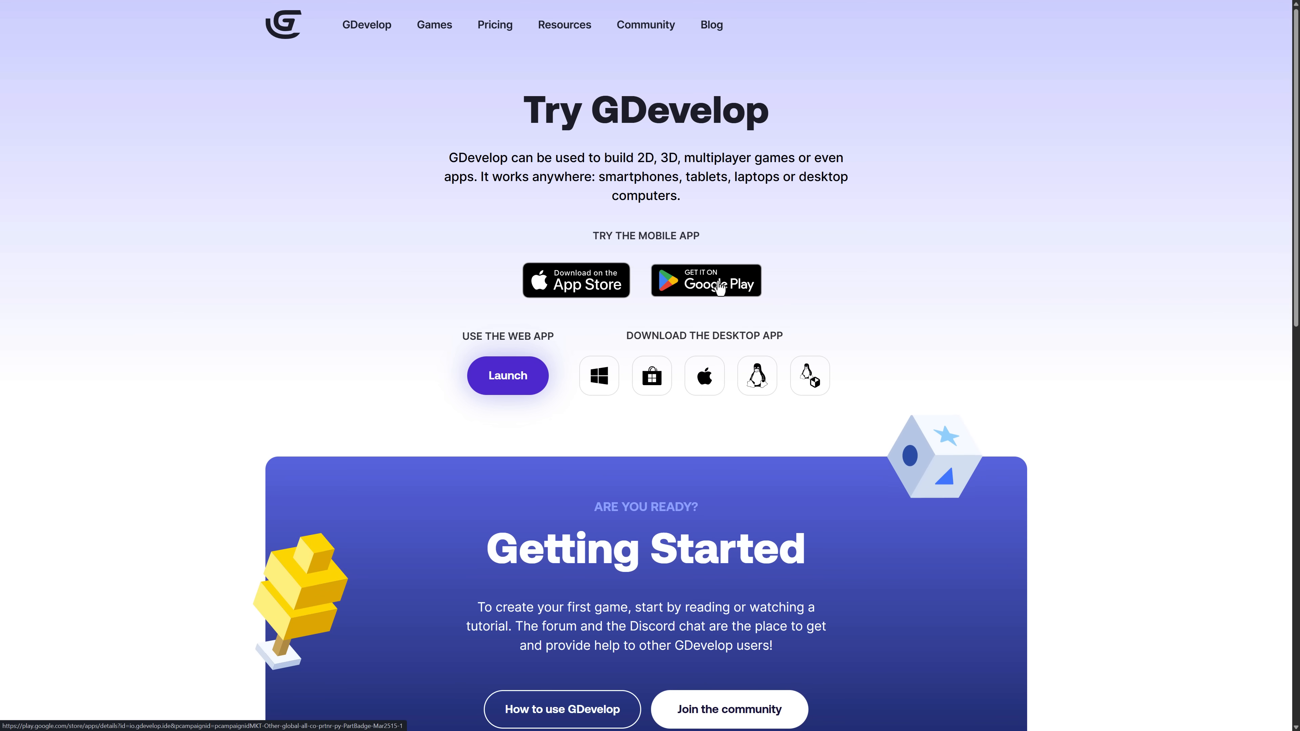
{"action": "mouse_move", "coordinate": [599, 376]}
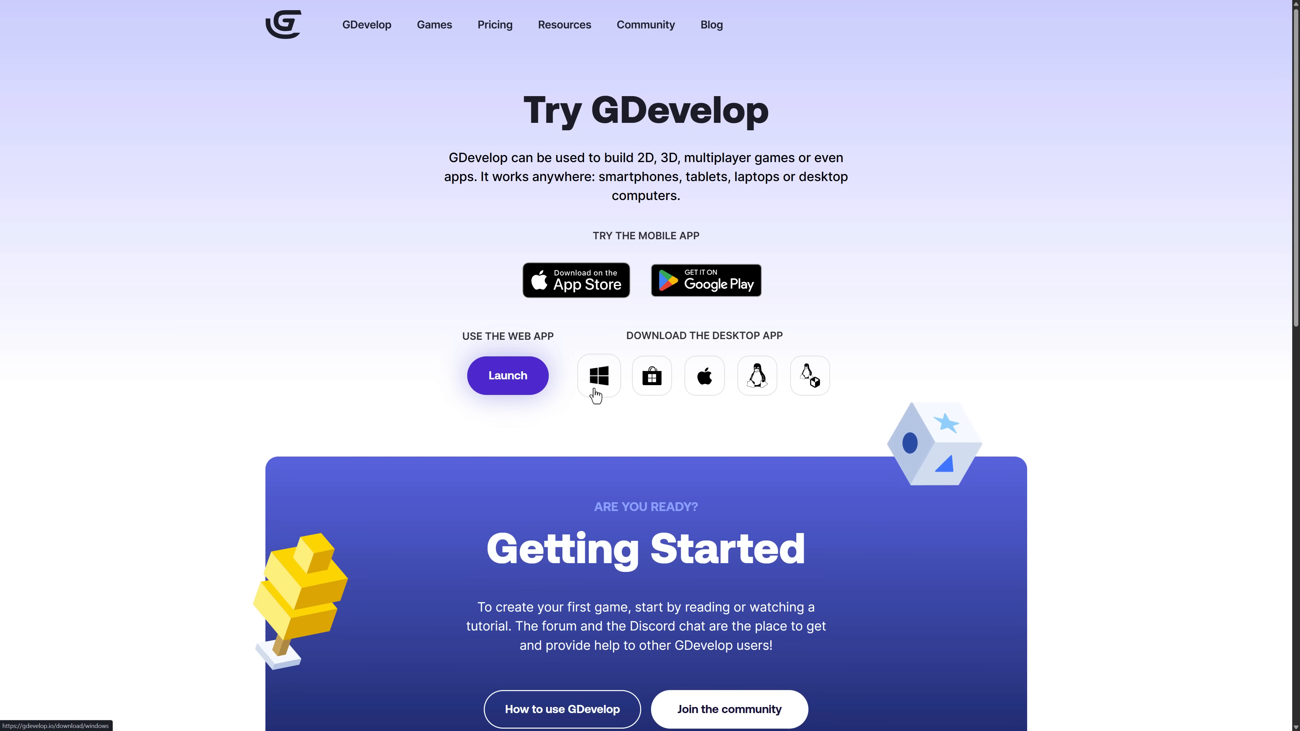
{"action": "mouse_move", "coordinate": [756, 376]}
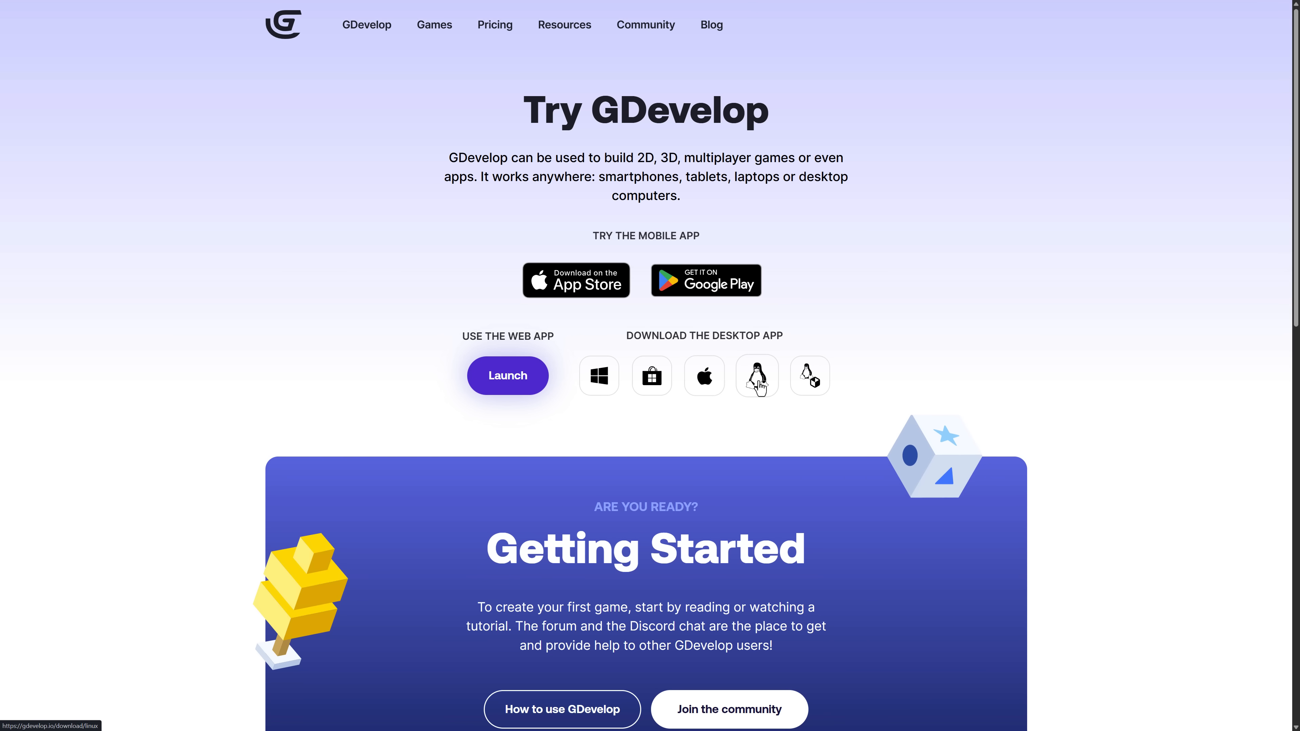
{"action": "mouse_move", "coordinate": [599, 376]}
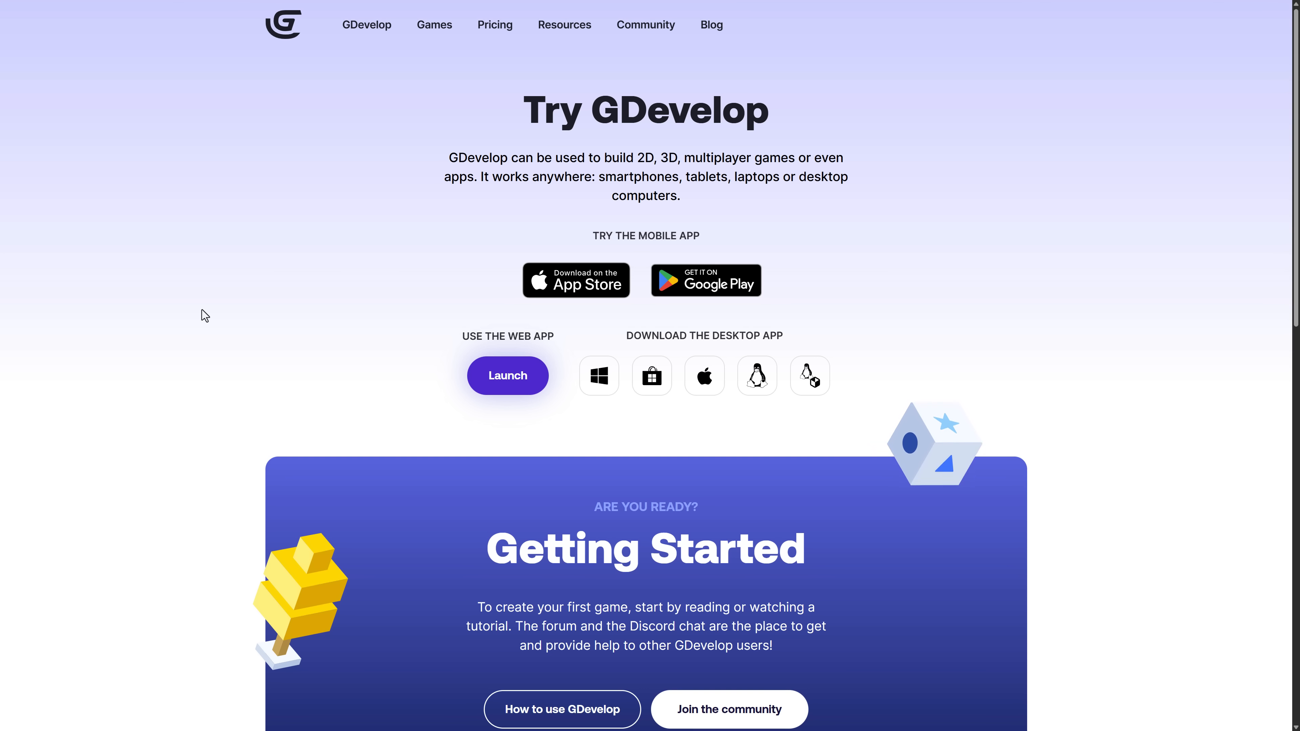
{"action": "left_click", "coordinate": [710, 25]}
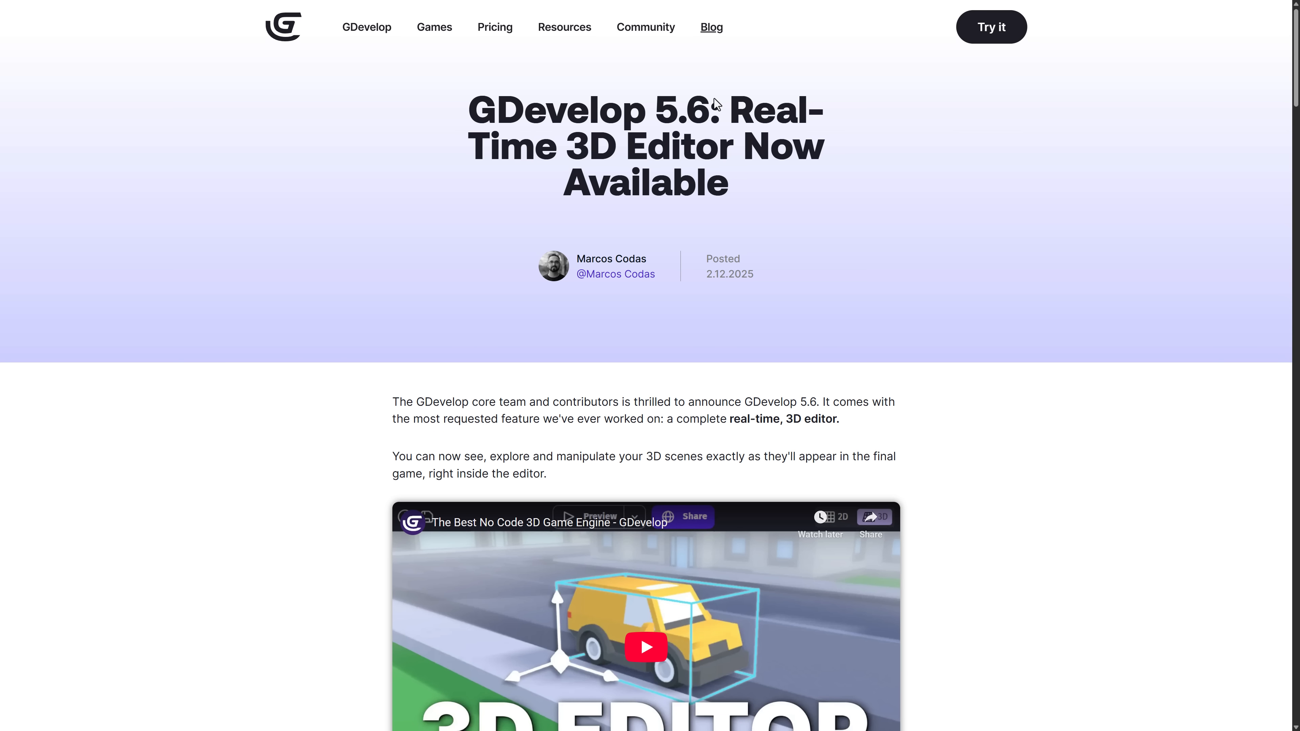
Read down the 5.6 blog post to the camera modes and 'Move objects to build your level' sections
{"action": "scroll", "scroll_direction": "down", "scroll_amount": 3}
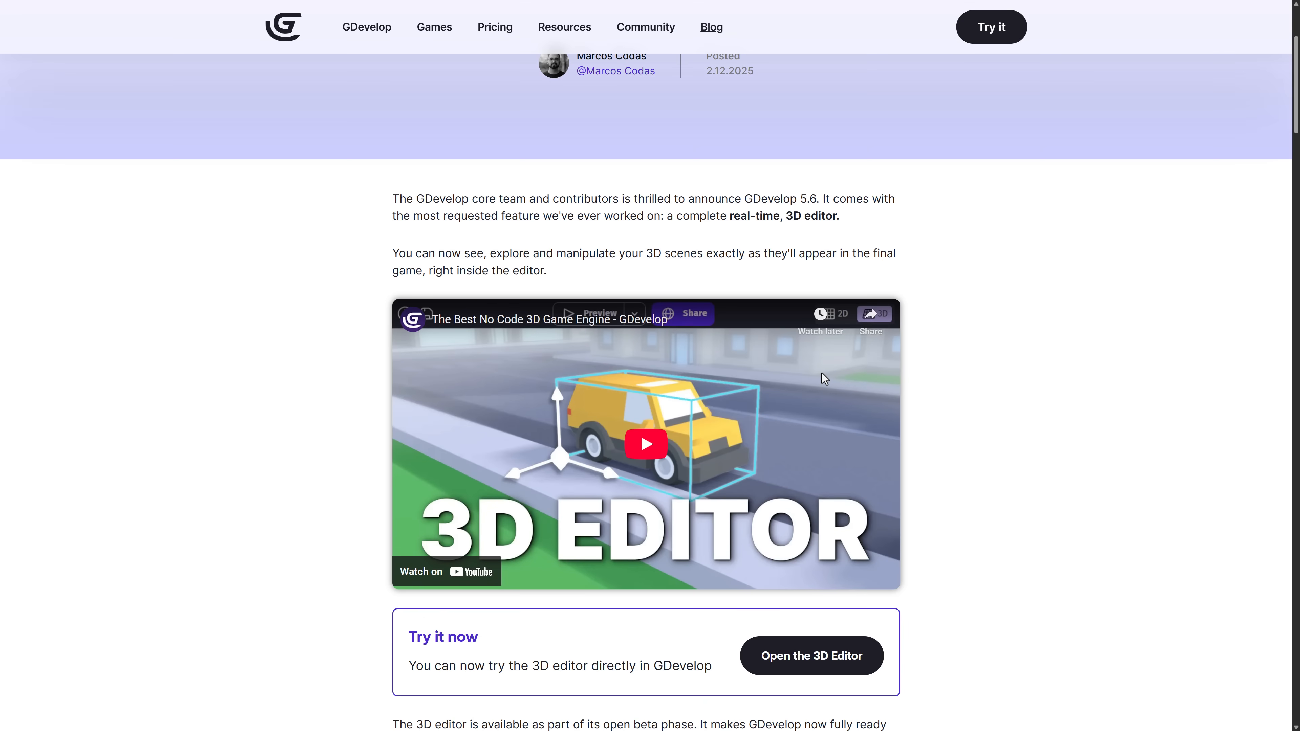
{"action": "scroll", "scroll_direction": "down", "scroll_amount": 3}
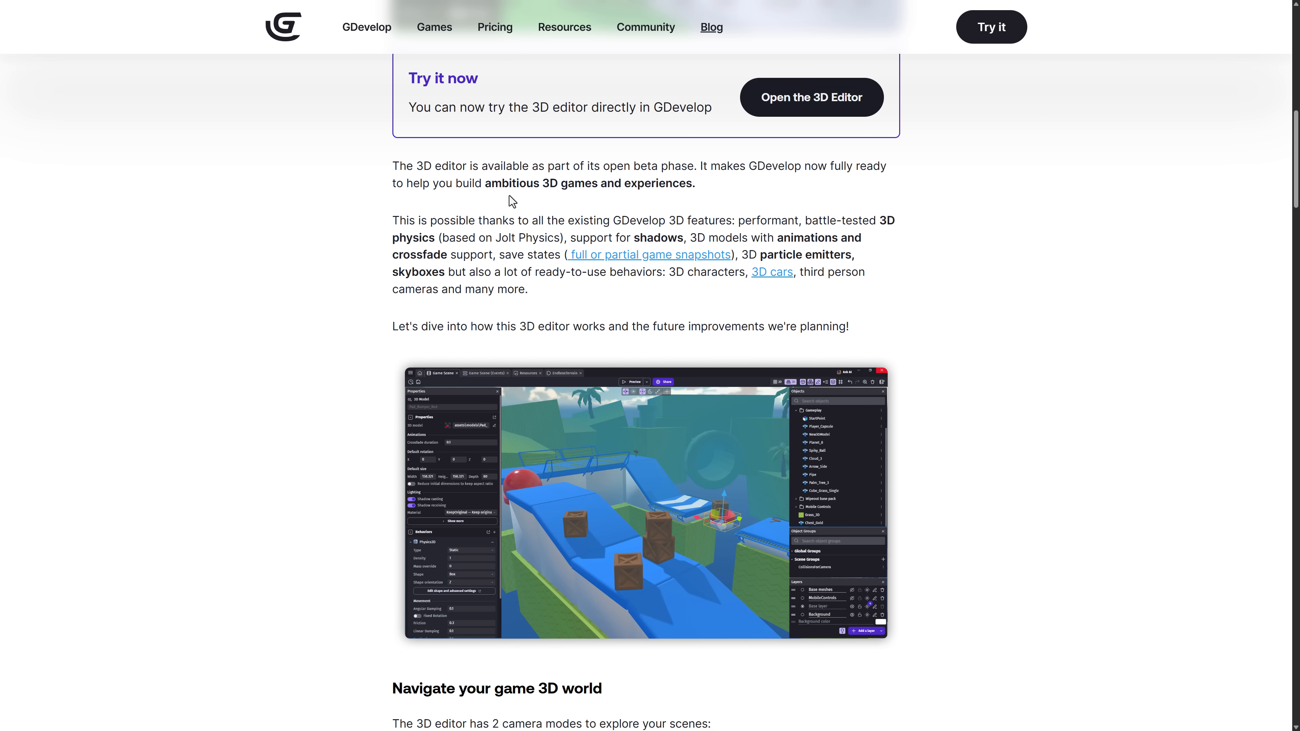
{"action": "scroll", "scroll_direction": "down", "scroll_amount": 3}
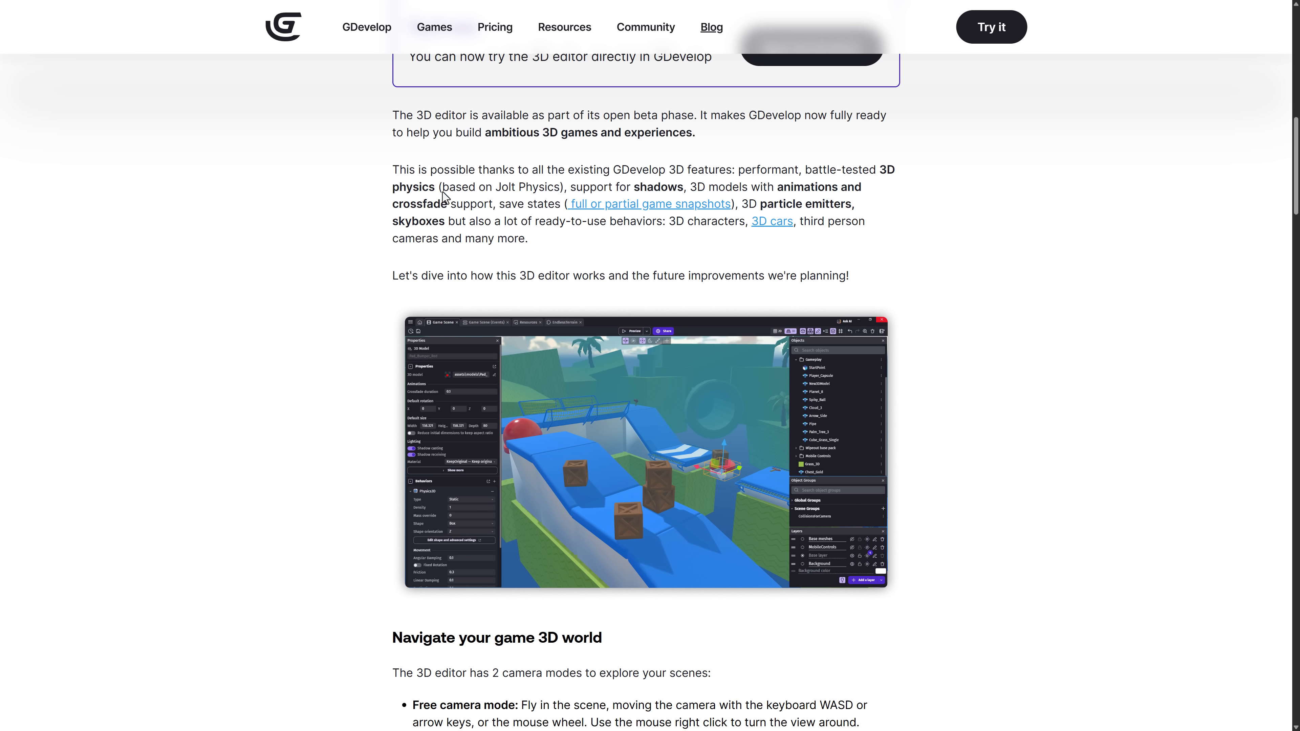
{"action": "mouse_move", "coordinate": [760, 195]}
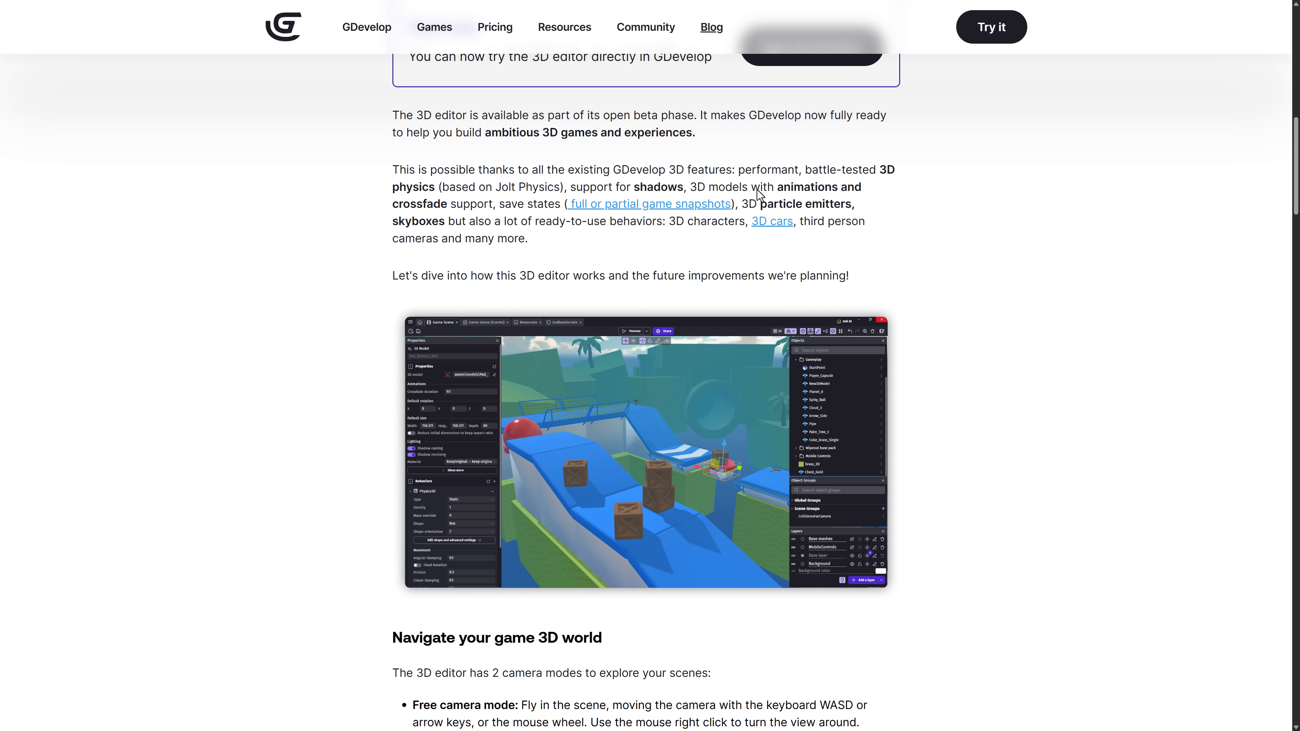
{"action": "mouse_move", "coordinate": [517, 210]}
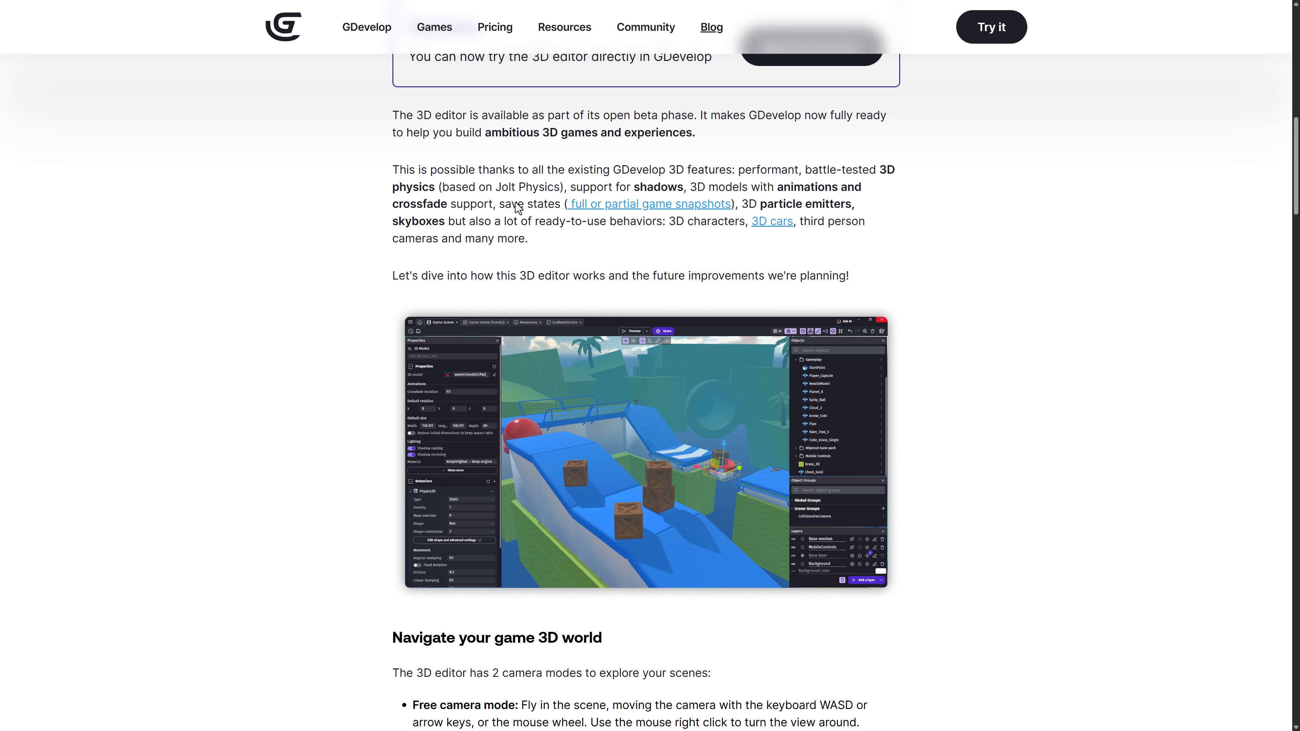
{"action": "mouse_move", "coordinate": [461, 224]}
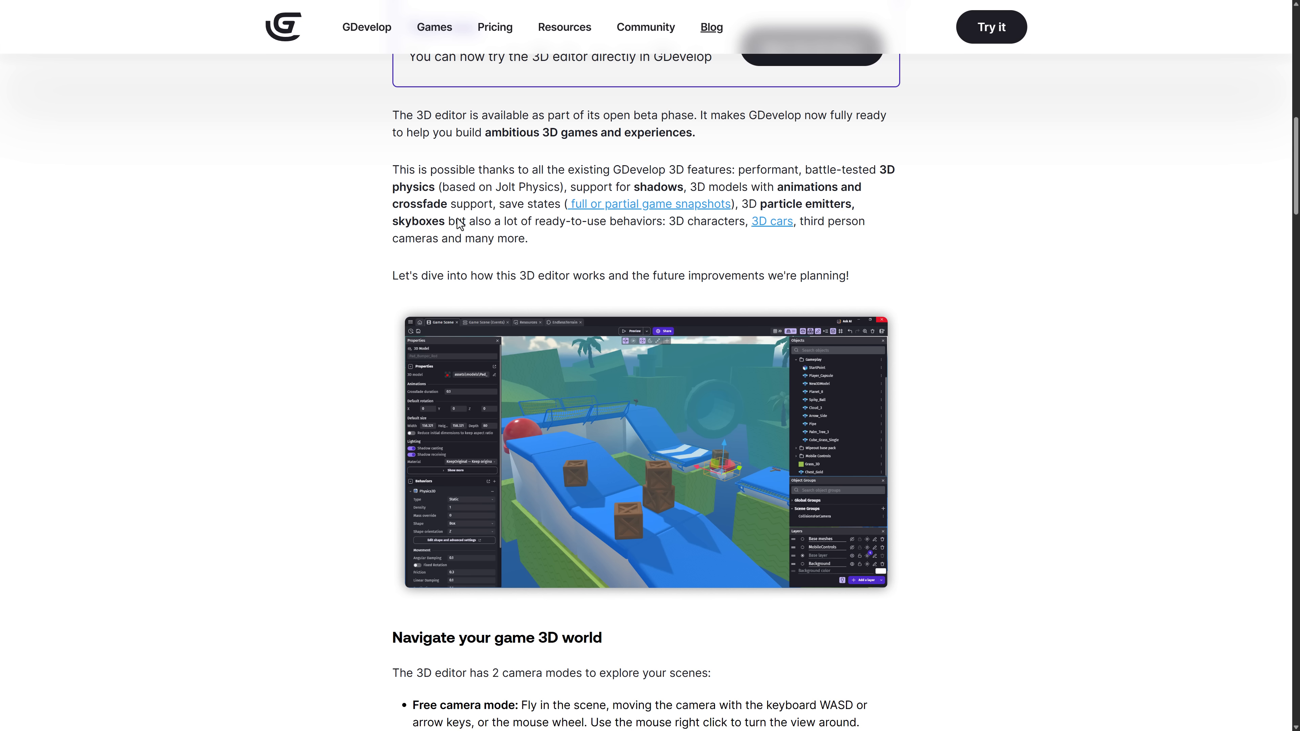
{"action": "mouse_move", "coordinate": [636, 232]}
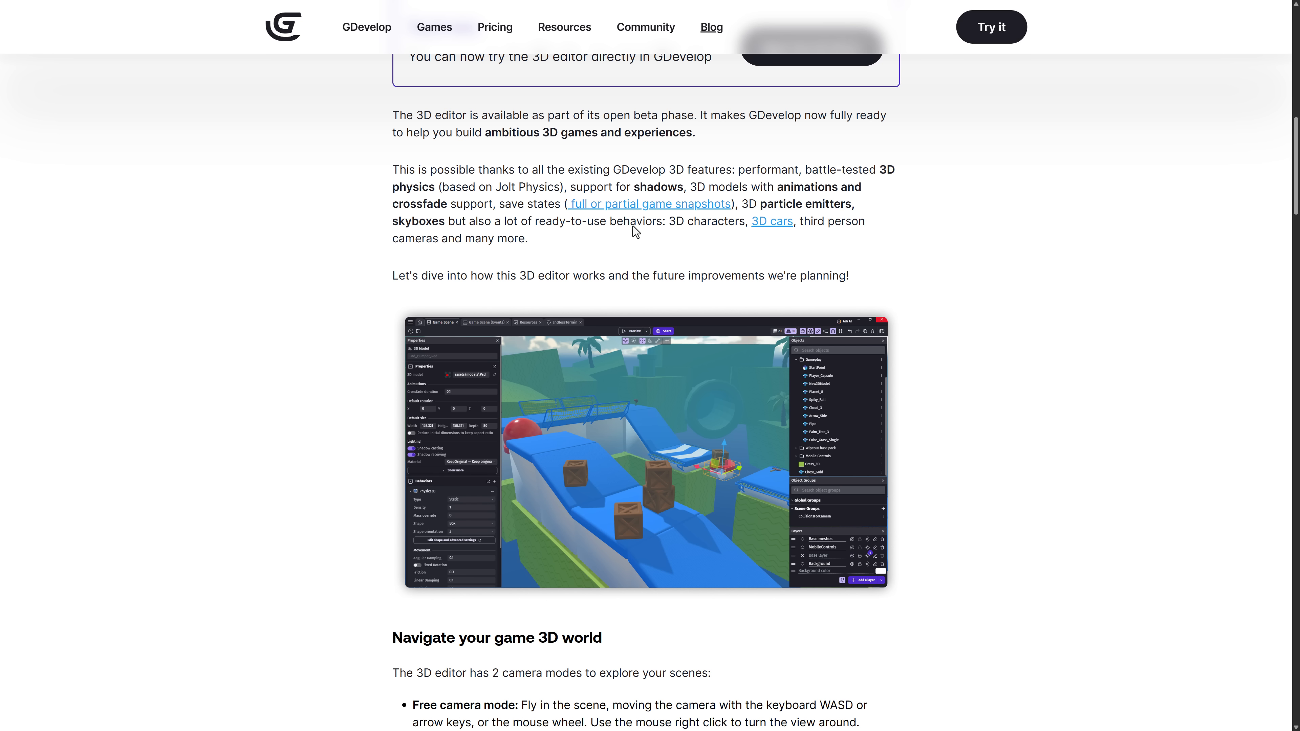
{"action": "mouse_move", "coordinate": [494, 230]}
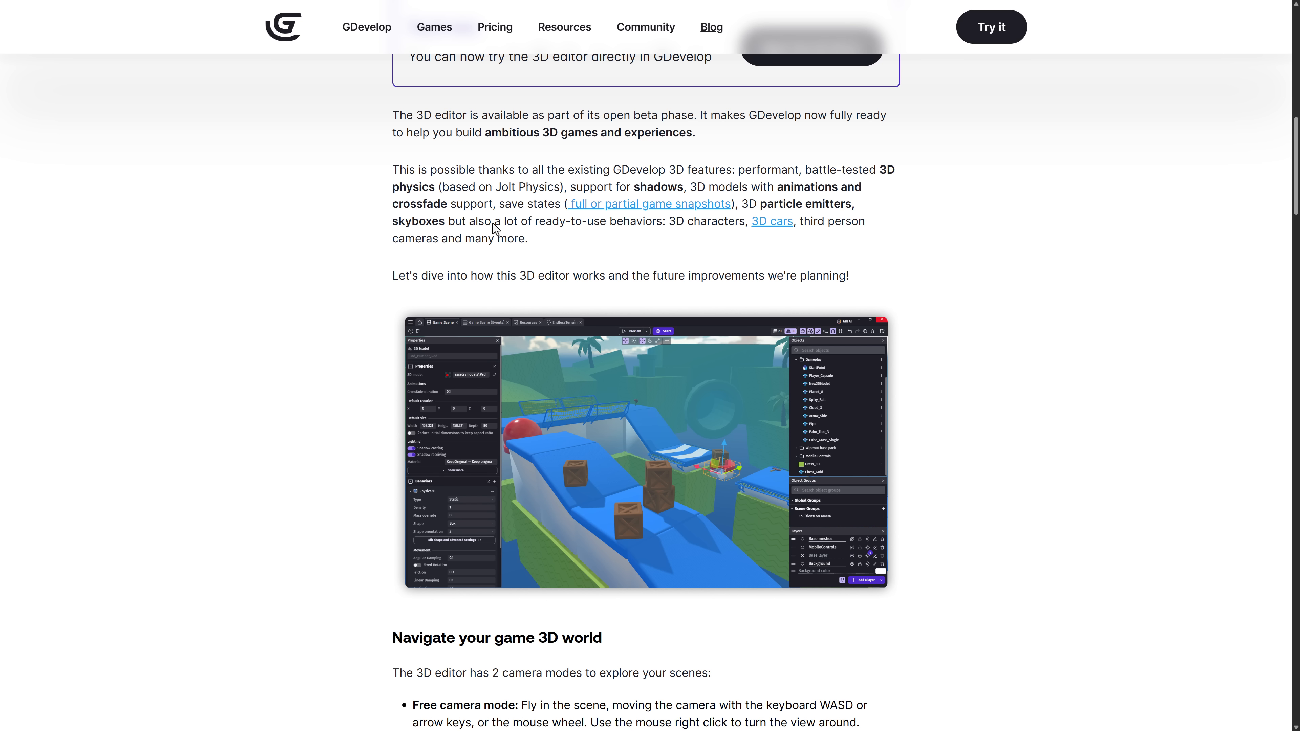
{"action": "scroll", "scroll_direction": "down", "scroll_amount": 3}
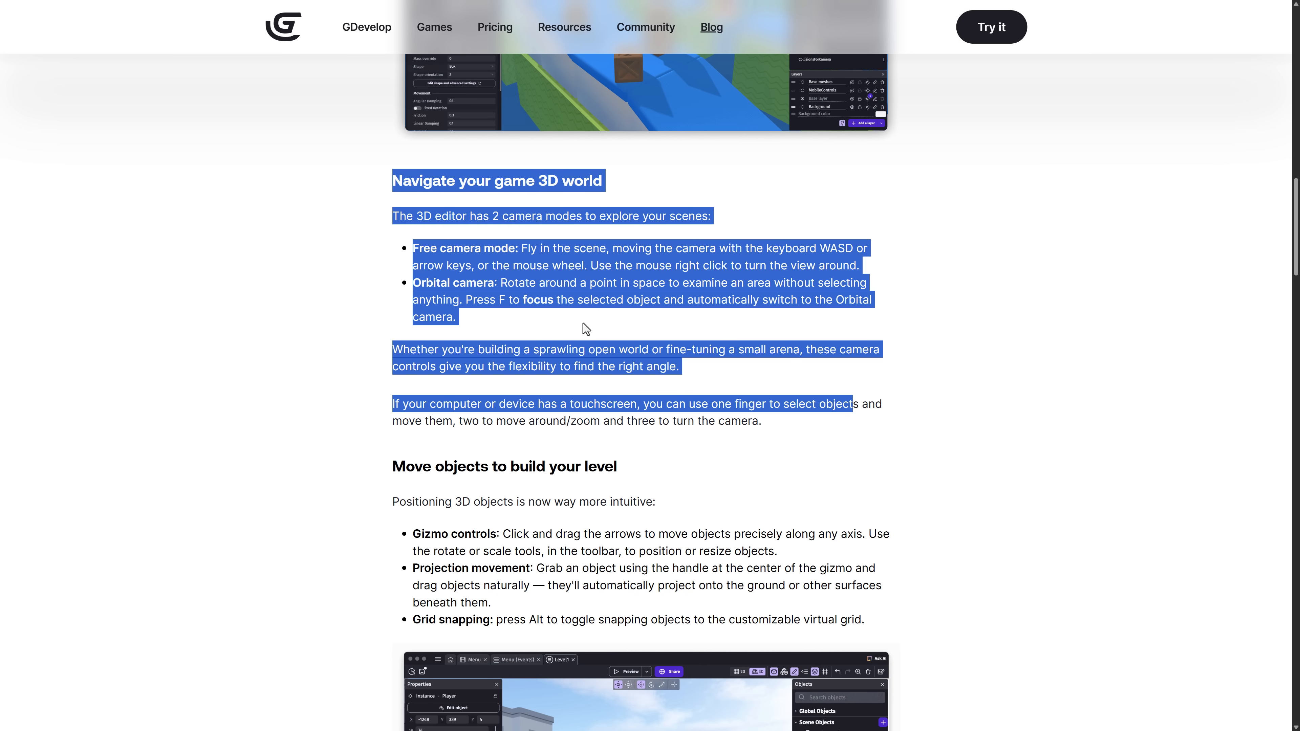
{"action": "scroll", "scroll_direction": "down", "scroll_amount": 3}
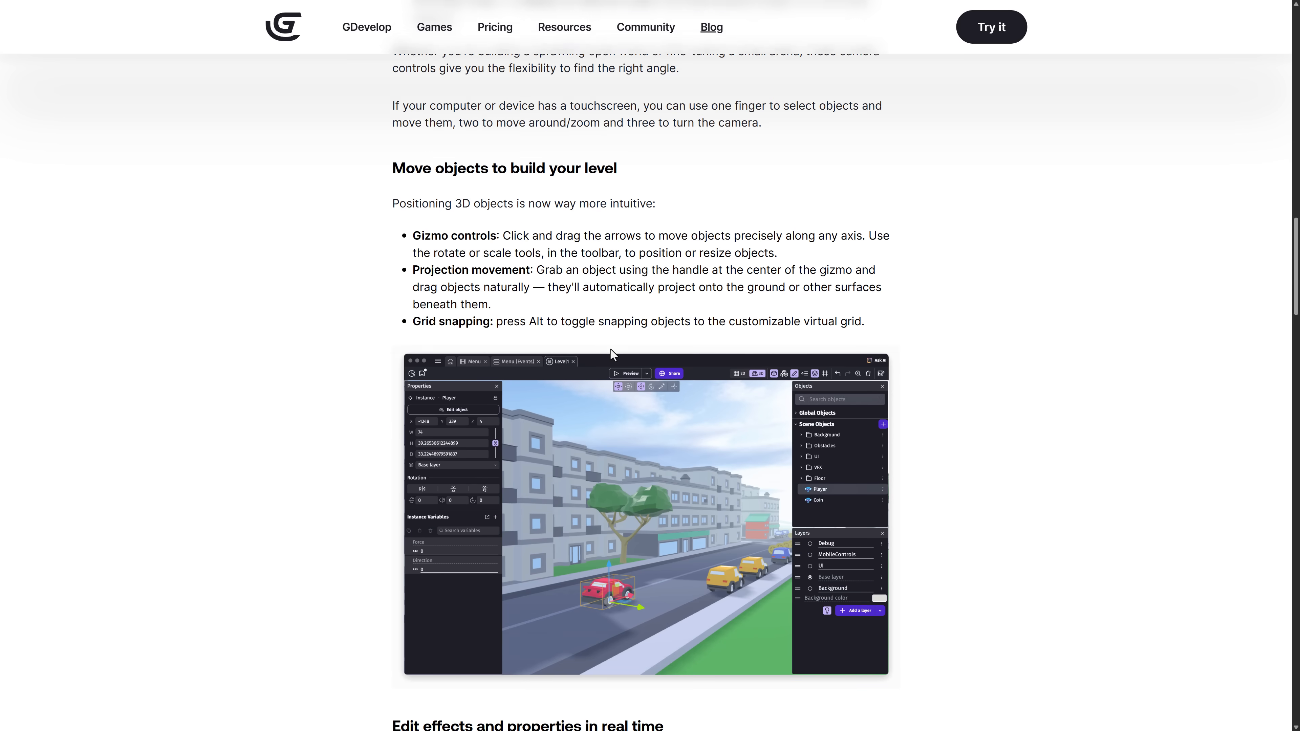
{"action": "scroll", "scroll_direction": "down", "scroll_amount": 3}
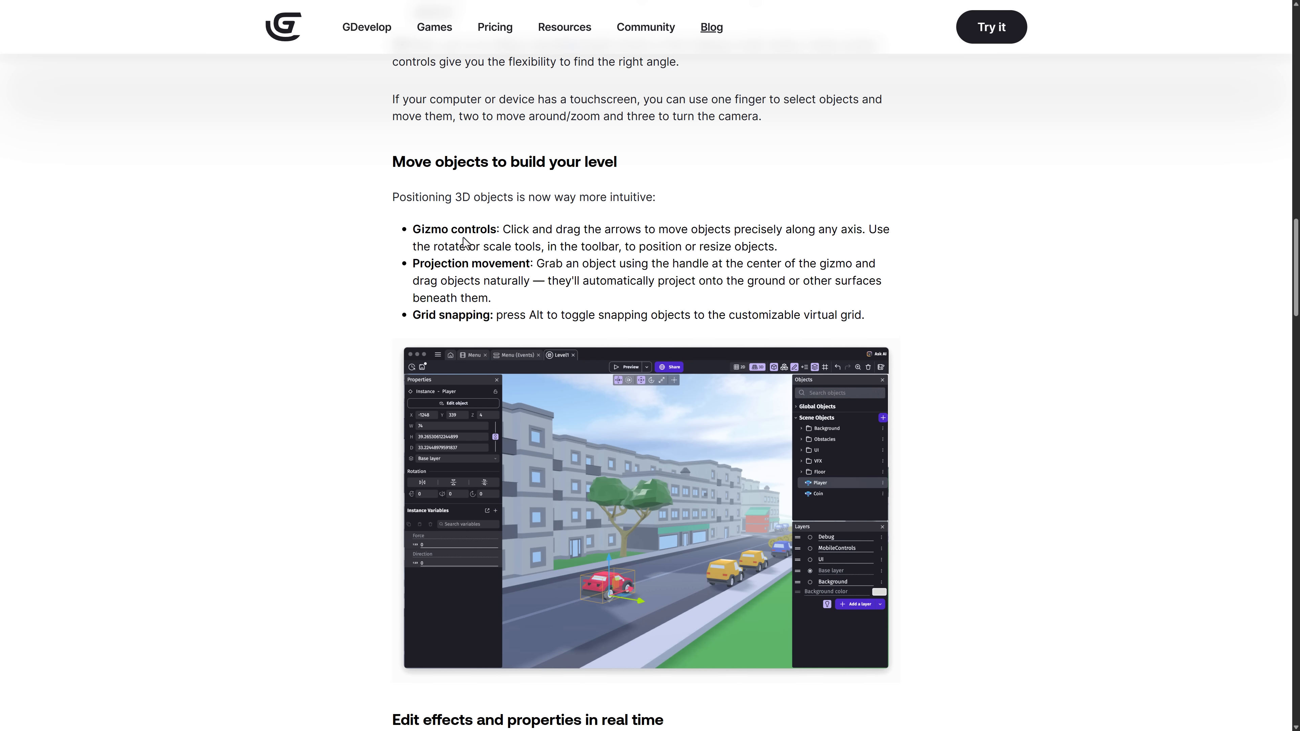
{"action": "mouse_move", "coordinate": [467, 318]}
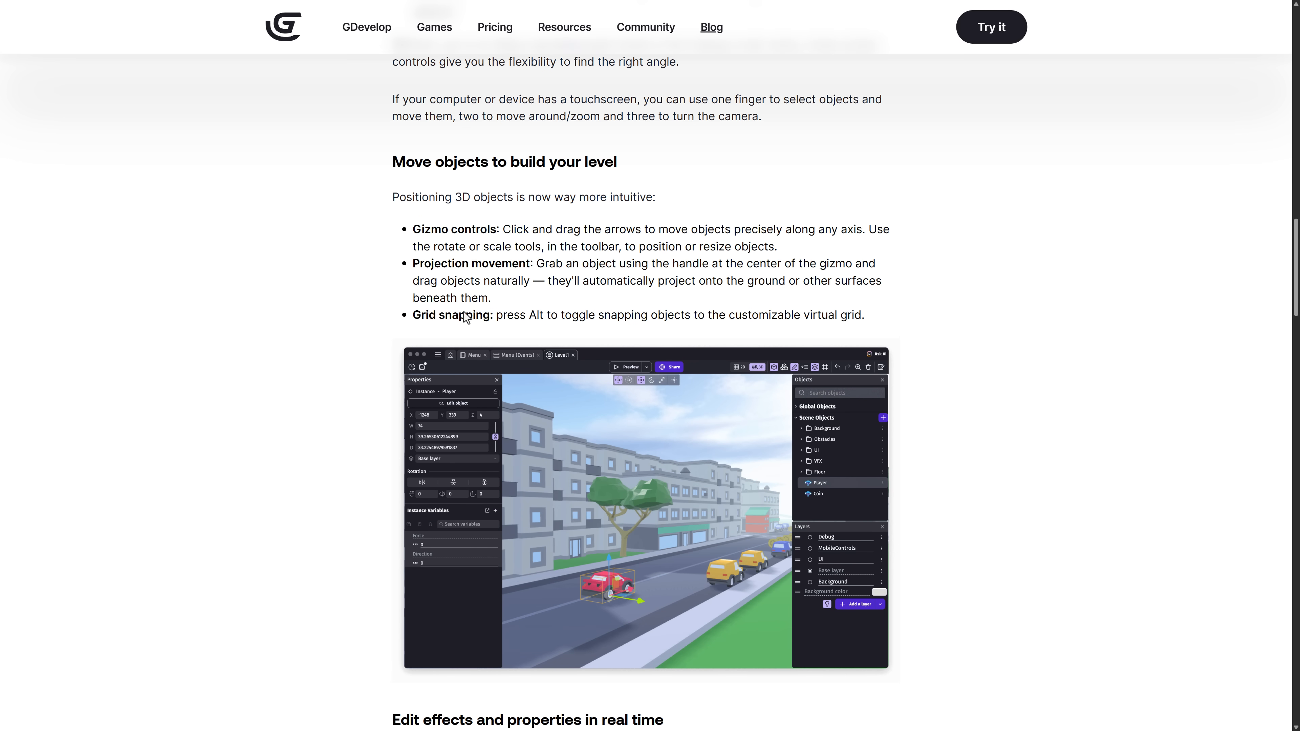
{"action": "mouse_move", "coordinate": [495, 266]}
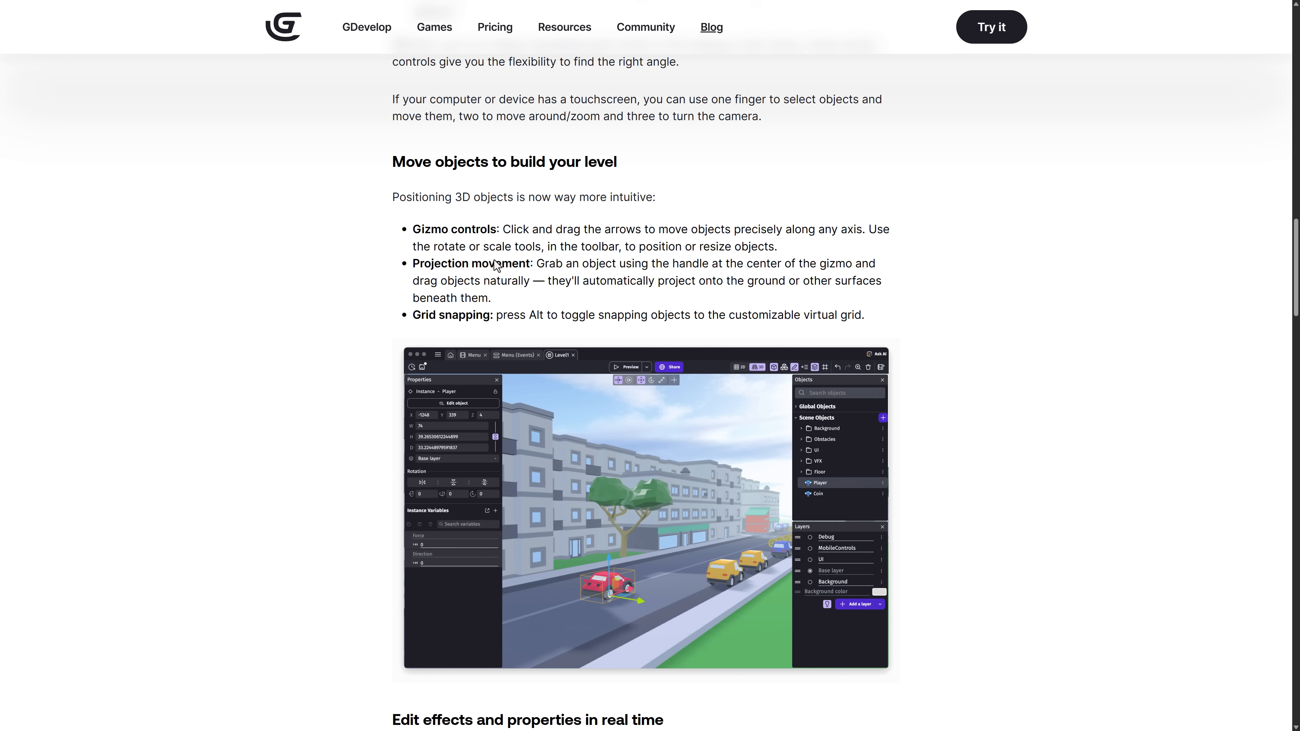
{"action": "mouse_move", "coordinate": [498, 273]}
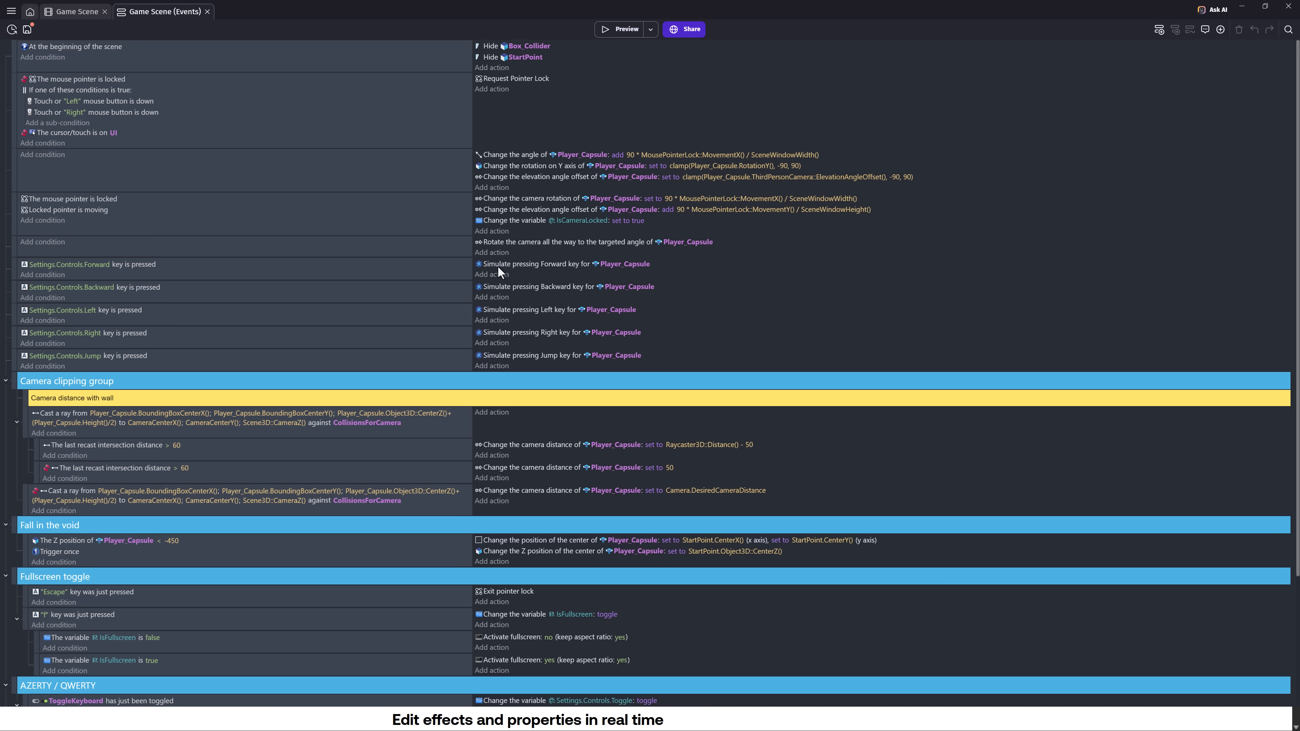
Return from the events sheet to the blog post's 'Edit effects and properties in real time' section
{"action": "left_click", "coordinate": [73, 11]}
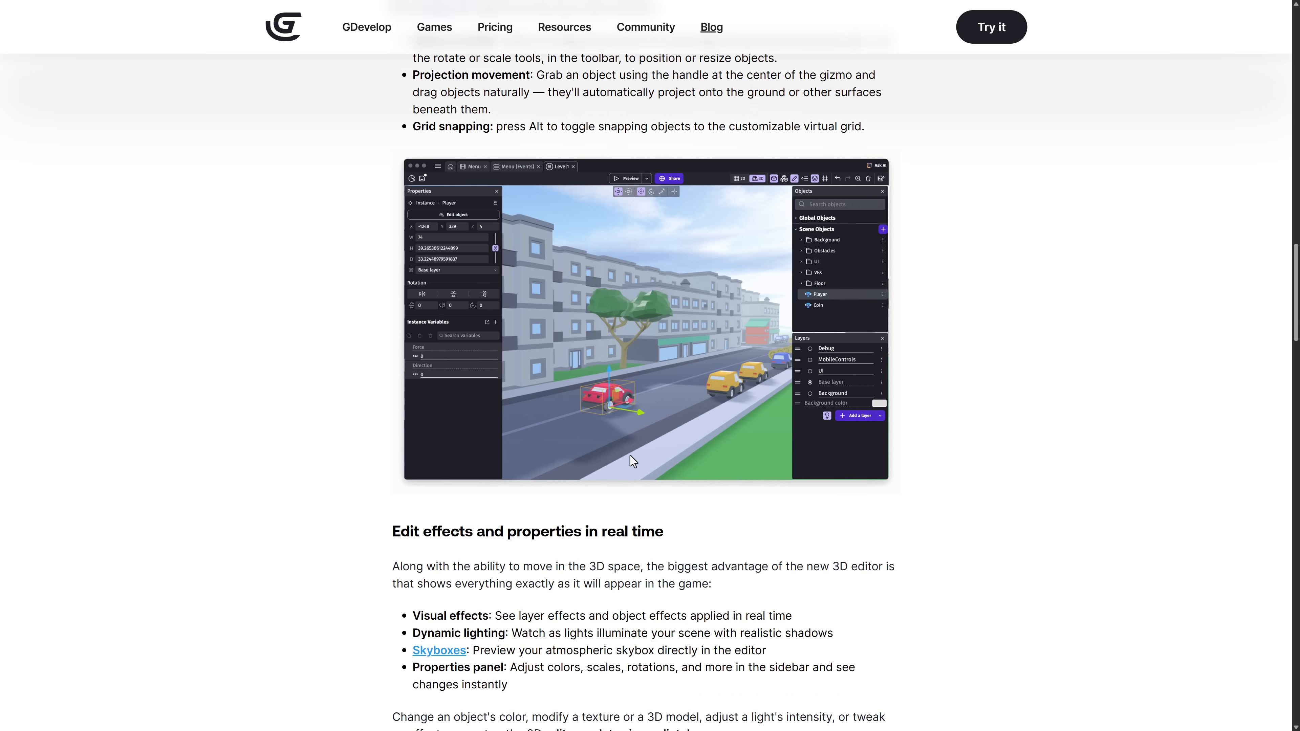
Read past the ready-to-use 3D assets section to 'Modular game creation with custom objects', then bring up the window switcher
{"action": "scroll", "scroll_direction": "down", "scroll_amount": 3}
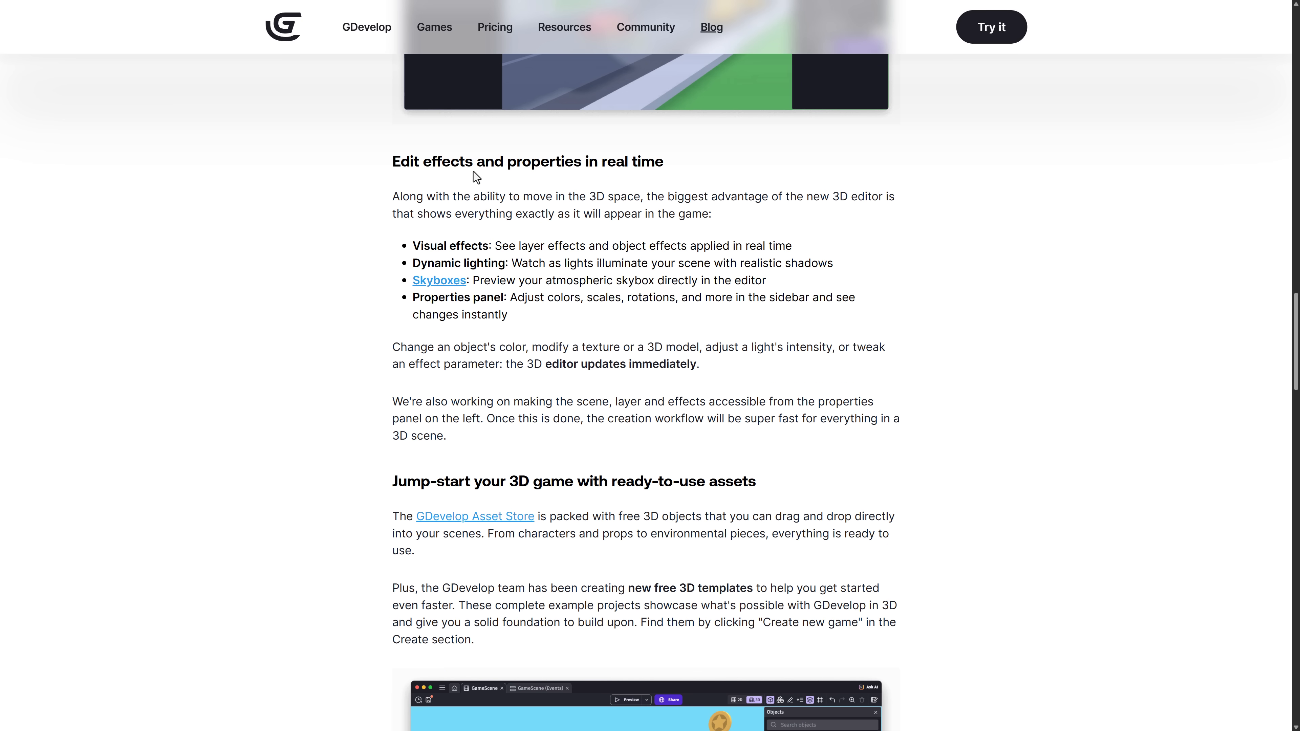
{"action": "mouse_move", "coordinate": [518, 271]}
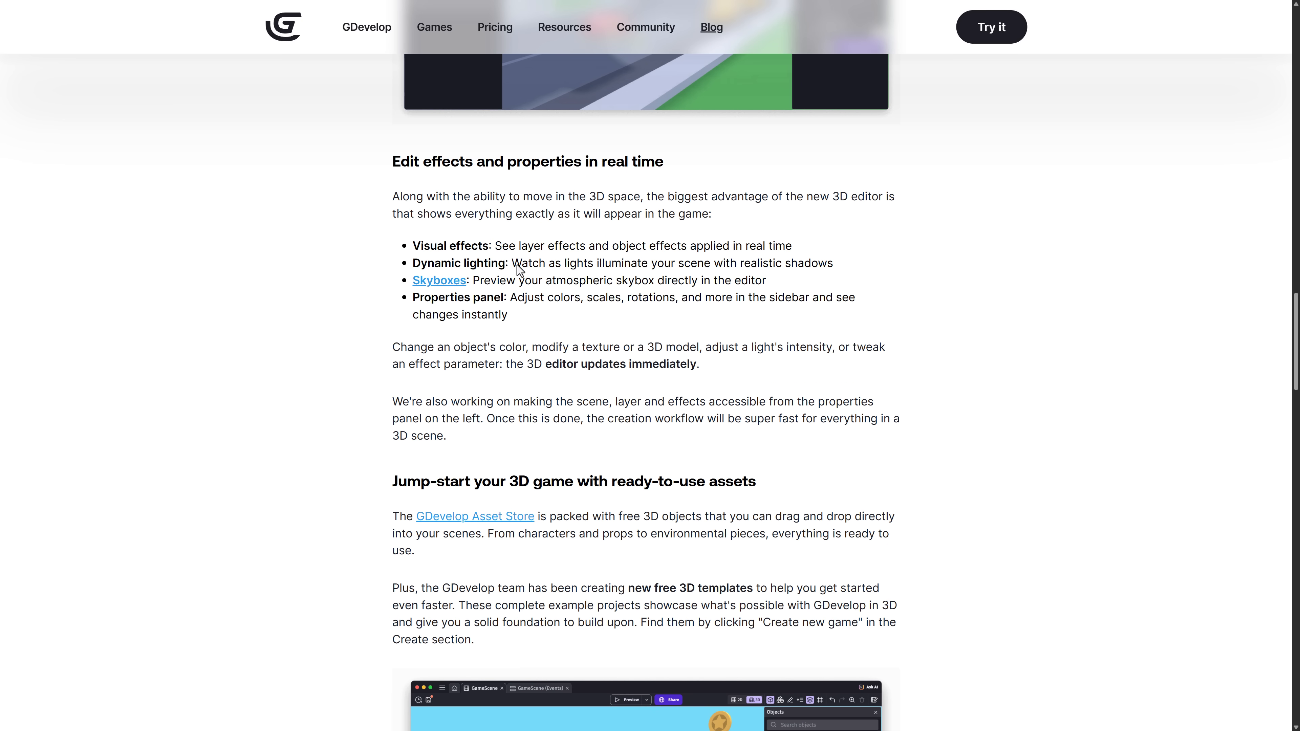
{"action": "scroll", "scroll_direction": "down", "scroll_amount": 3}
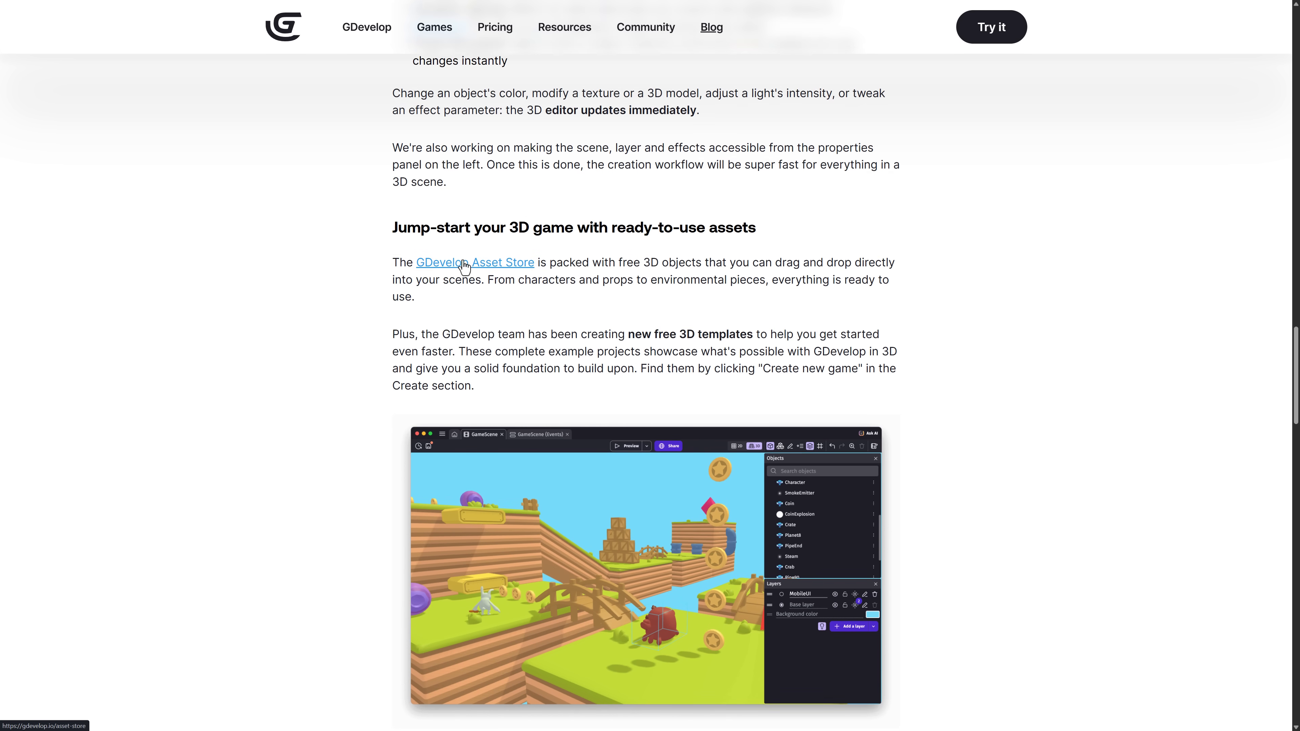
{"action": "scroll", "scroll_direction": "down", "scroll_amount": 3}
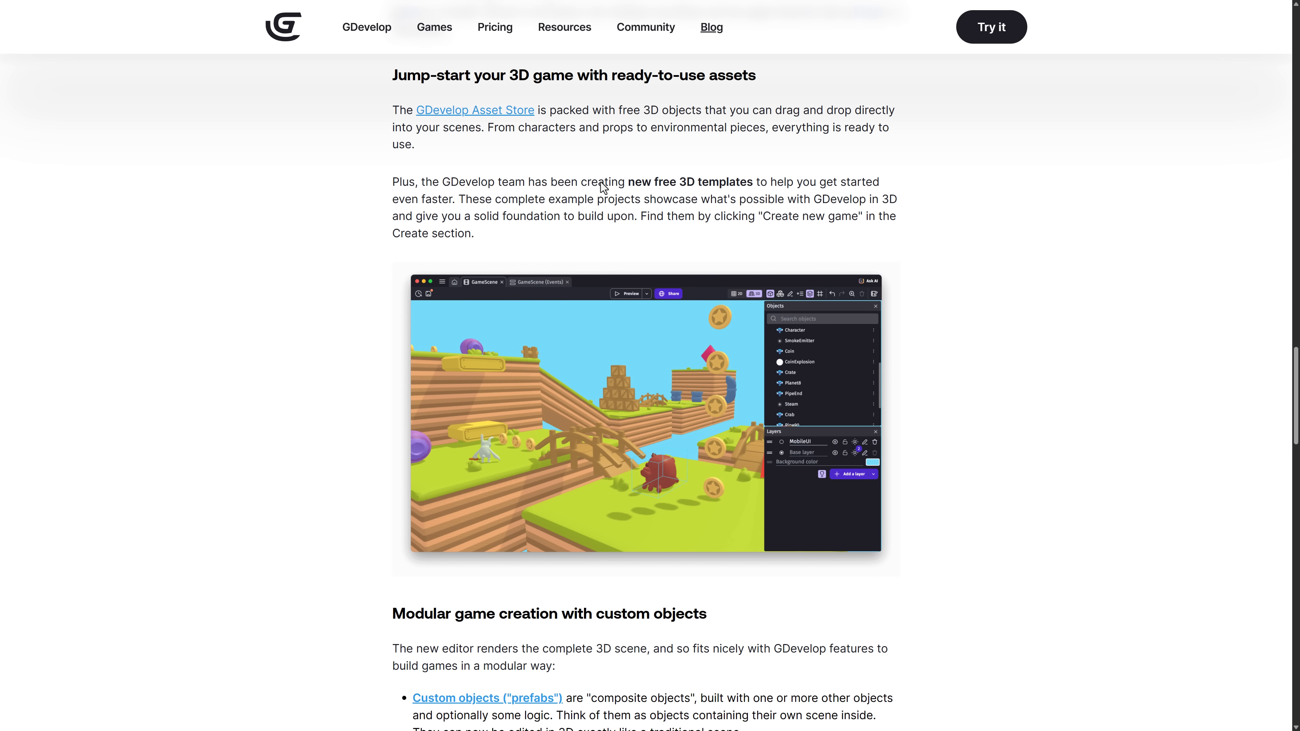
{"action": "mouse_move", "coordinate": [710, 185]}
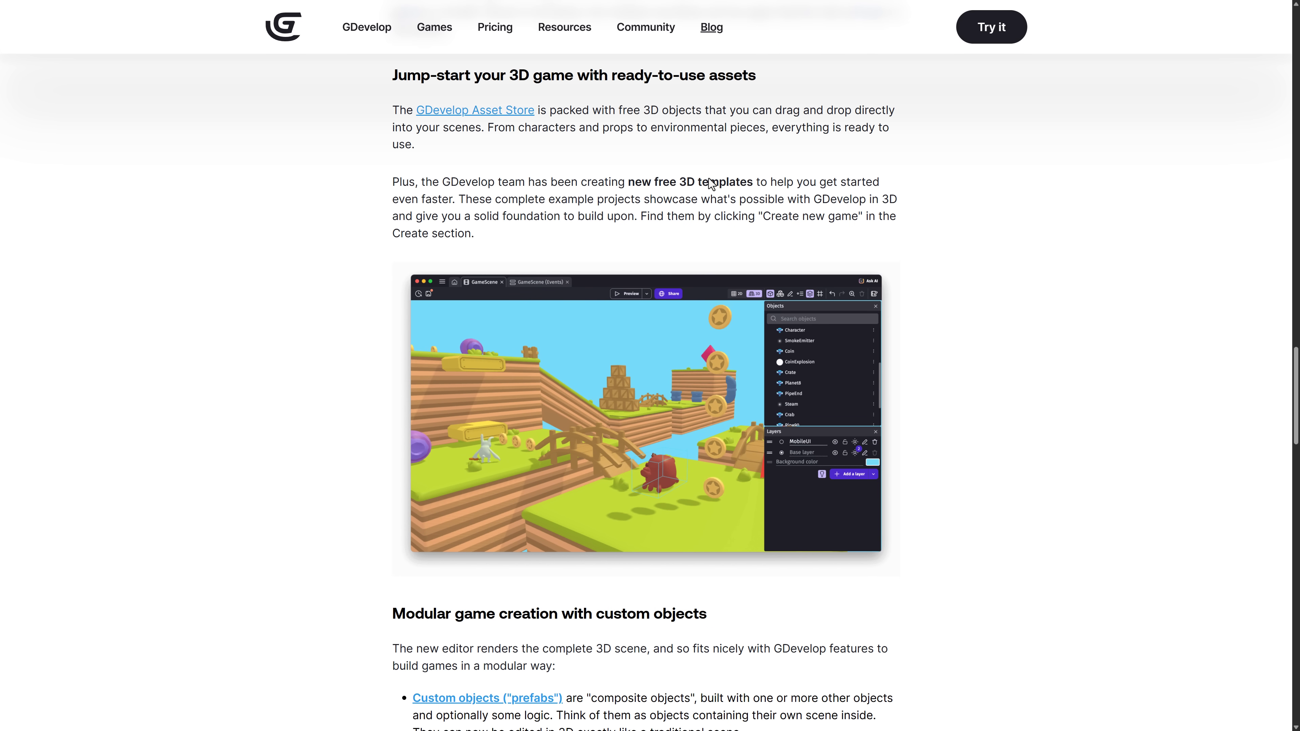
{"action": "scroll", "scroll_direction": "down", "scroll_amount": 3}
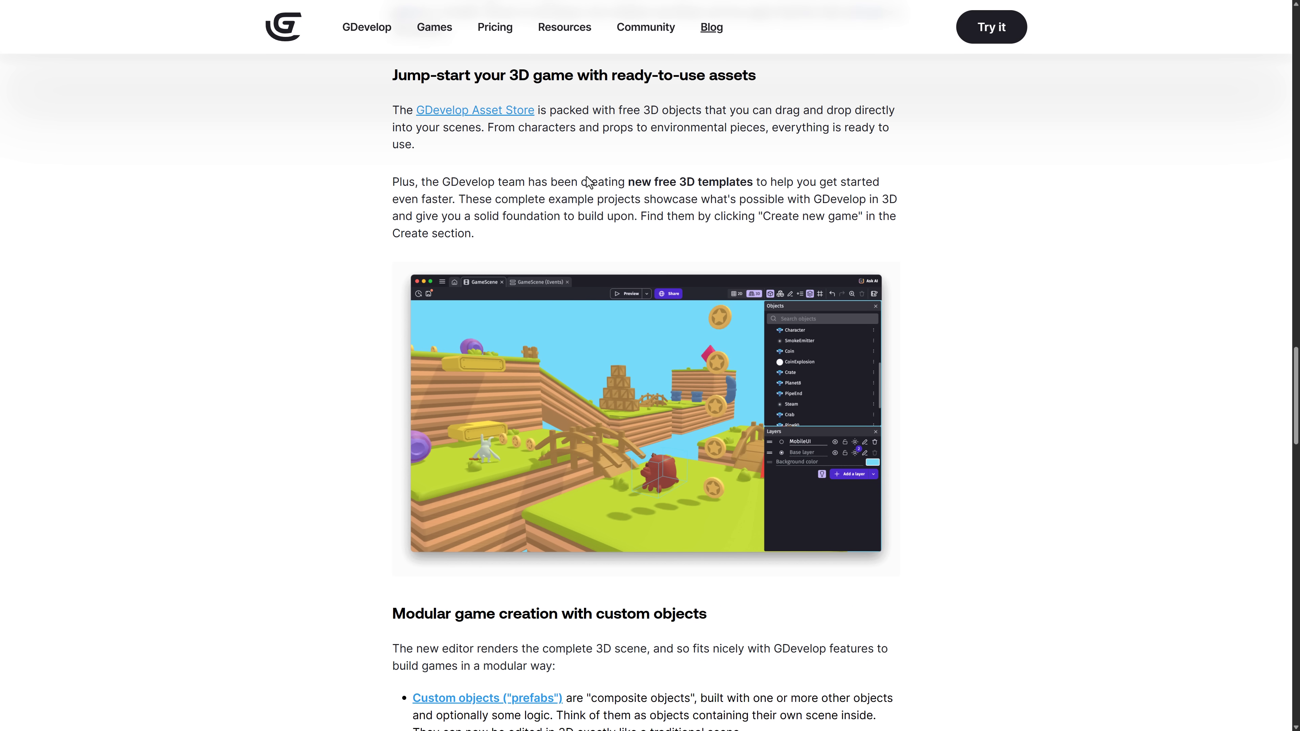
{"action": "mouse_move", "coordinate": [318, 174]}
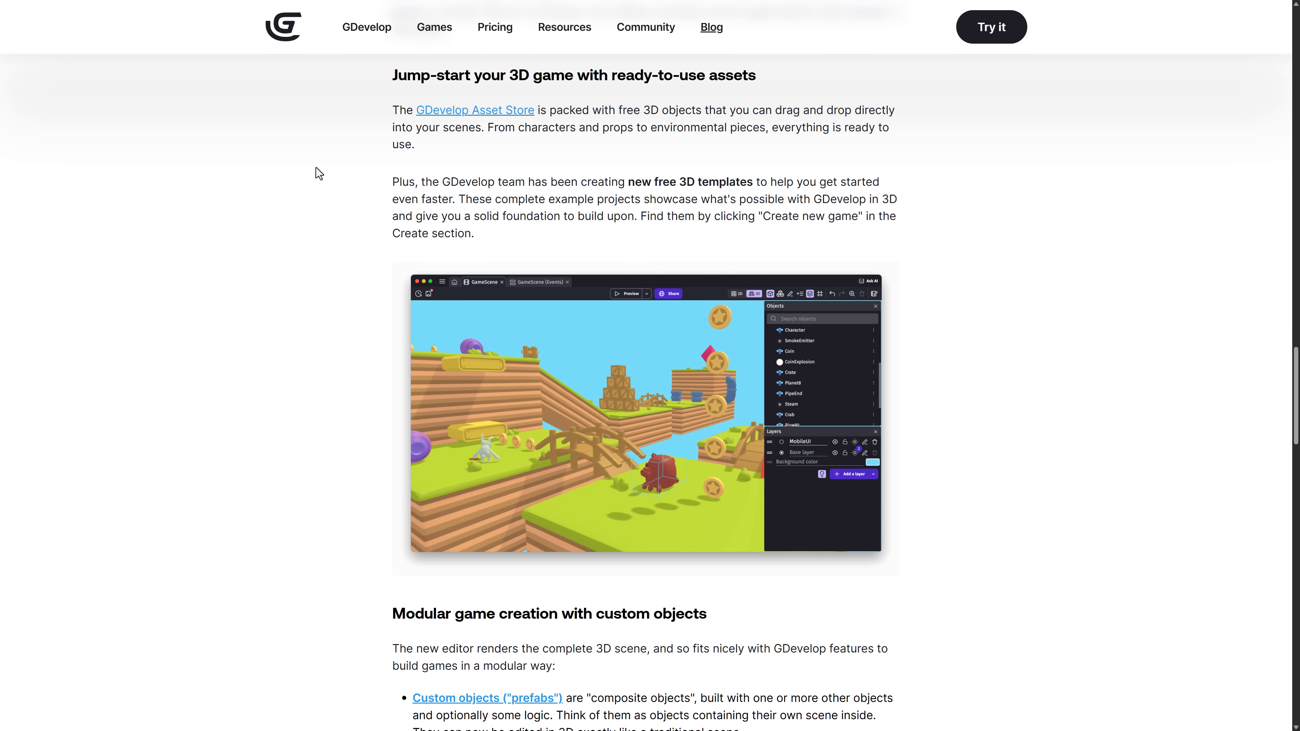
{"action": "scroll", "scroll_direction": "down", "scroll_amount": 3}
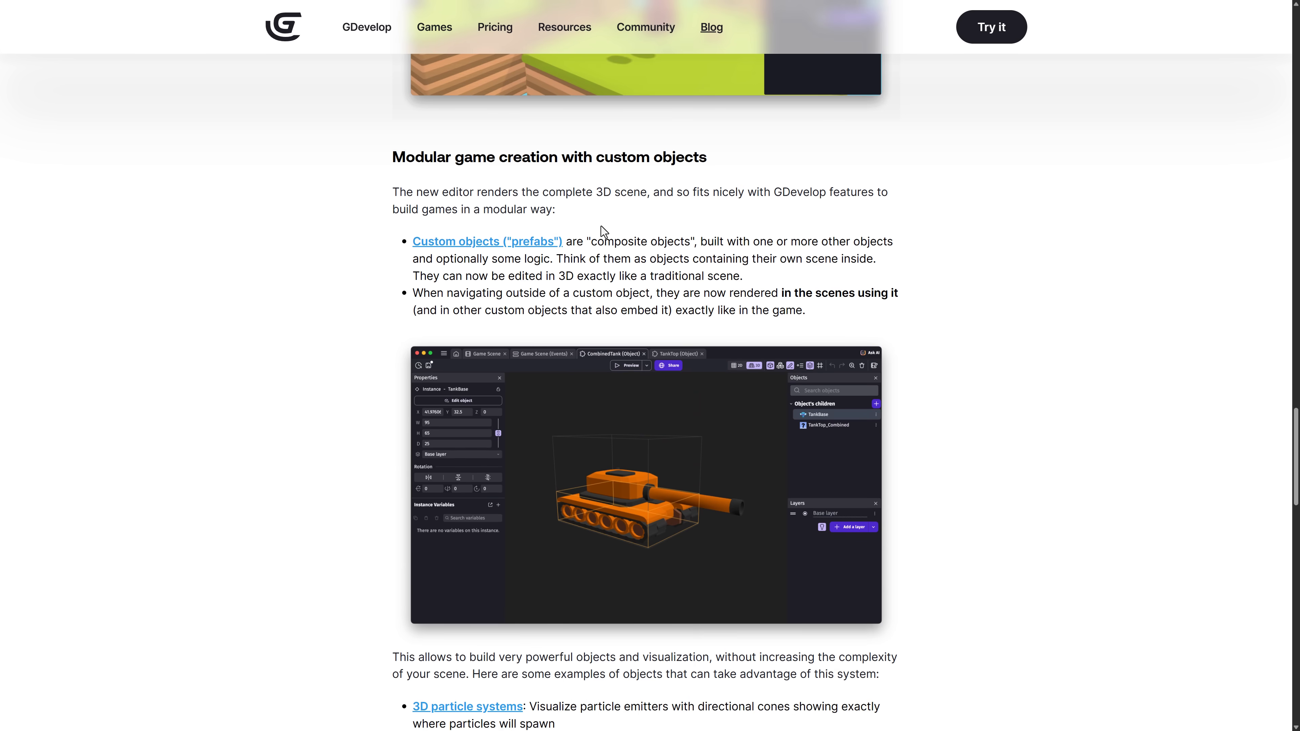
{"action": "key", "text": "alt+tab"}
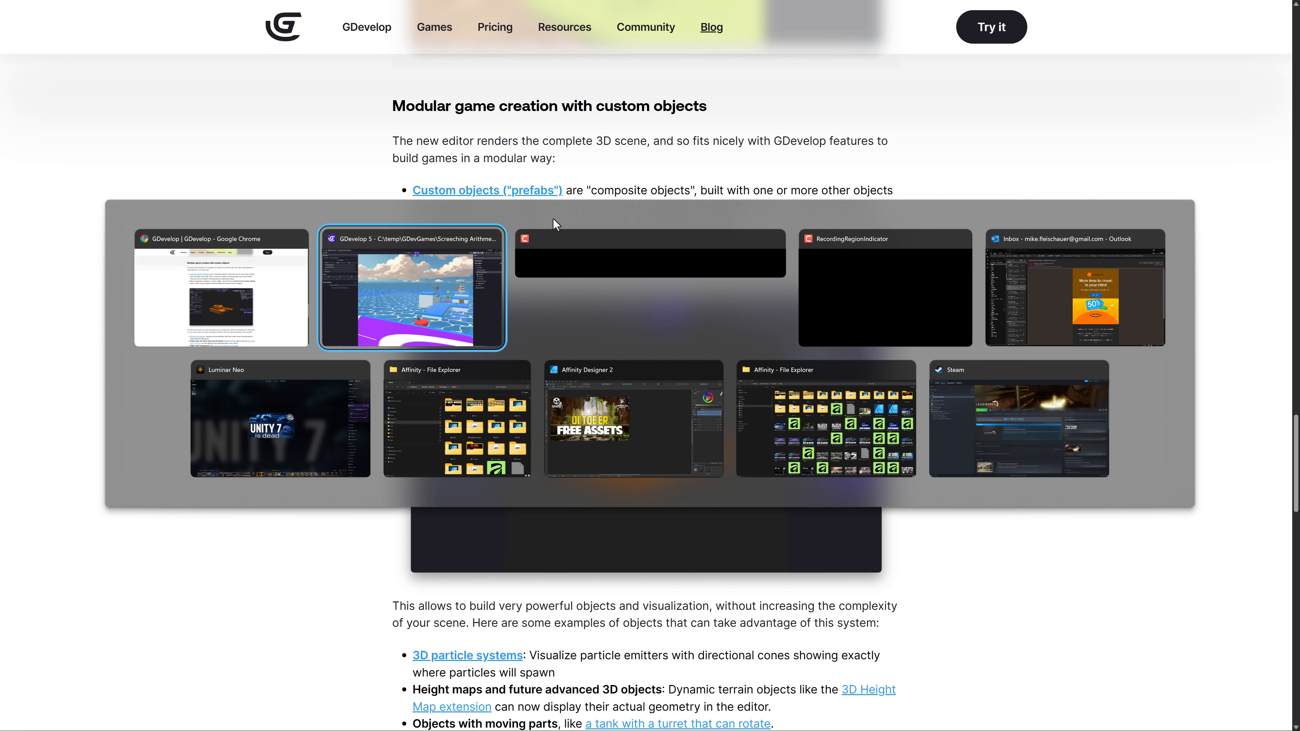
From GDevelop's Home screen, start a new game and expand the full list of starter templates
{"action": "left_click", "coordinate": [411, 287]}
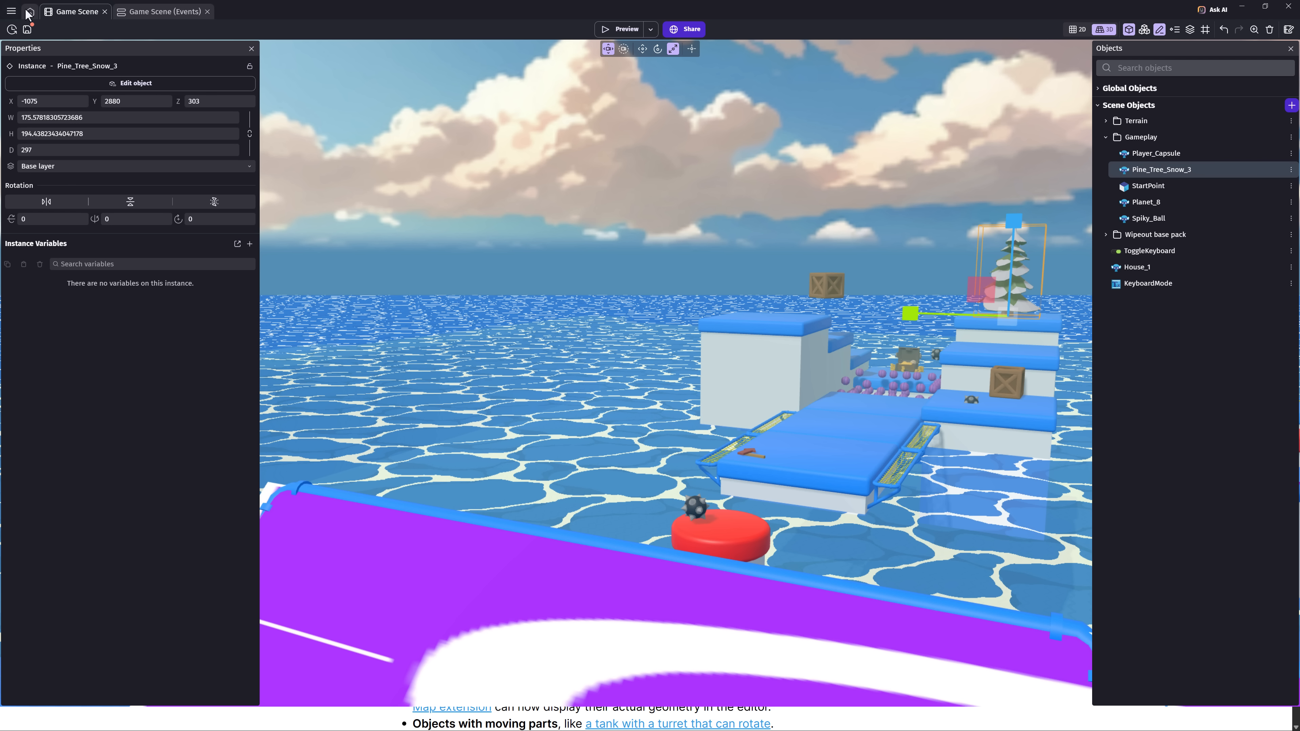
{"action": "left_click", "coordinate": [30, 11]}
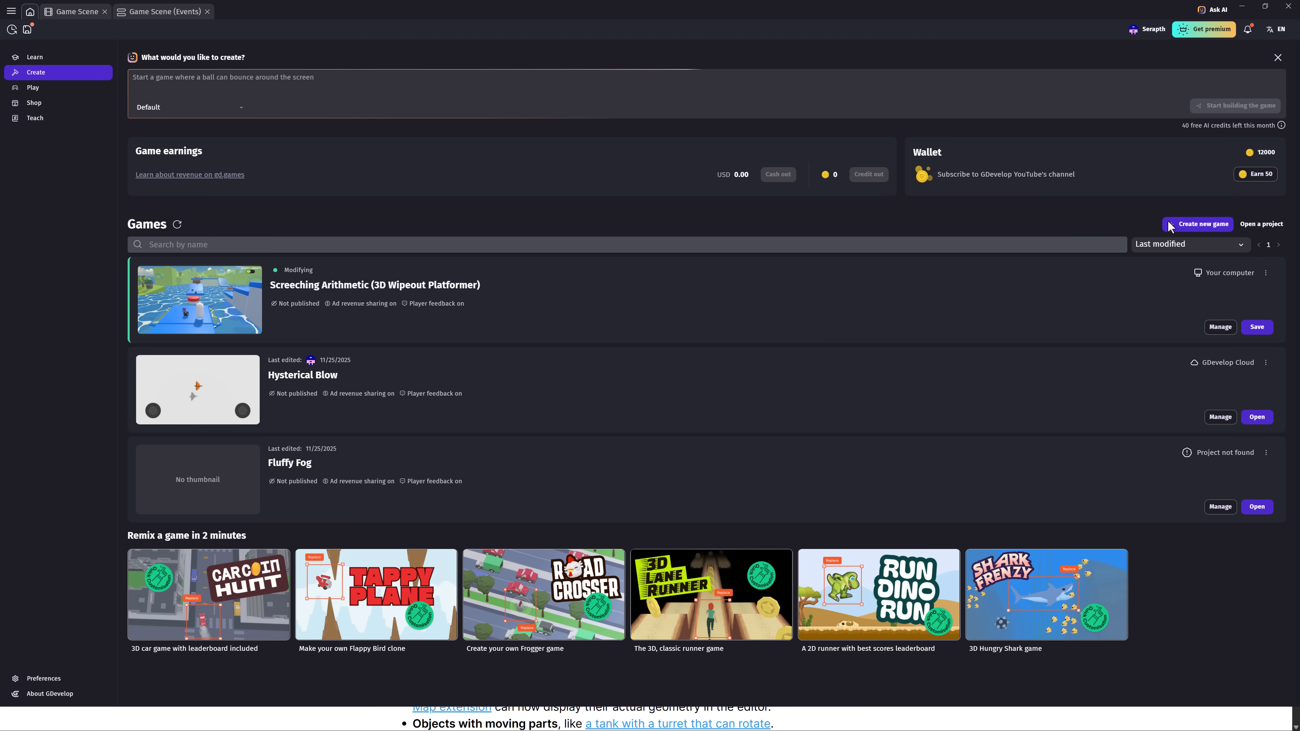
{"action": "left_click", "coordinate": [1202, 225]}
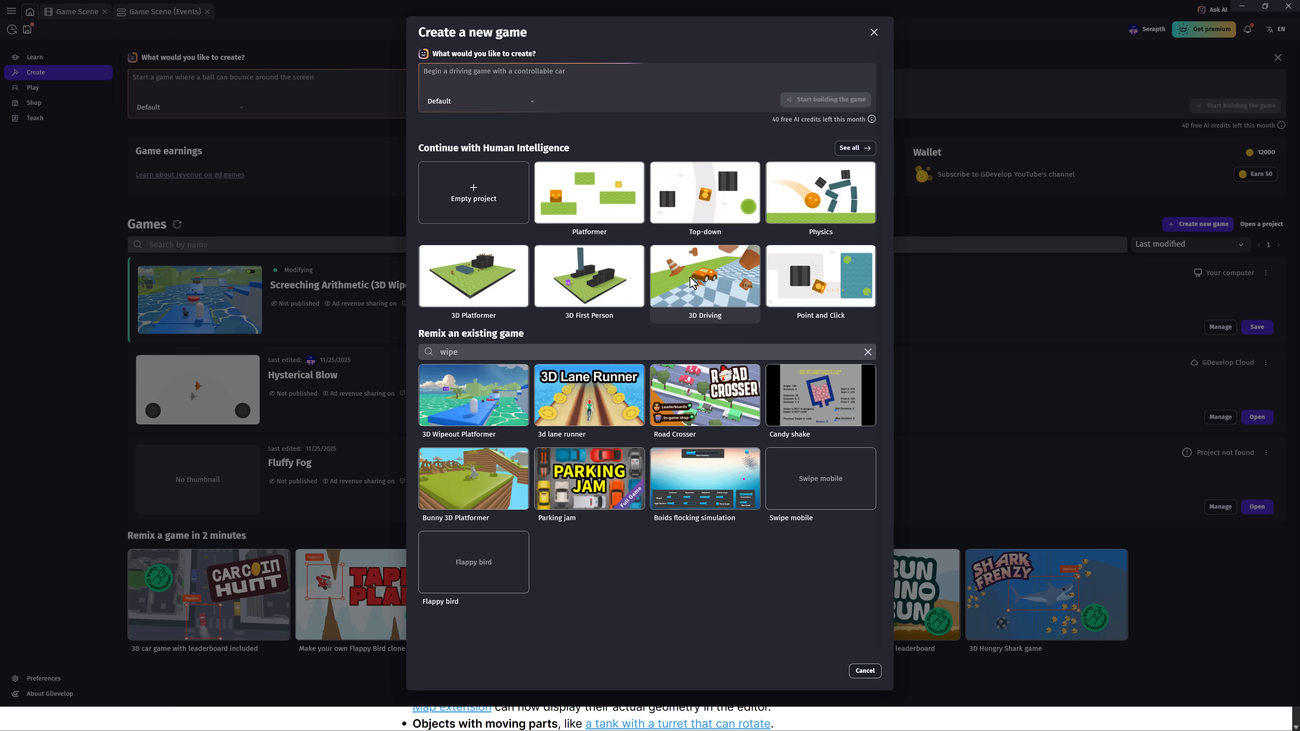
{"action": "mouse_move", "coordinate": [604, 278]}
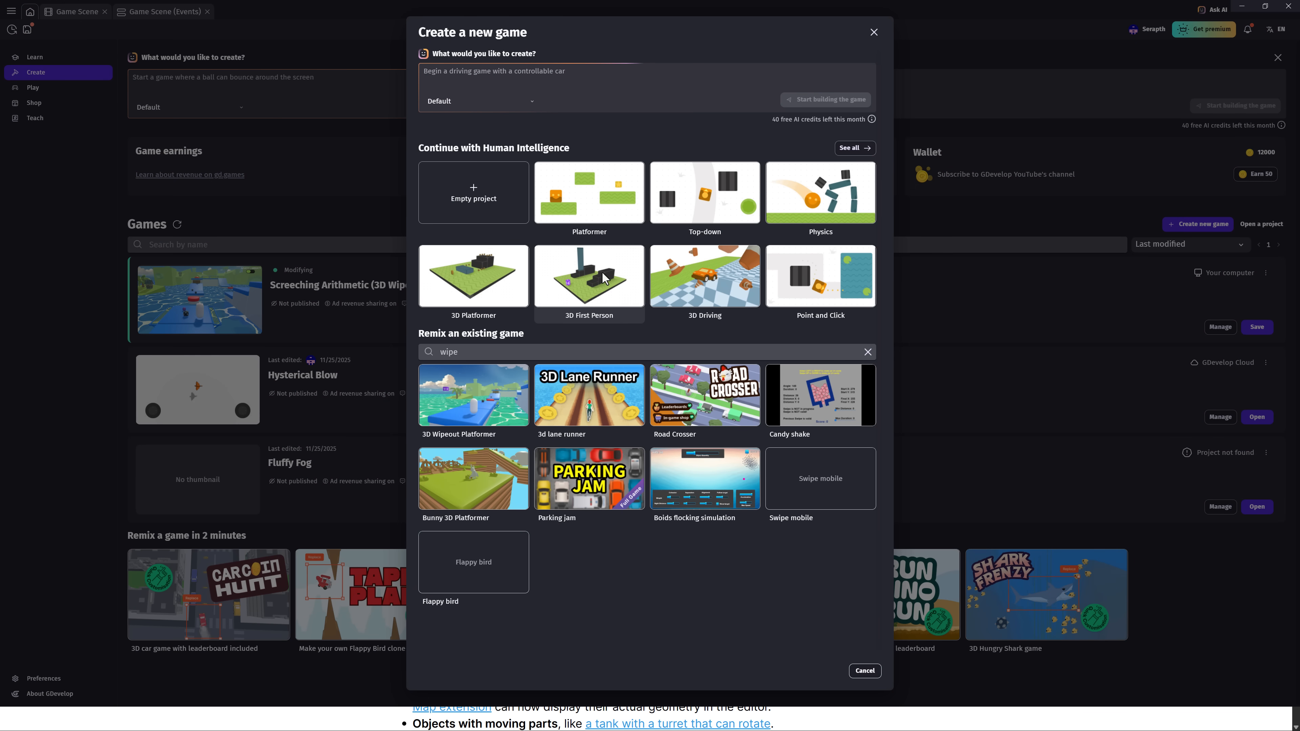
{"action": "mouse_move", "coordinate": [780, 267]}
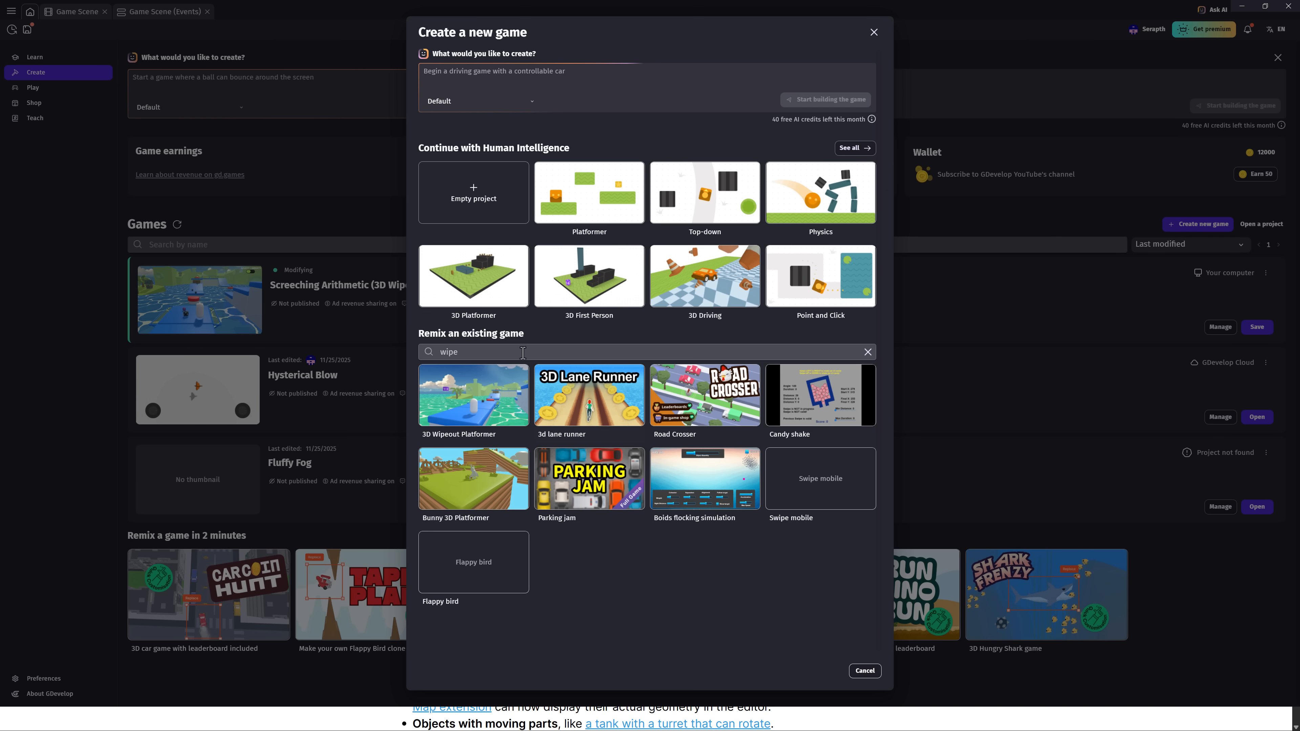
{"action": "mouse_move", "coordinate": [469, 419]}
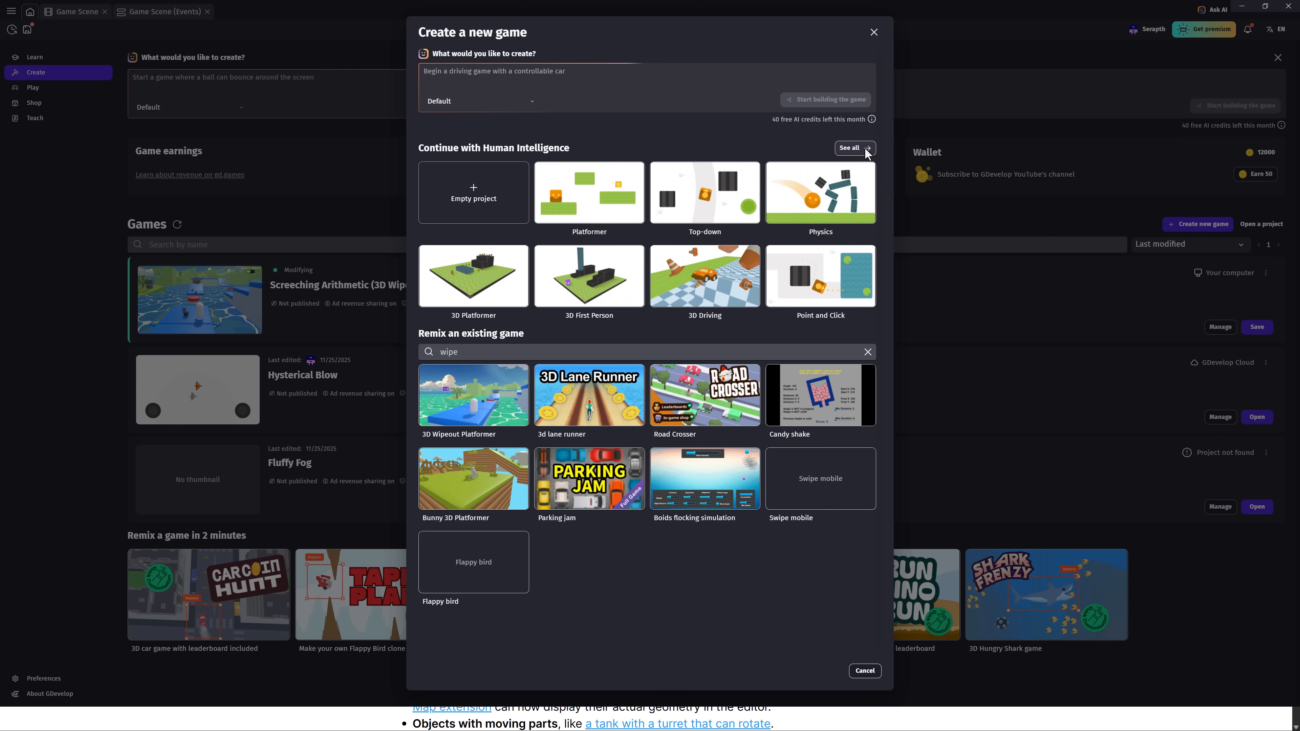
{"action": "left_click", "coordinate": [849, 148]}
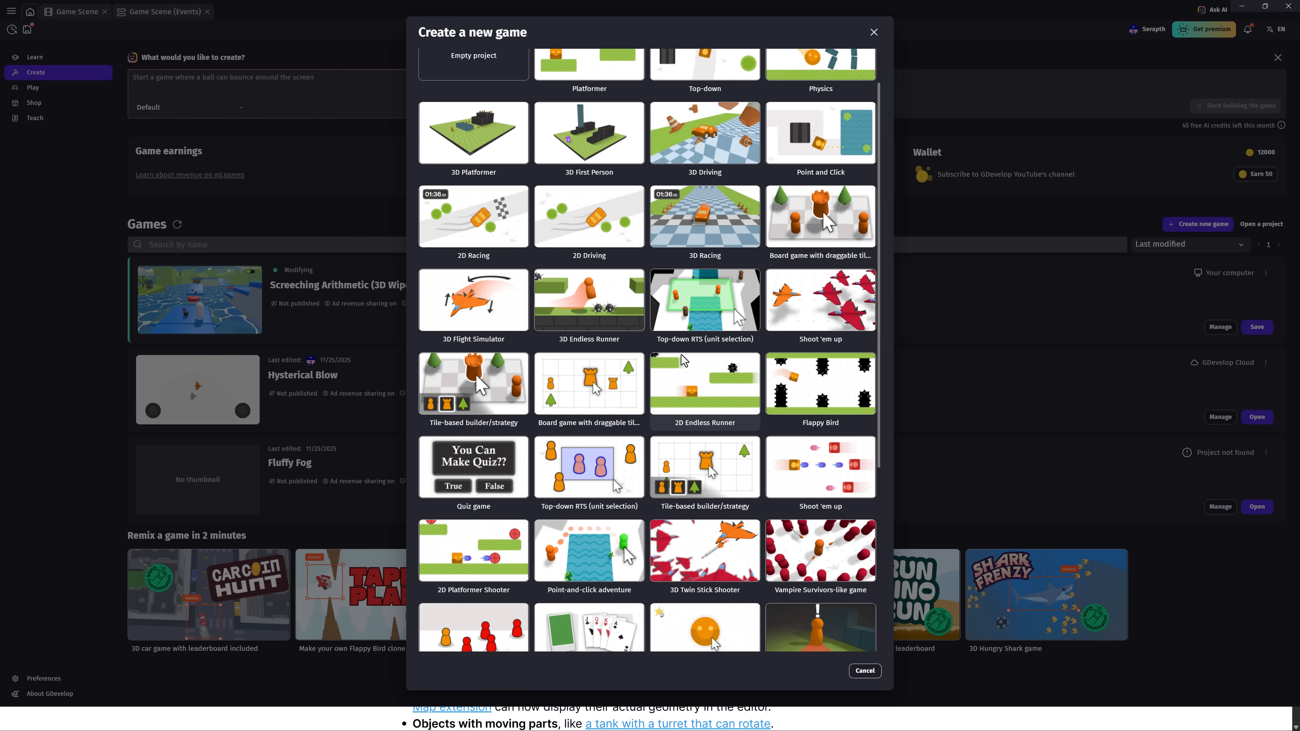
{"action": "mouse_move", "coordinate": [584, 302]}
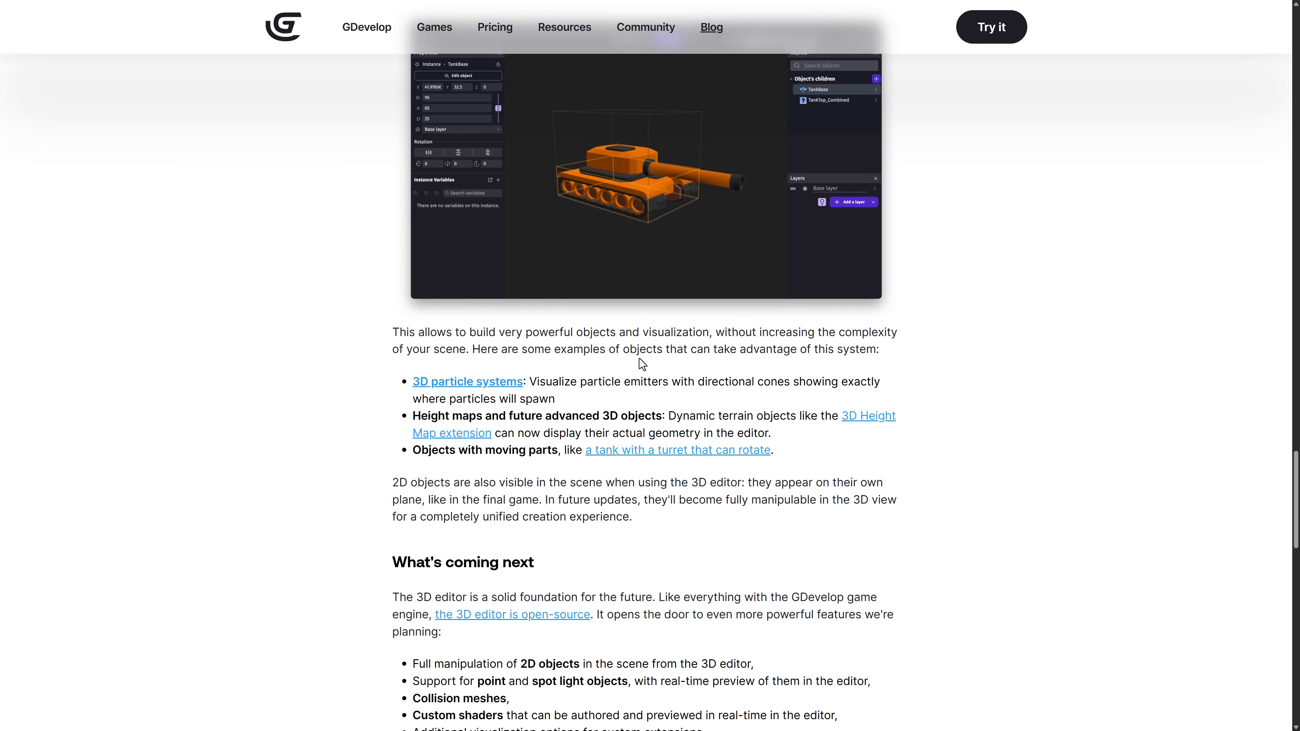
Read through 'What's coming next' down to 'Start creating in 3D today' and its preview video
{"action": "scroll", "scroll_direction": "down", "scroll_amount": 3}
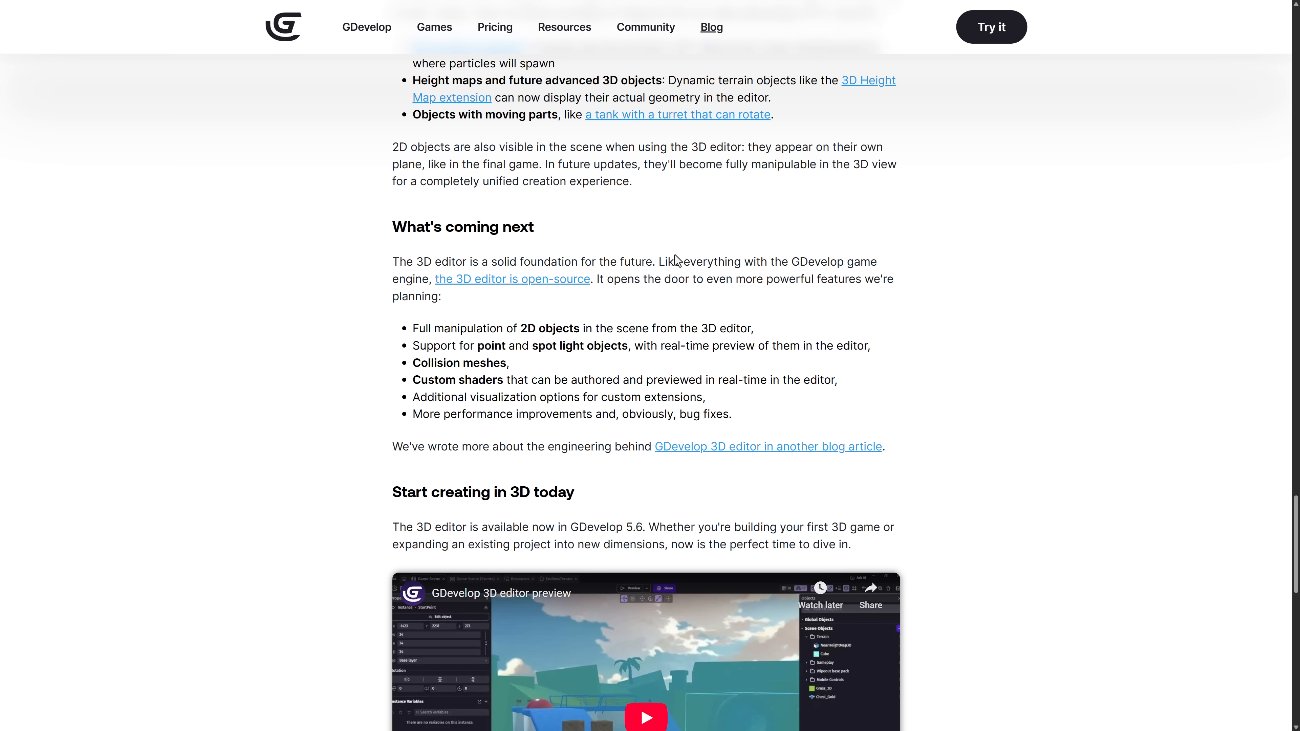
{"action": "mouse_move", "coordinate": [578, 292]}
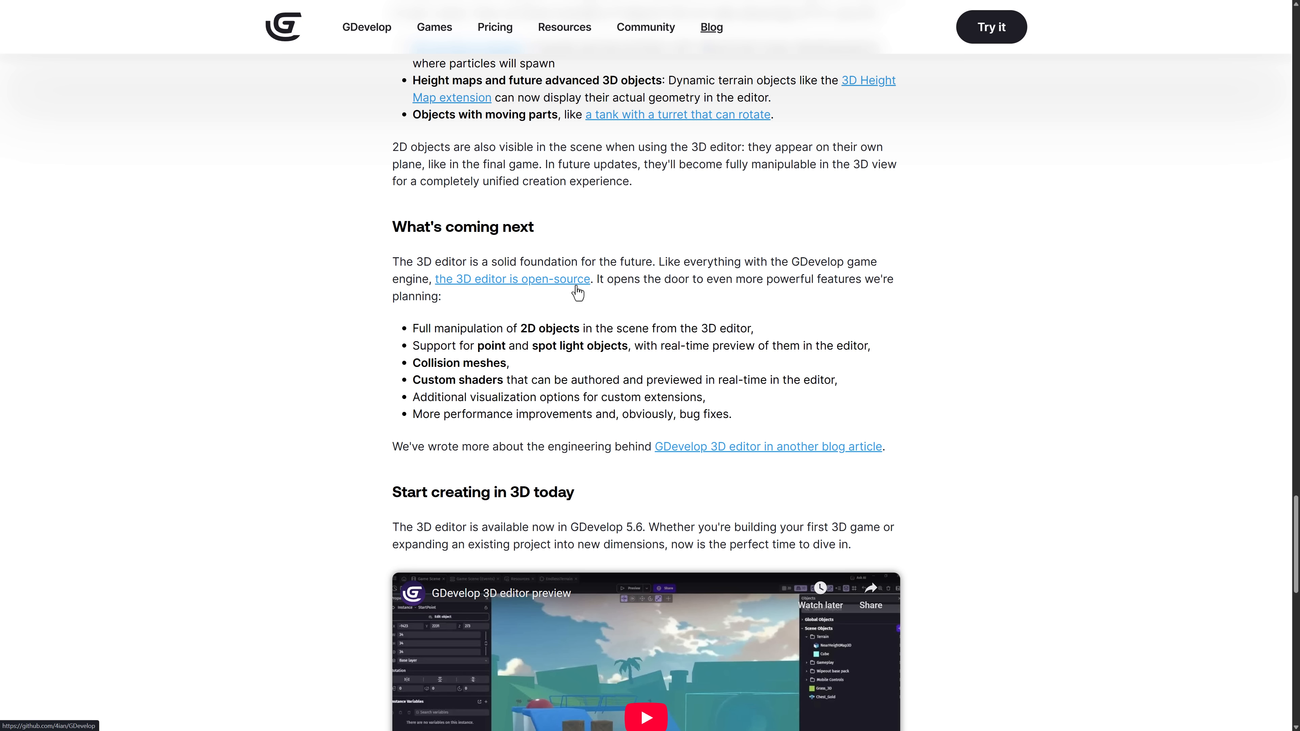
{"action": "scroll", "scroll_direction": "down", "scroll_amount": 3}
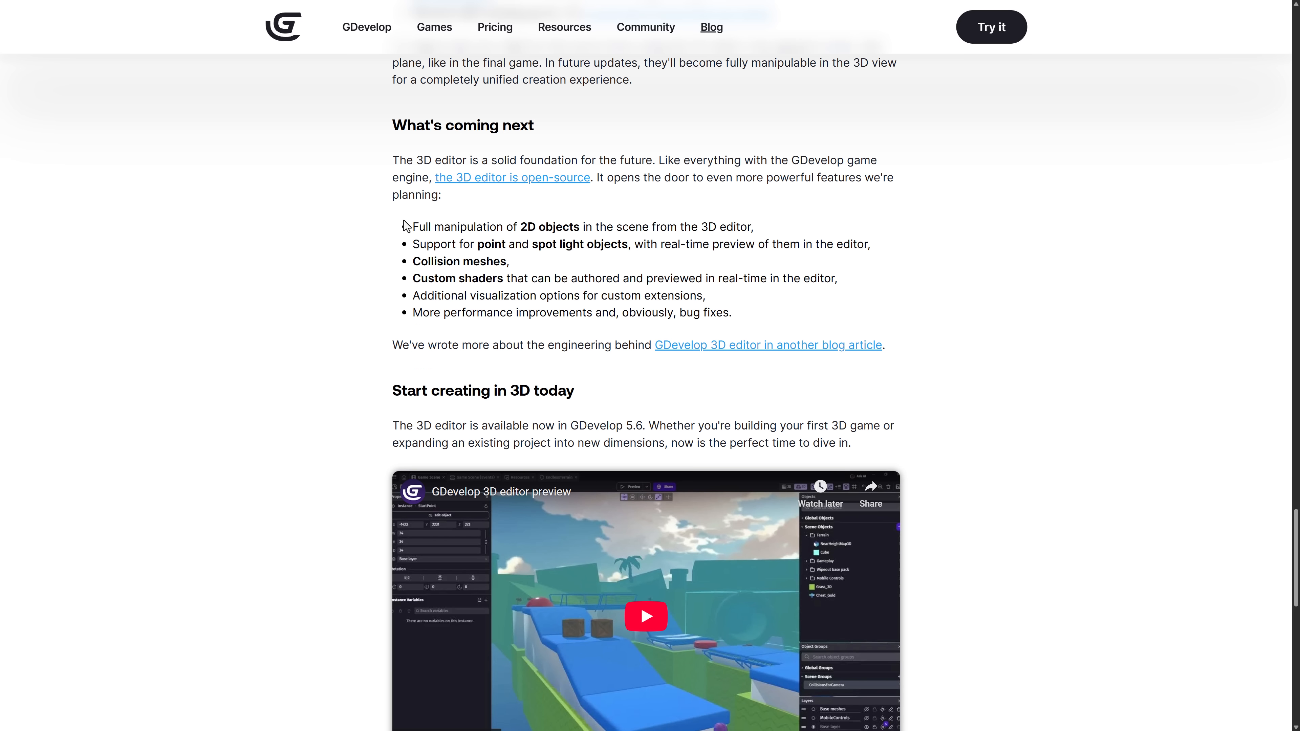
{"action": "mouse_move", "coordinate": [398, 251]}
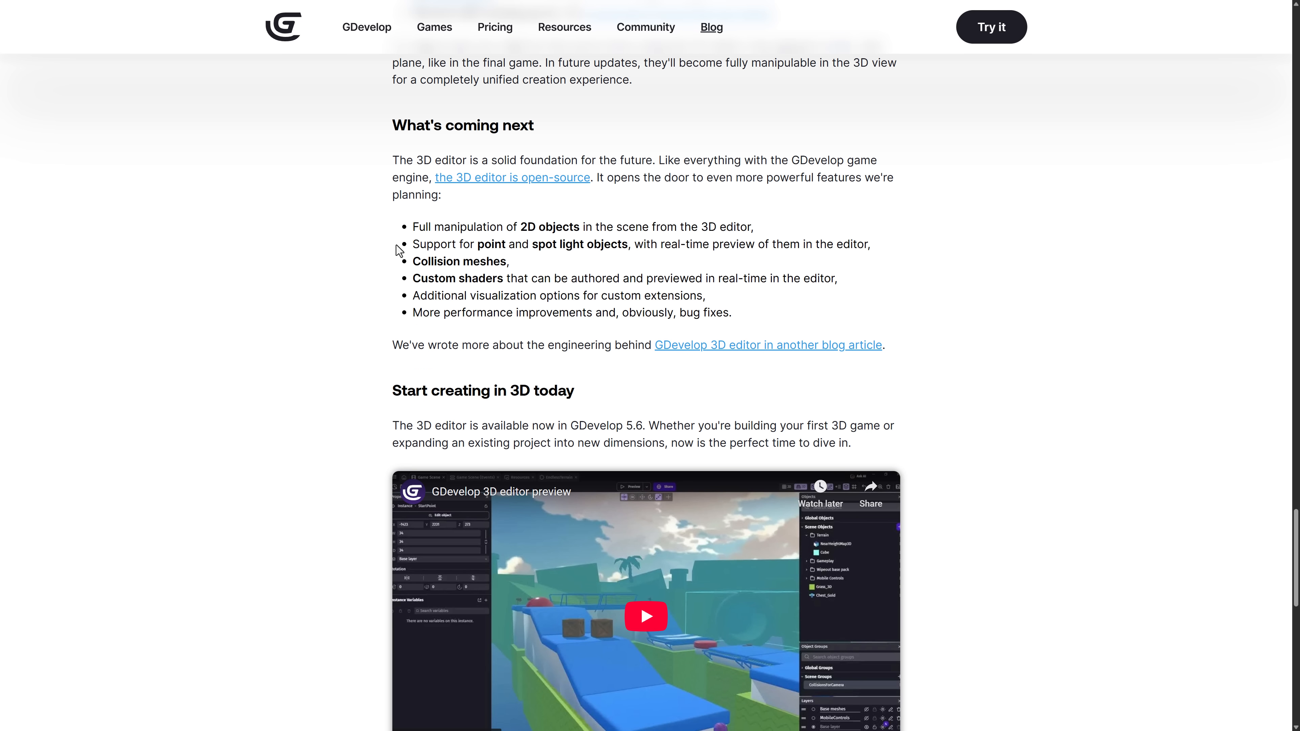
{"action": "mouse_move", "coordinate": [662, 252]}
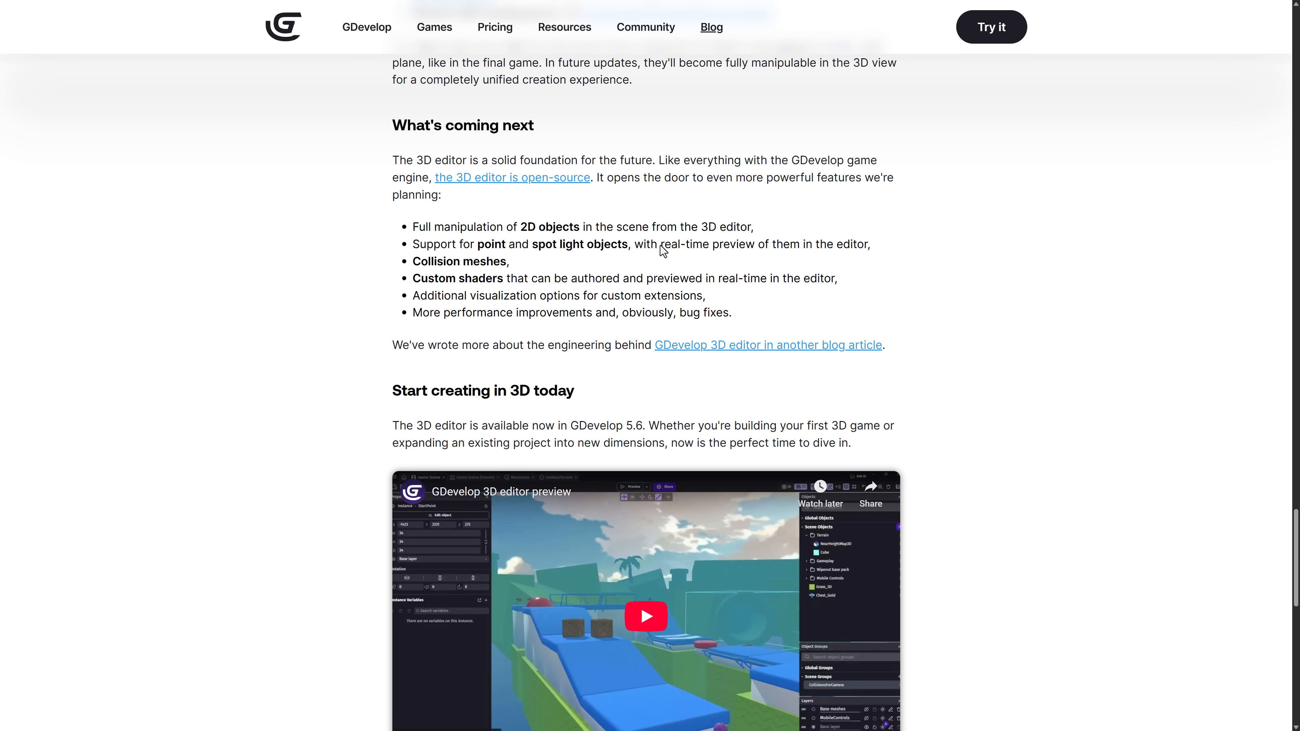
{"action": "scroll", "scroll_direction": "down", "scroll_amount": 3}
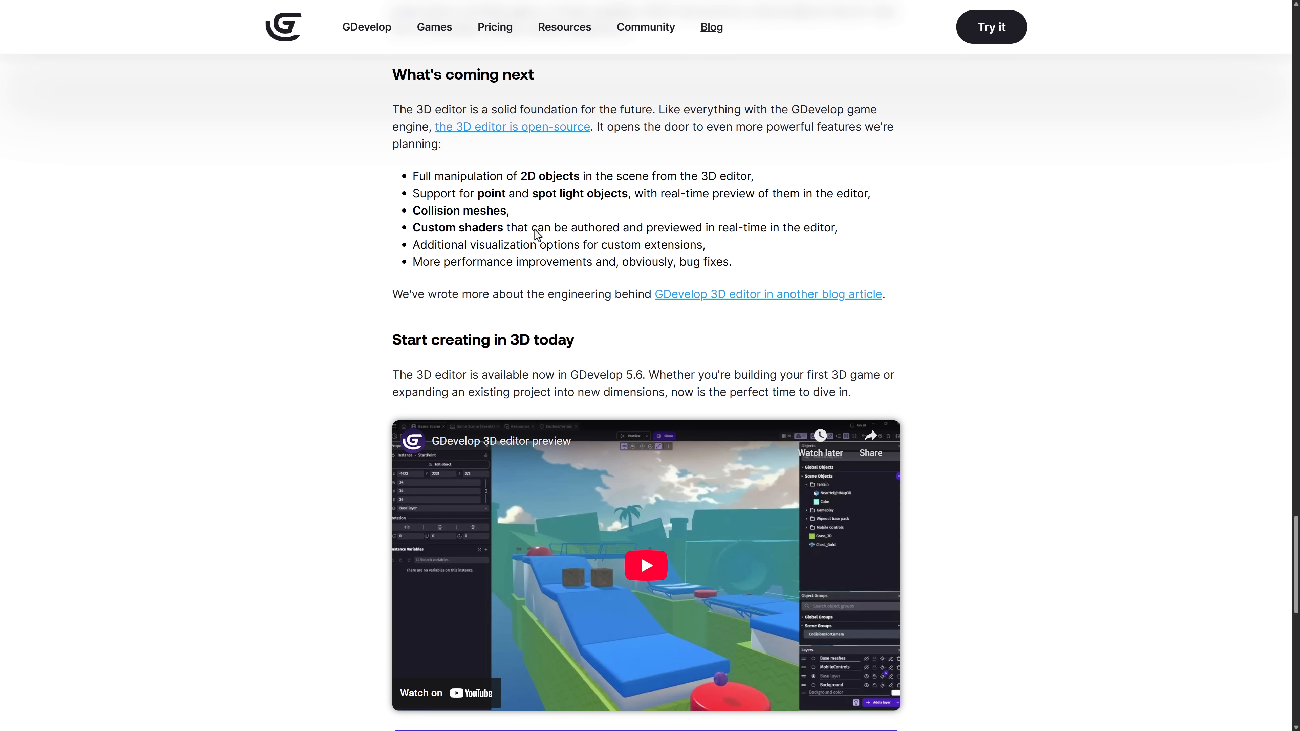
{"action": "mouse_move", "coordinate": [396, 272]}
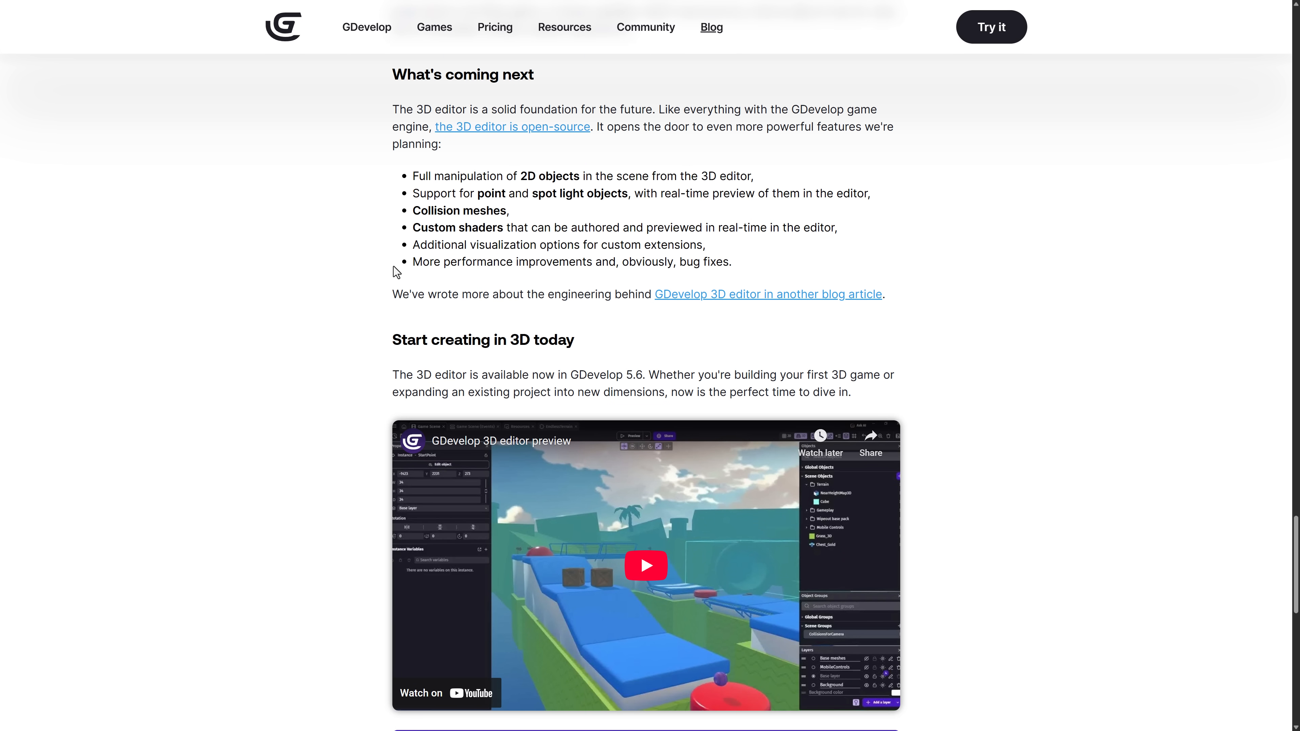
{"action": "scroll", "scroll_direction": "down", "scroll_amount": 3}
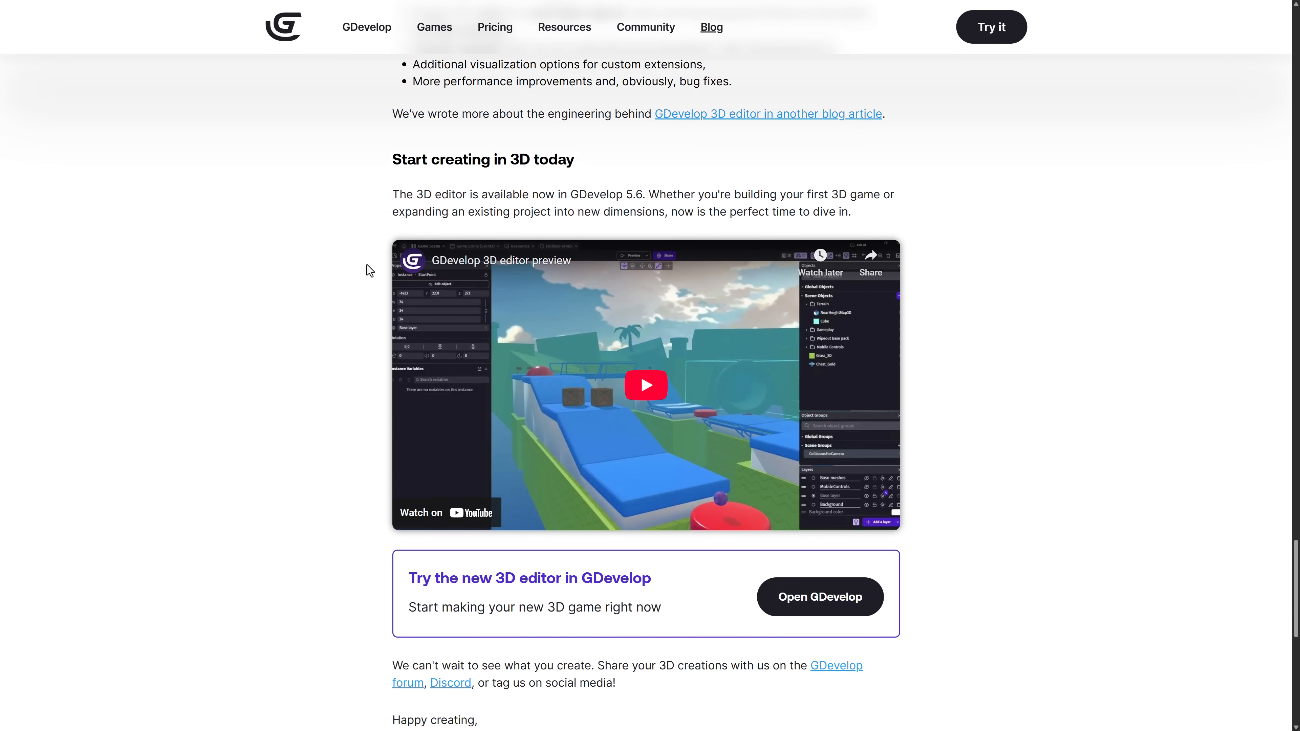
{"action": "scroll", "scroll_direction": "down", "scroll_amount": 3}
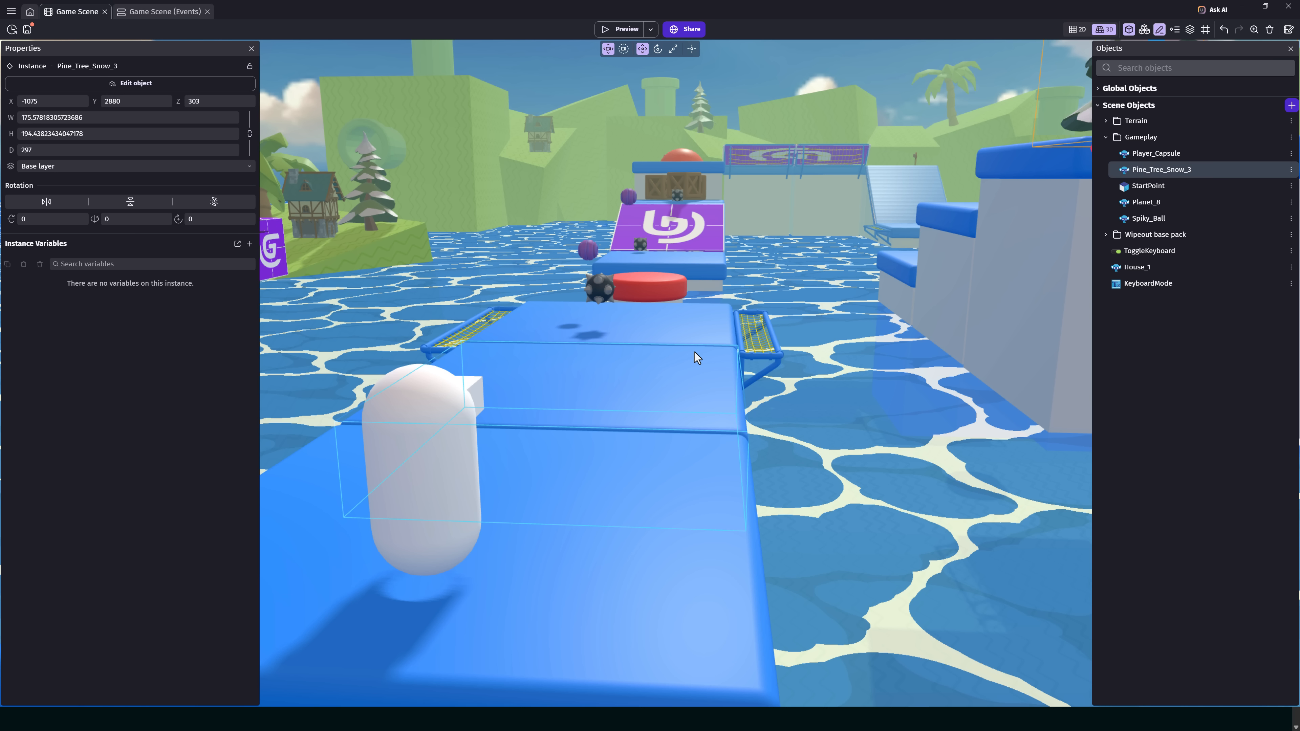
{"action": "mouse_move", "coordinate": [701, 355]}
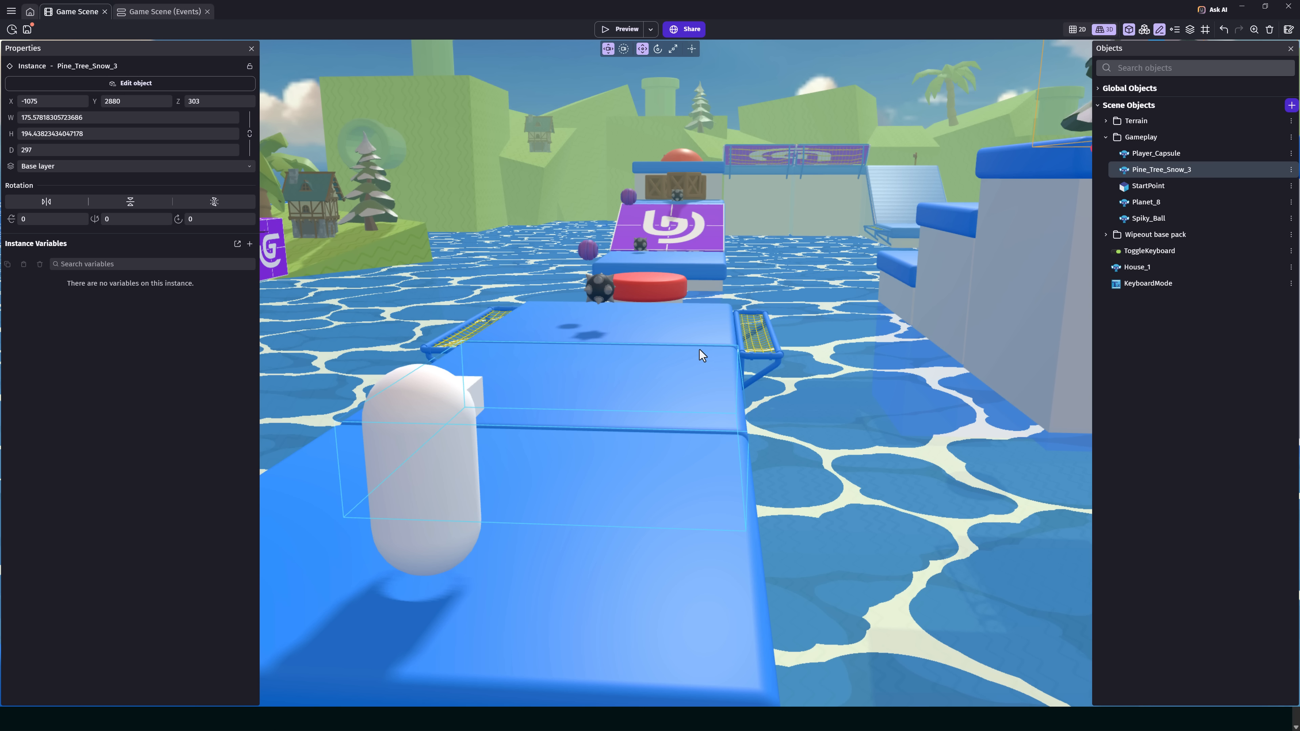